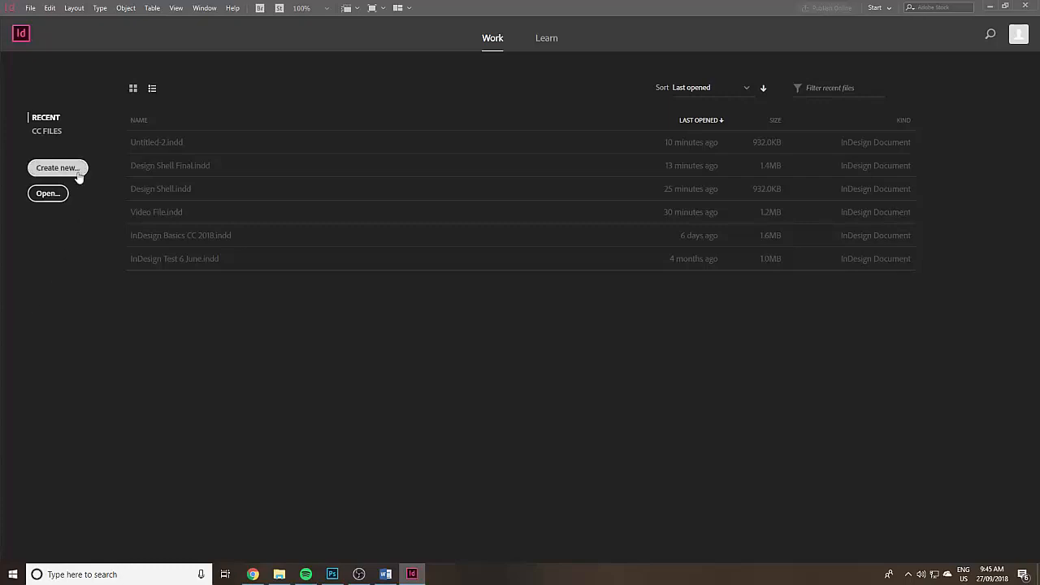
Start a new document and show the Print presets to pick A4.
left_click(59, 167)
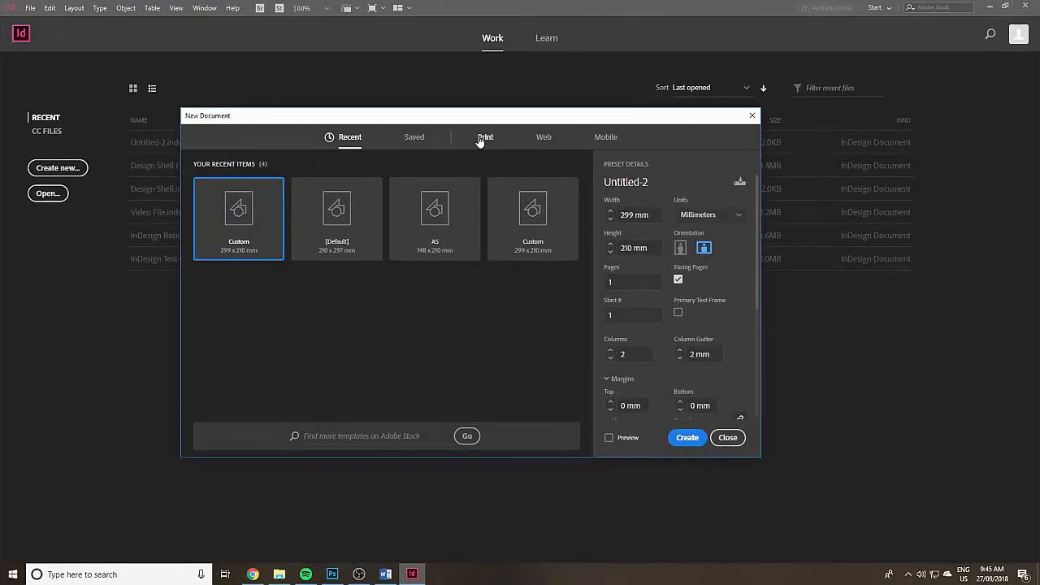
left_click(484, 136)
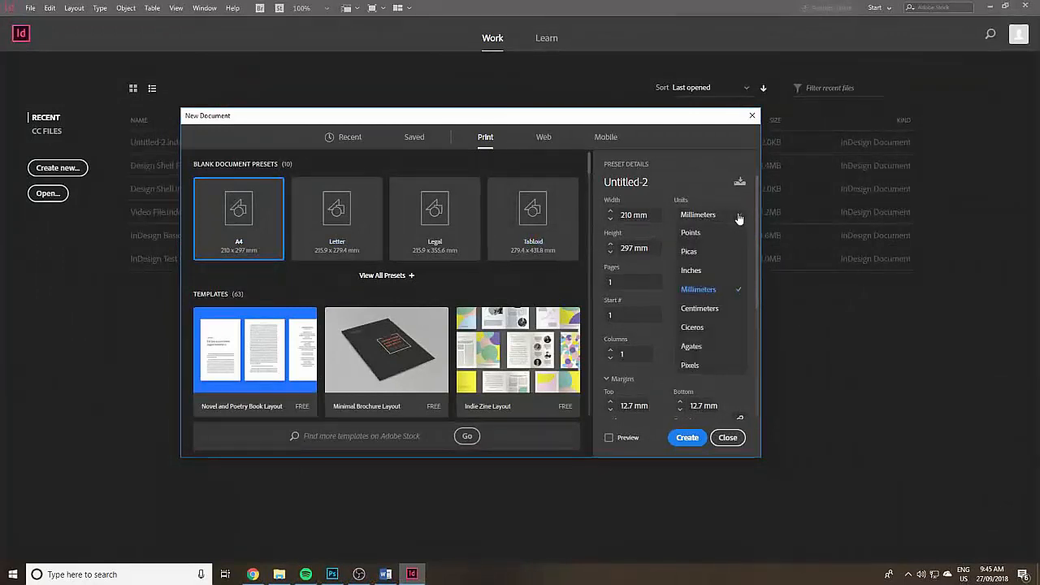
Keep millimetres as units and turn the A4 page to landscape orientation.
left_click(699, 289)
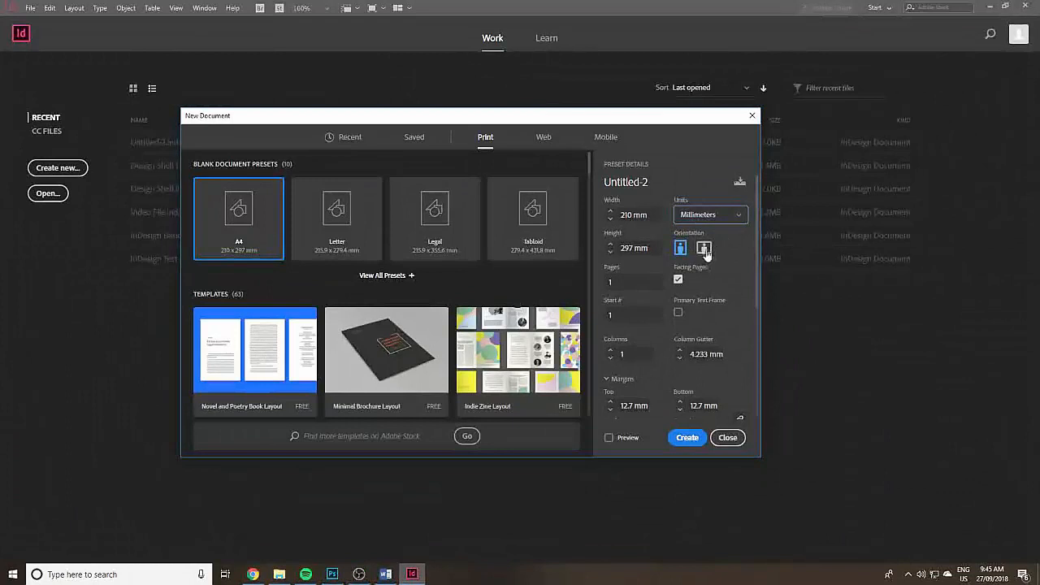
mouse_move(704, 249)
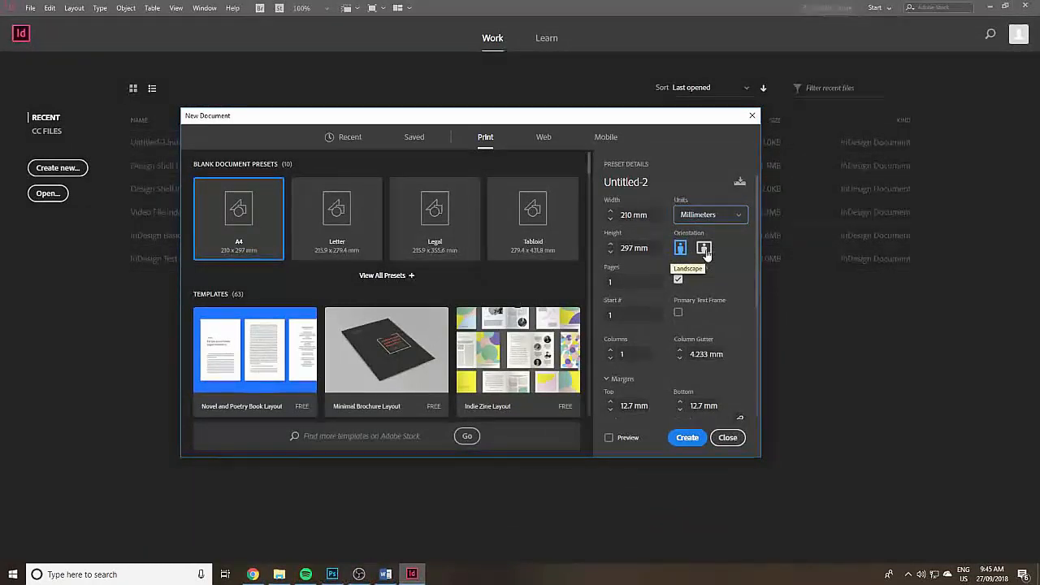
left_click(702, 247)
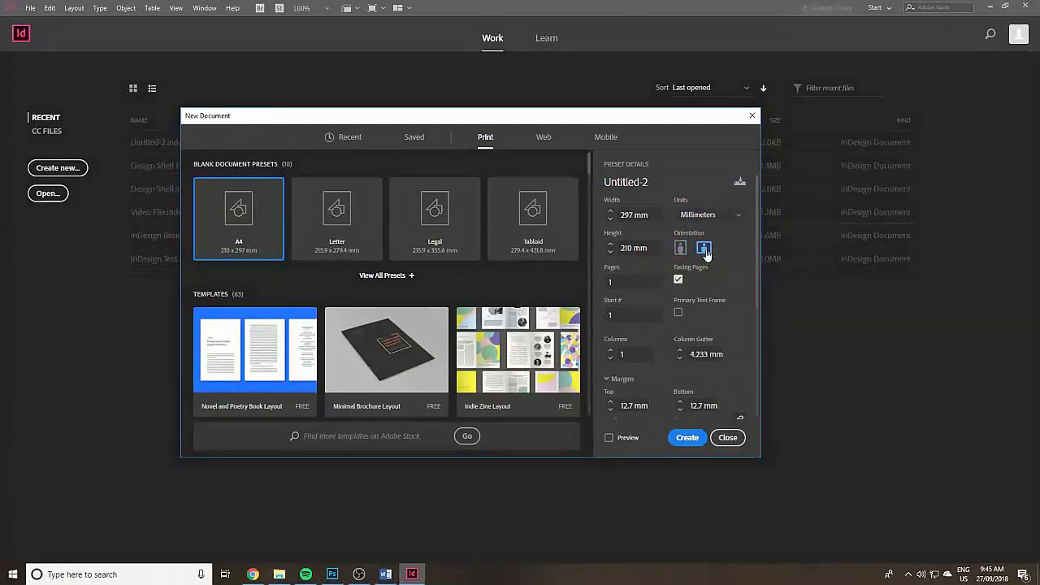
left_click(679, 247)
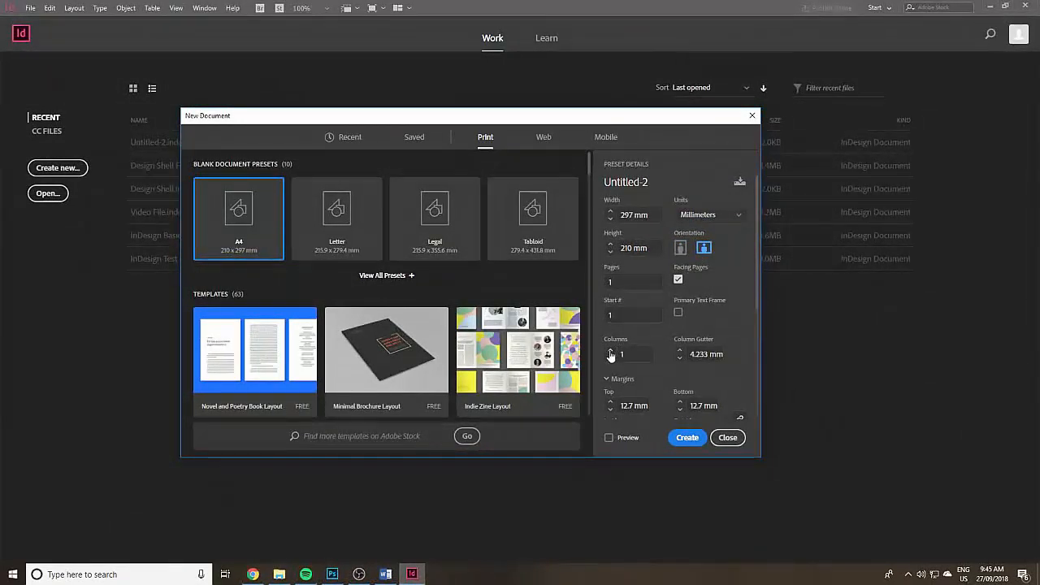
Set the layout to 2 columns with a 2 mm column gutter.
left_click(610, 351)
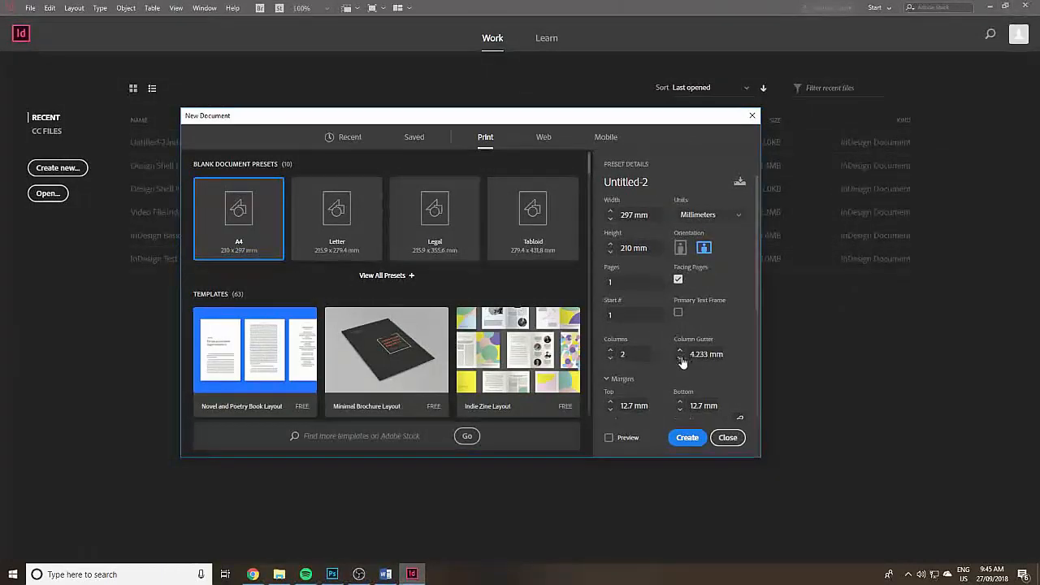
left_click(679, 359)
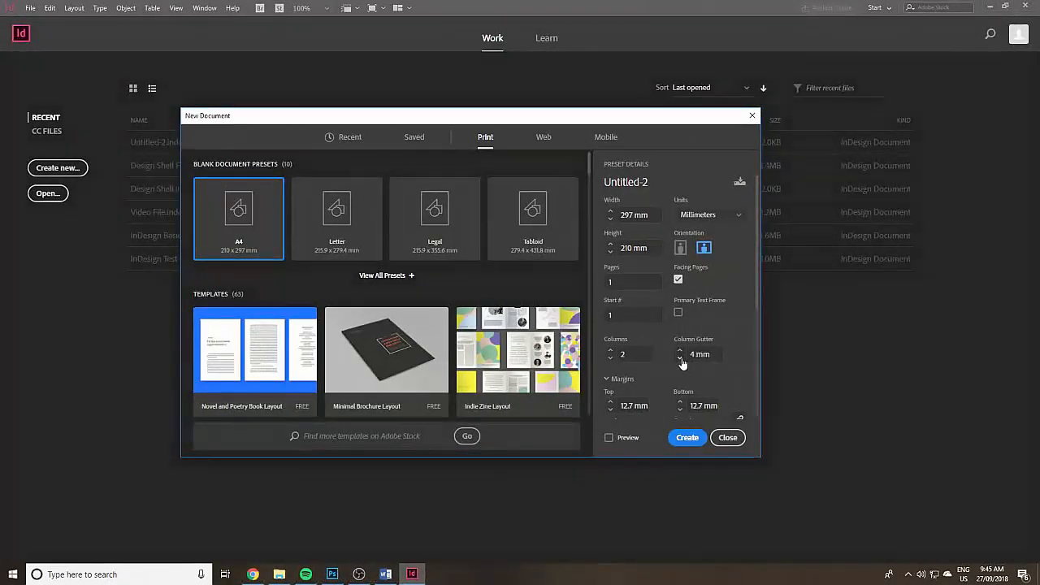
left_click(679, 358)
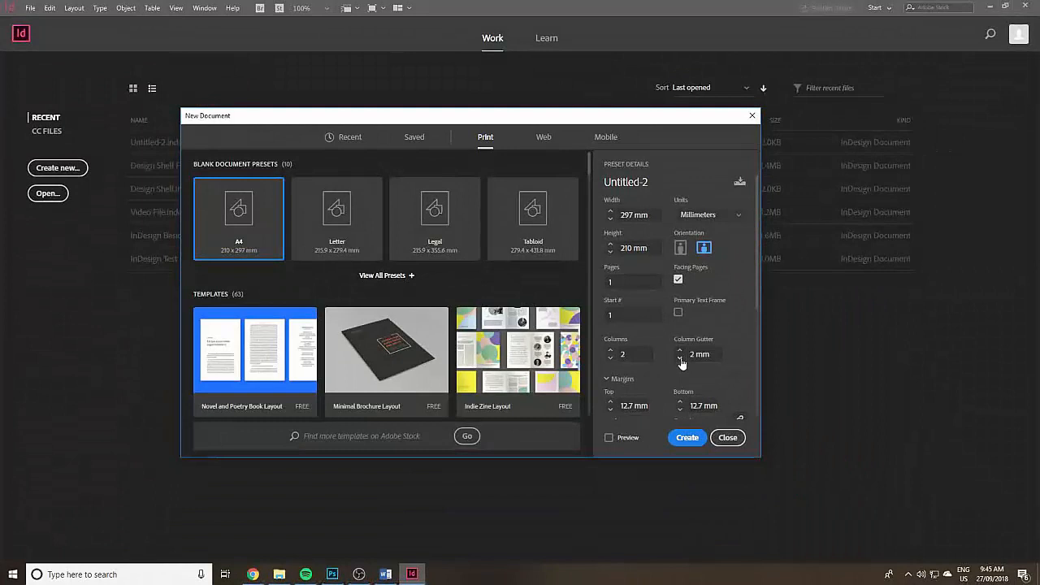
mouse_move(681, 351)
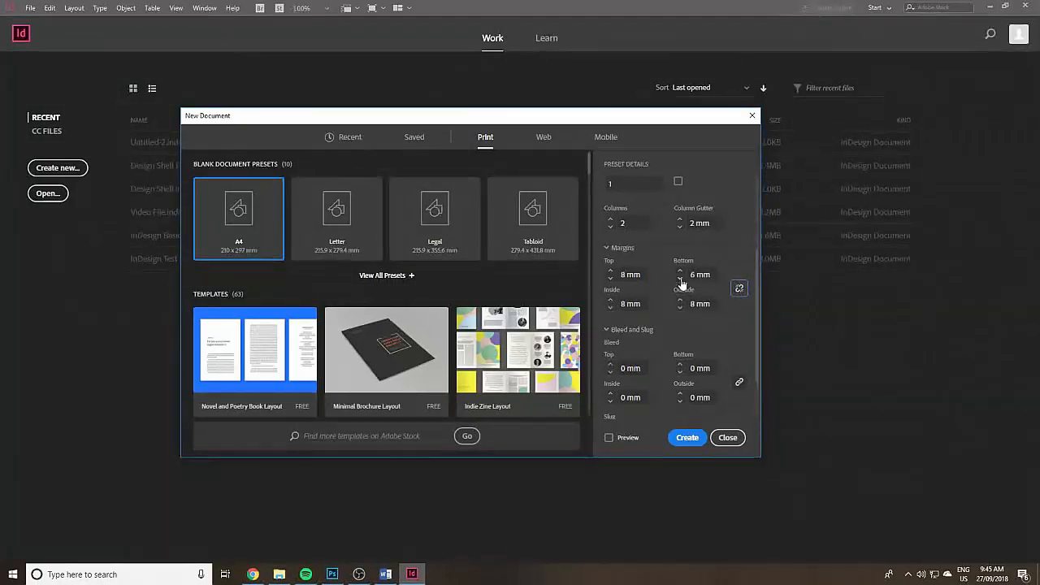
Set all margins to 0 mm and the bleed to 3 mm on every side.
left_click(739, 289)
type("3")
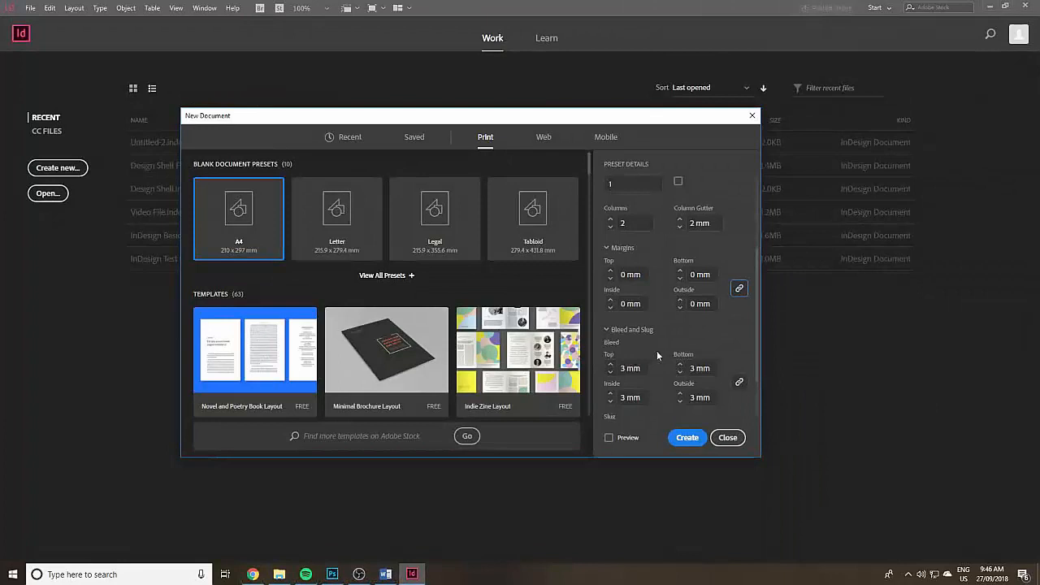
scroll("down", 3)
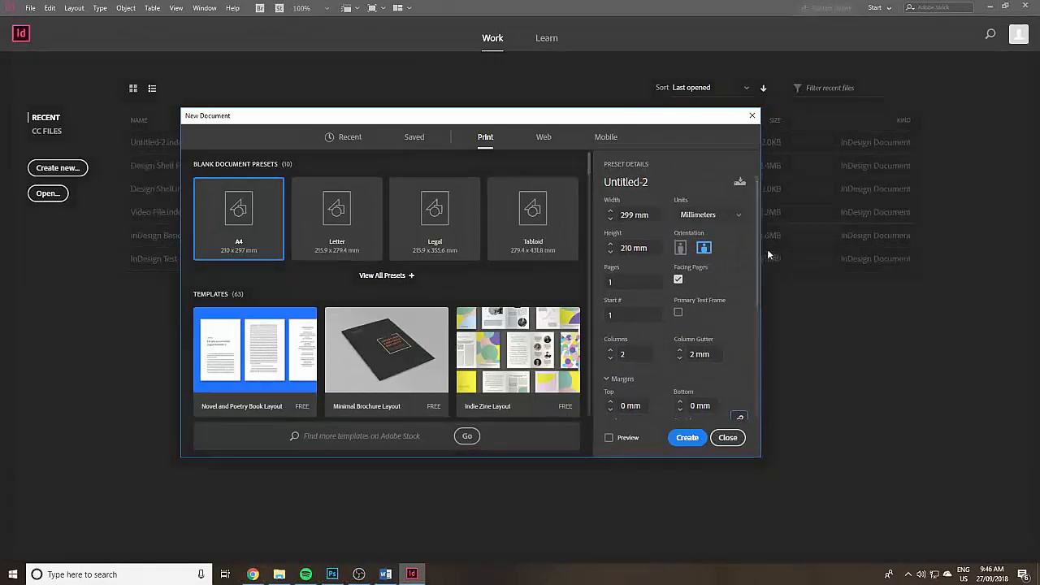
mouse_move(686, 437)
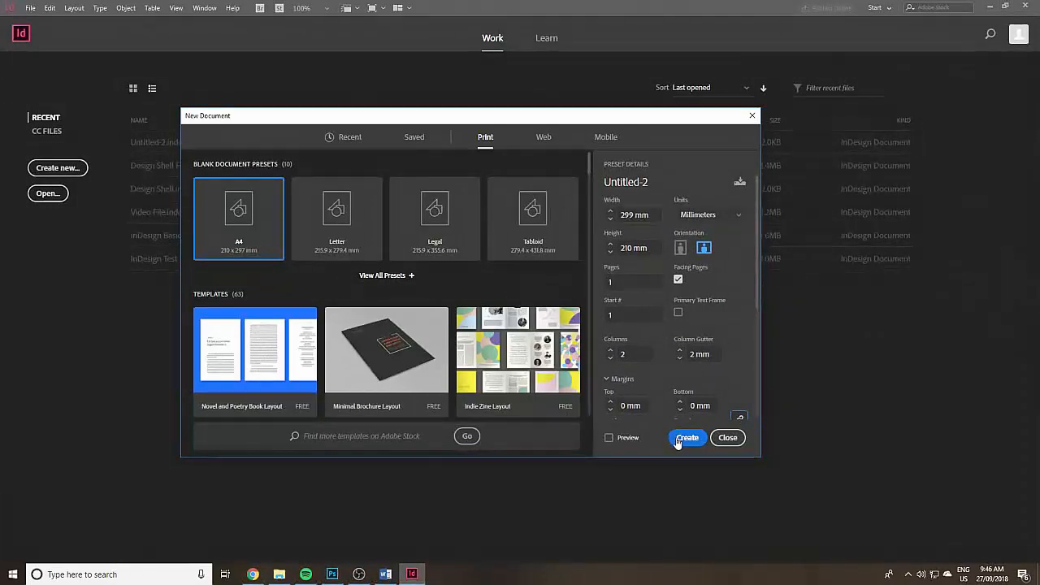
Create the landscape two-column document from the dialog.
left_click(686, 437)
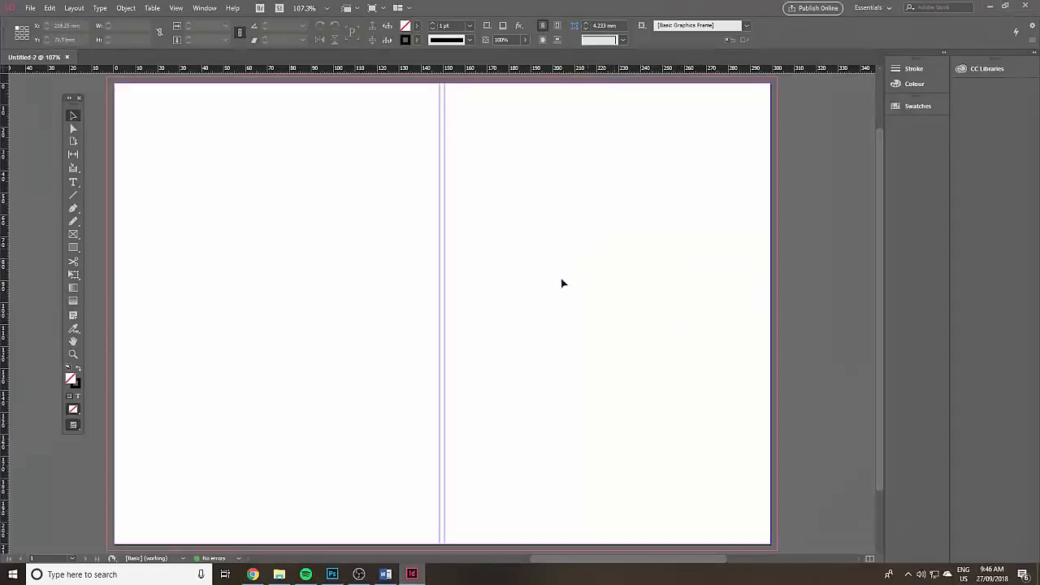
mouse_move(522, 279)
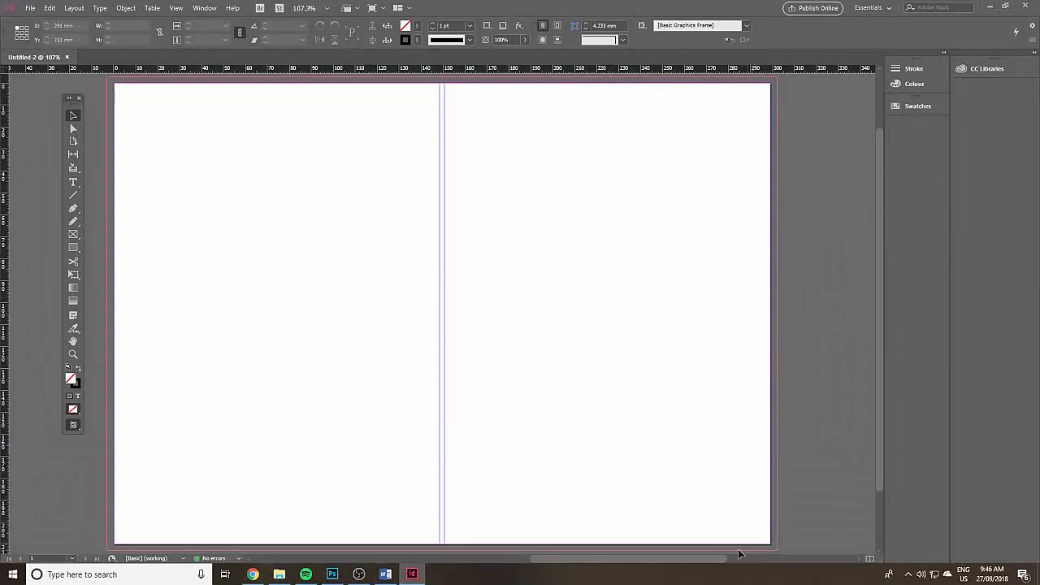
mouse_move(150, 383)
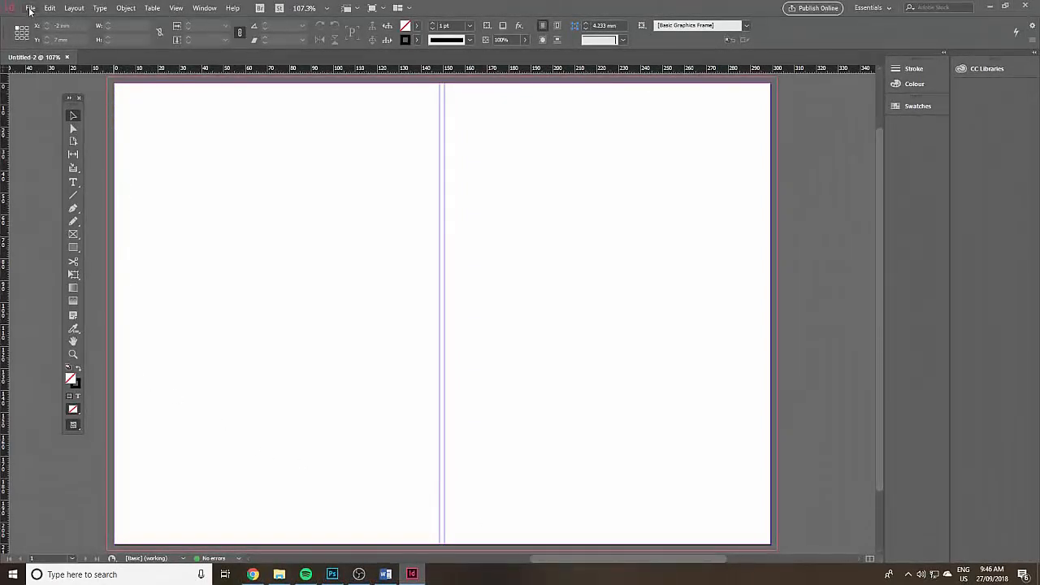
Save the document as 'Design Shell Cover' in the InDesign documents folder.
left_click(33, 10)
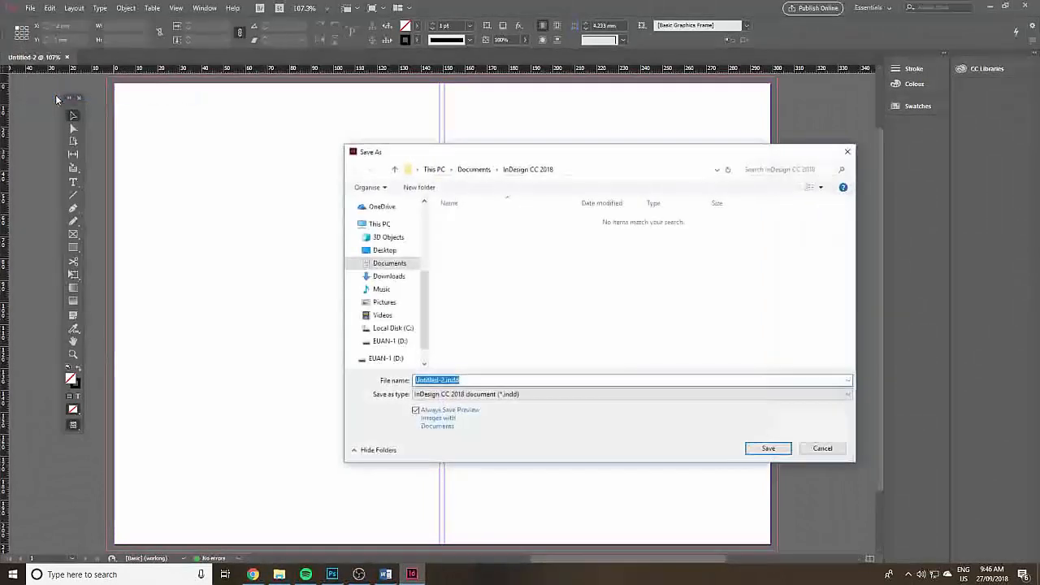
type("Des")
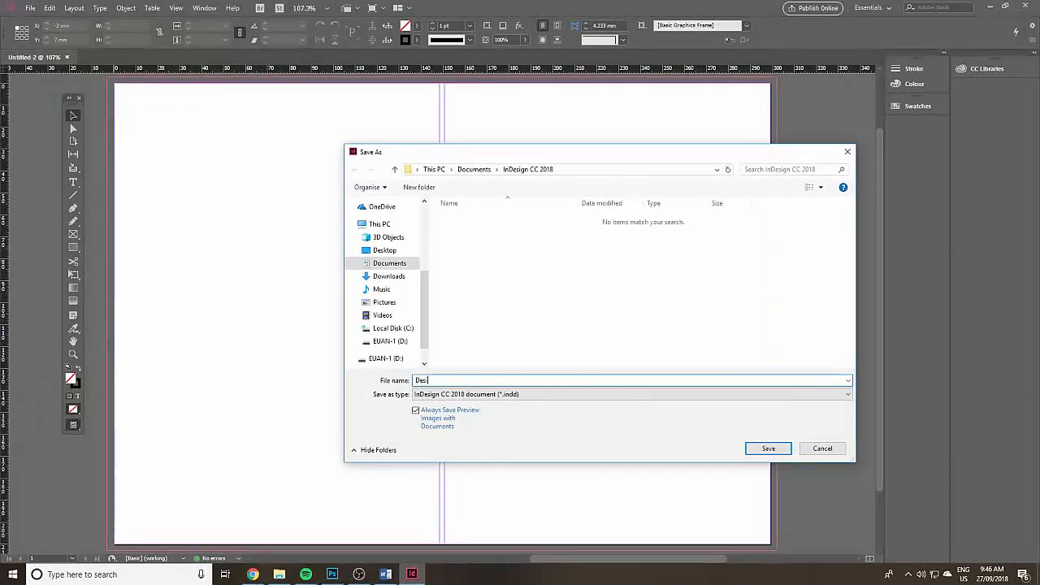
type("Design Shell")
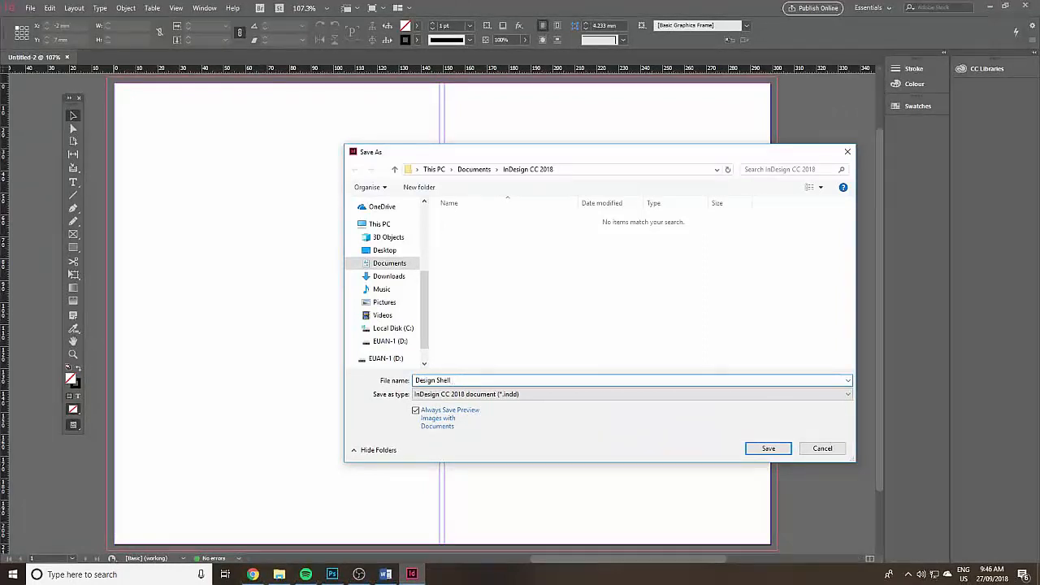
type("Cover")
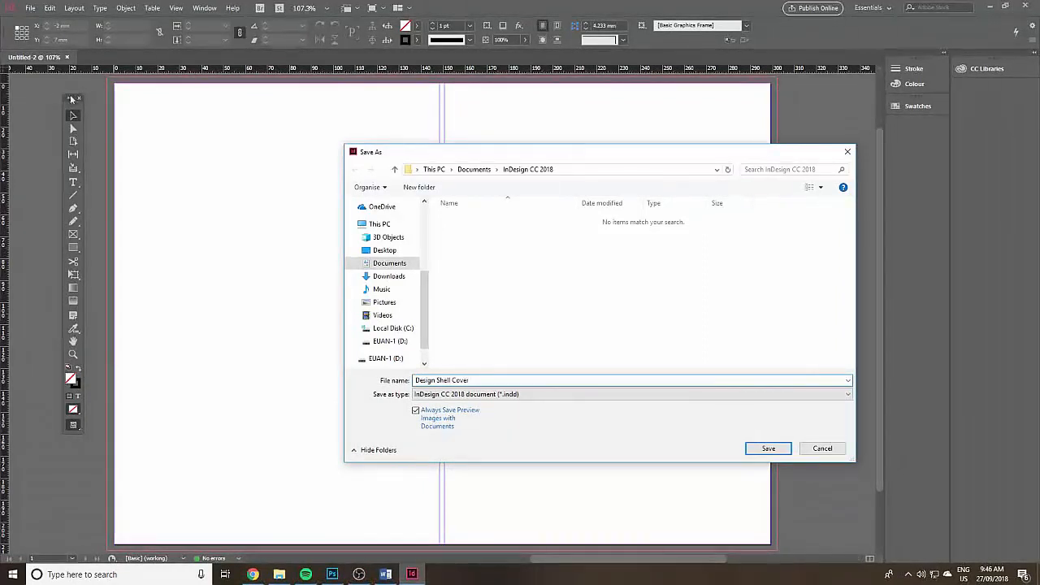
left_click(767, 449)
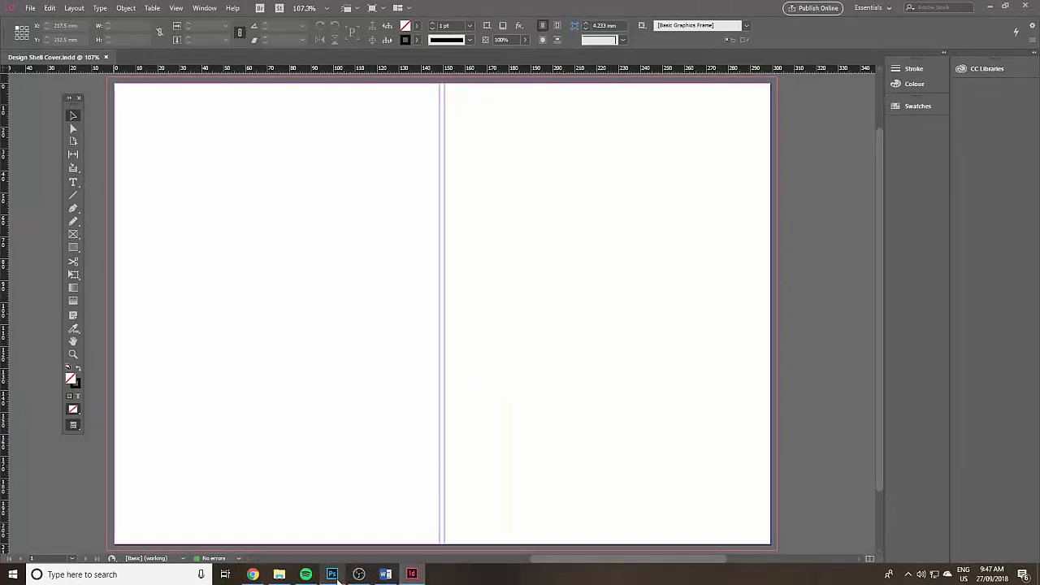
In Photoshop, open the Bondi Lifeguard CROPPED CMYK photo and check its Image > Mode is CMYK.
left_click(330, 573)
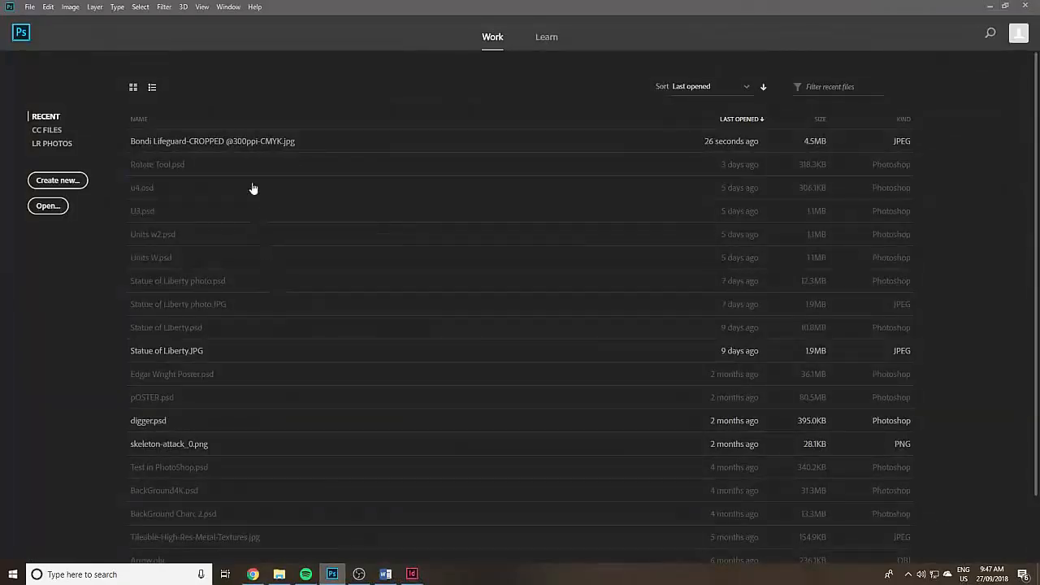
double_click(211, 140)
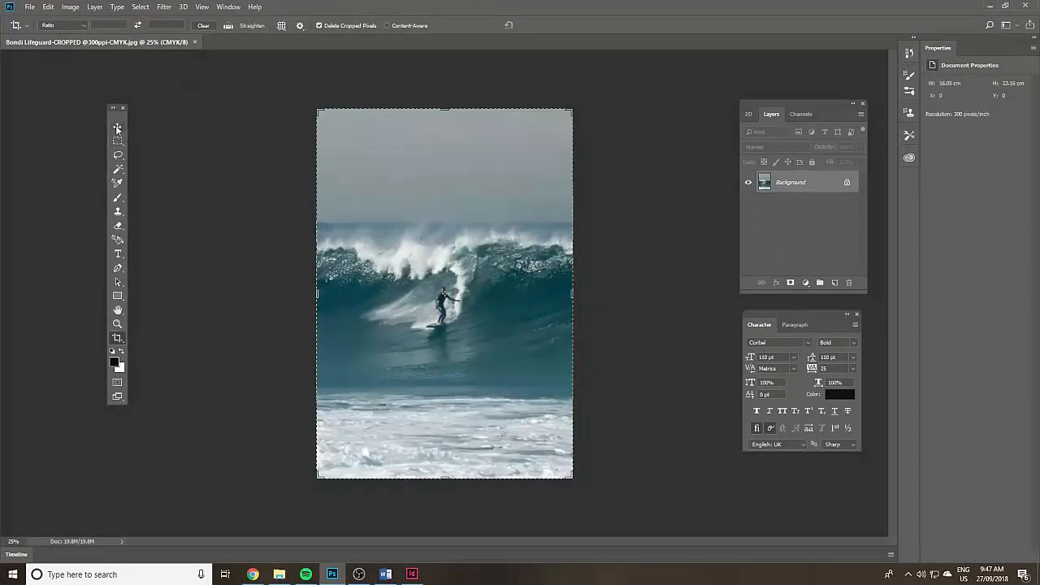
left_click(117, 126)
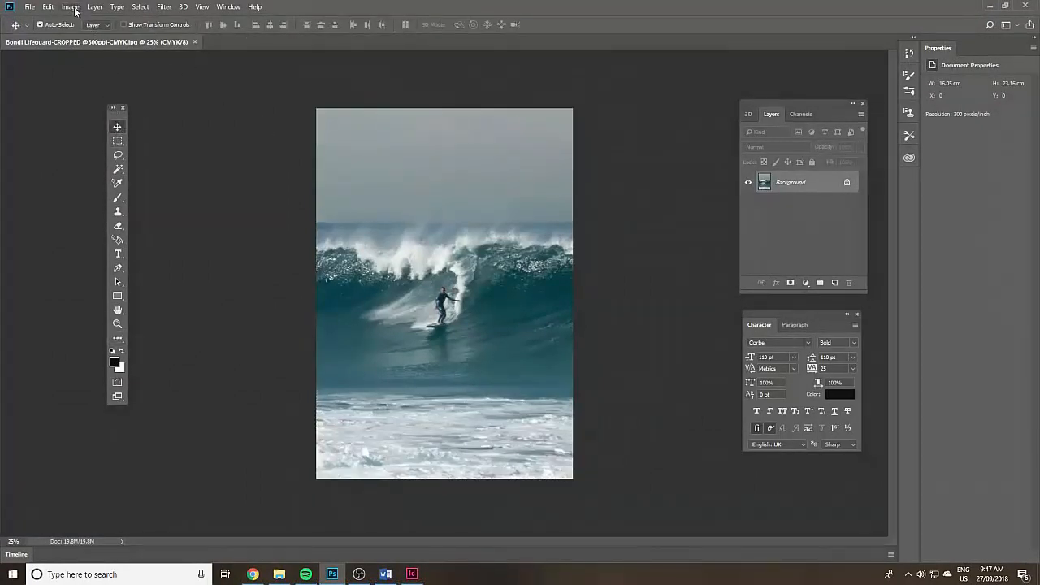
left_click(73, 7)
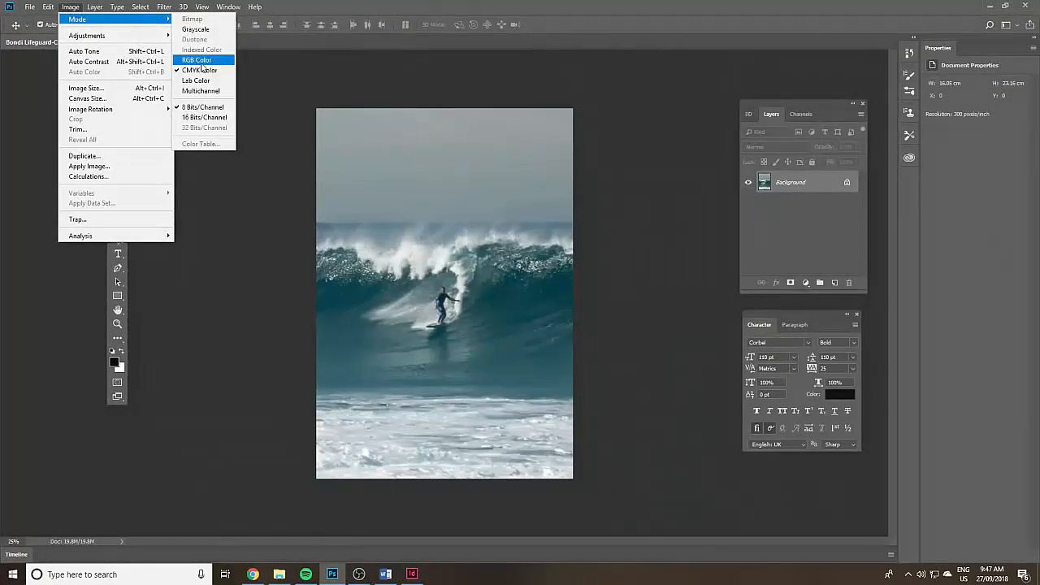
mouse_move(213, 74)
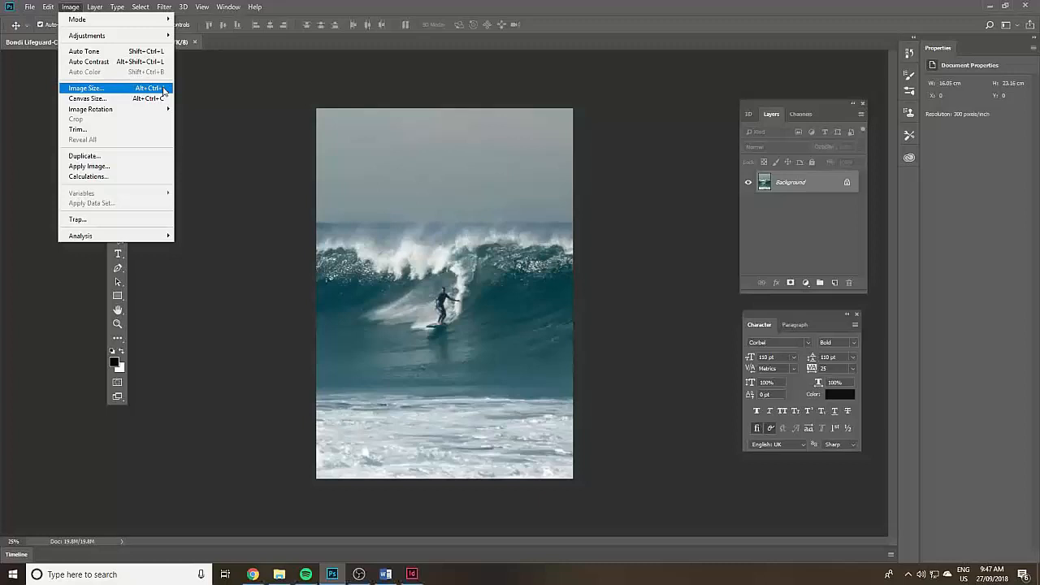
left_click(84, 87)
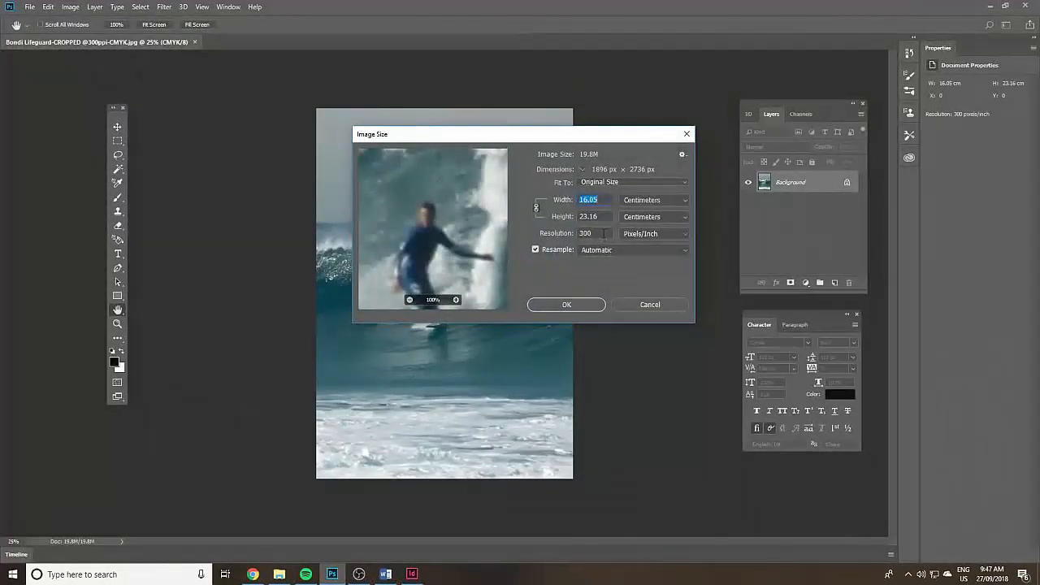
left_click(593, 234)
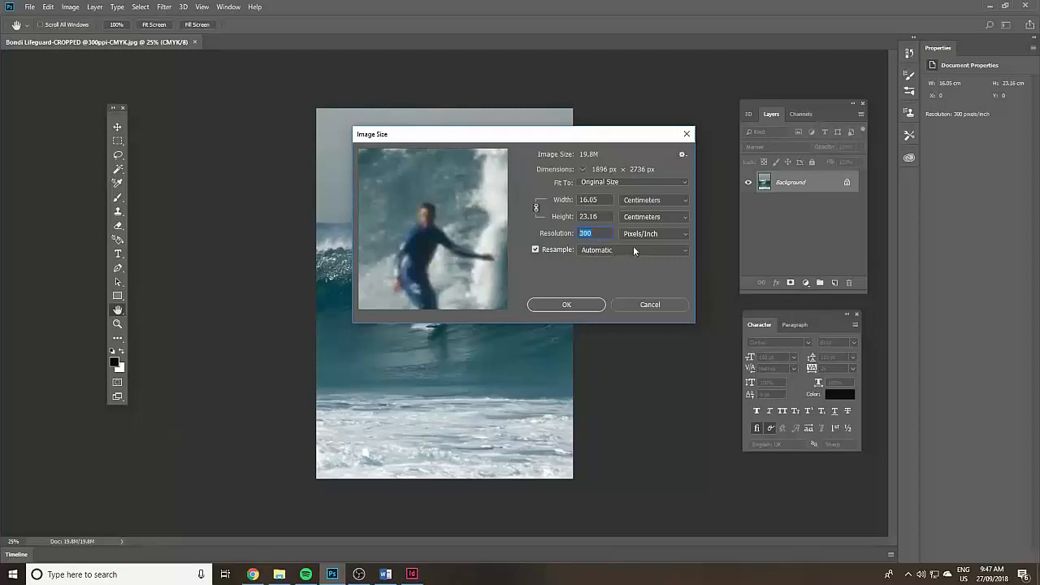
left_click(654, 234)
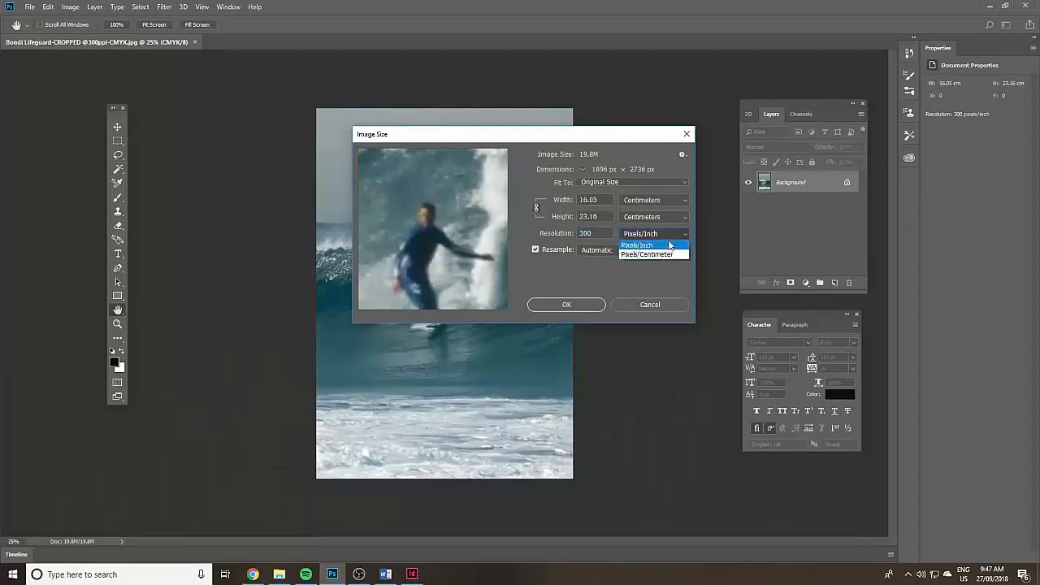
left_click(650, 244)
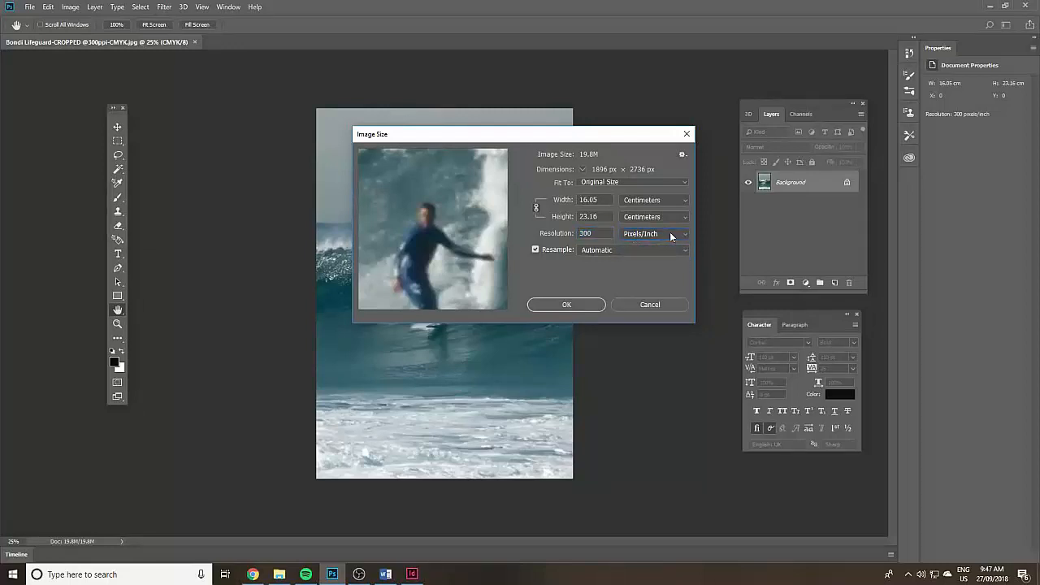
left_click(566, 304)
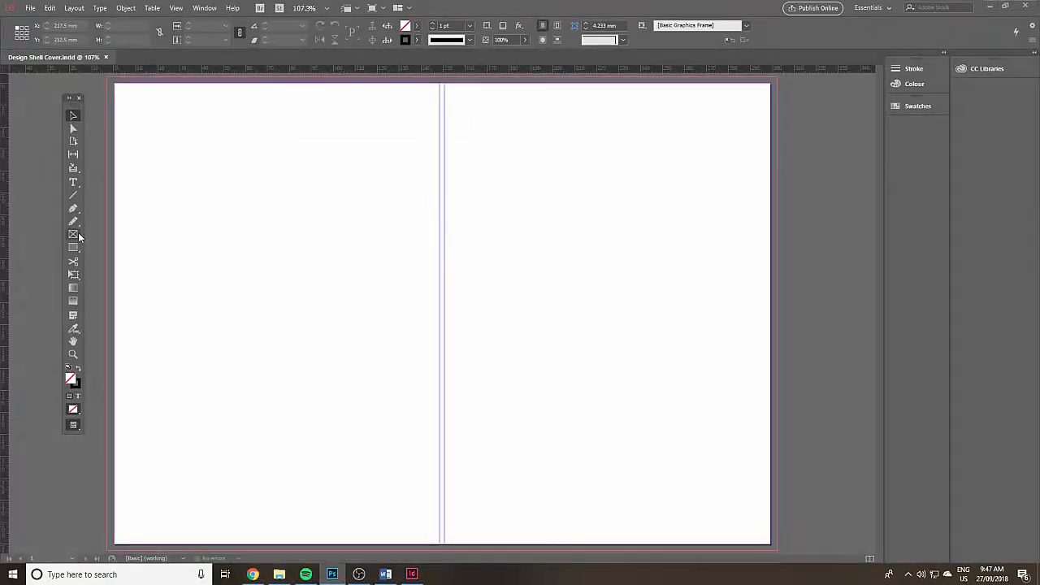
Draw an empty picture frame over the right-hand page, its left edge aligned to the spine.
left_click(71, 234)
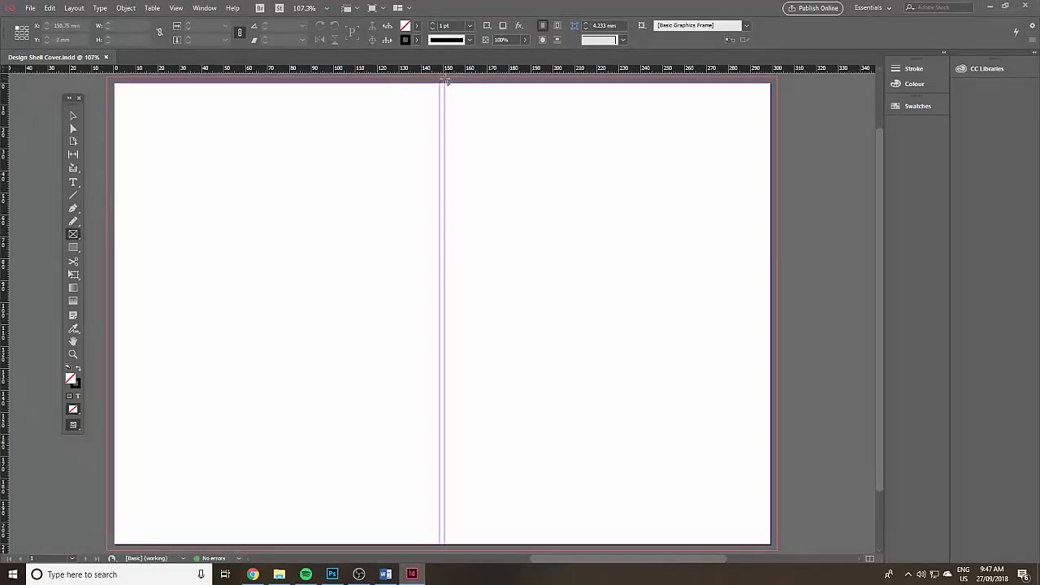
left_click_drag(449, 81, 692, 486)
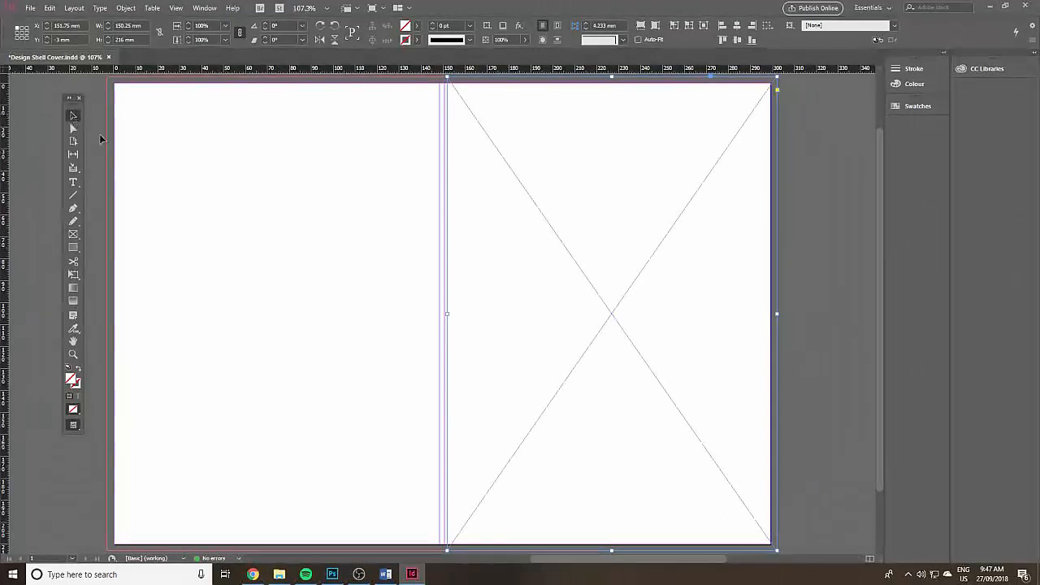
left_click_drag(447, 315, 454, 315)
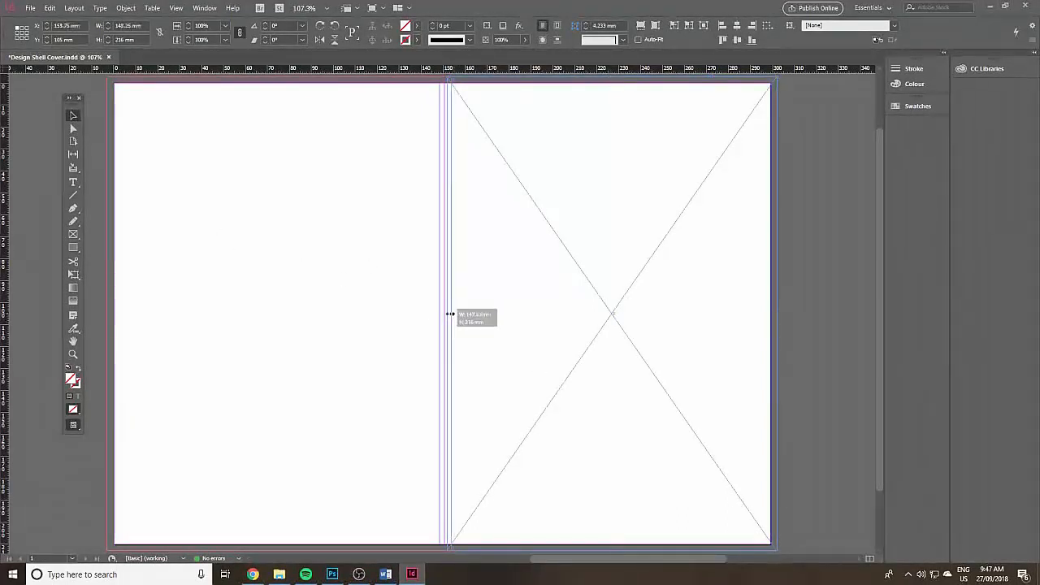
left_click_drag(452, 315, 445, 317)
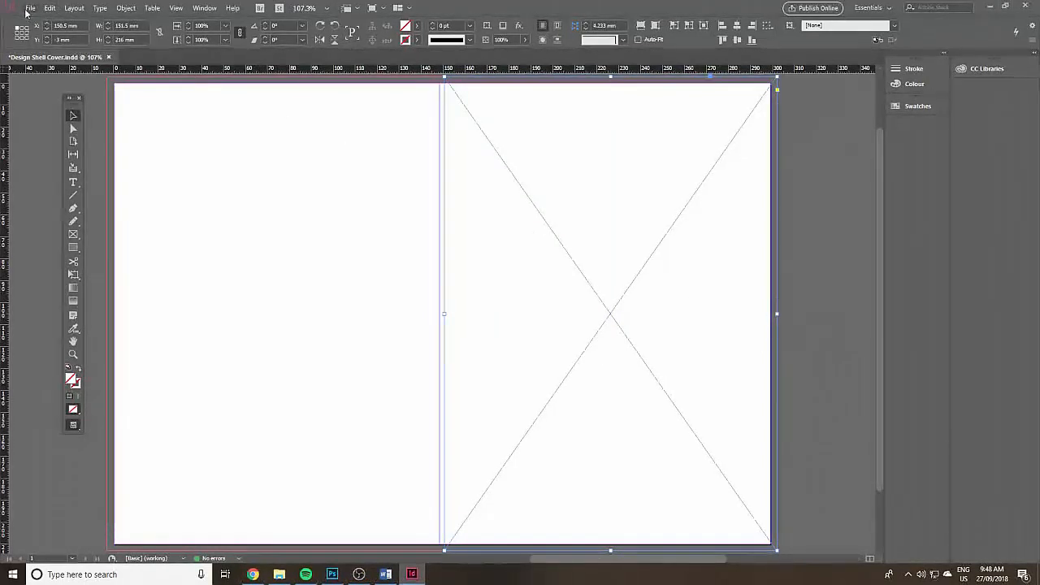
Place the Bondi Lifeguard surf photo into the front cover frame.
left_click(34, 8)
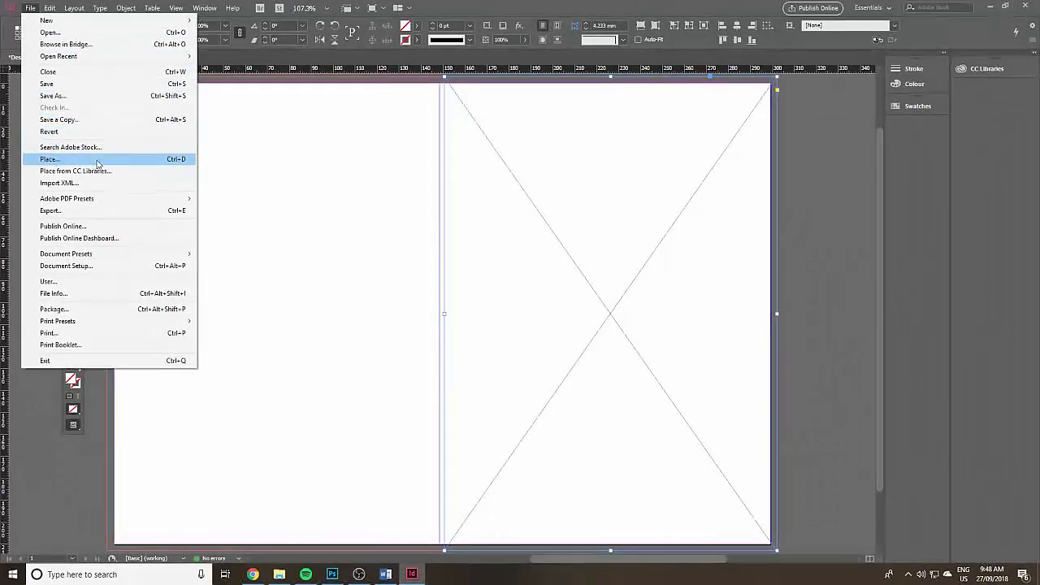
left_click(49, 159)
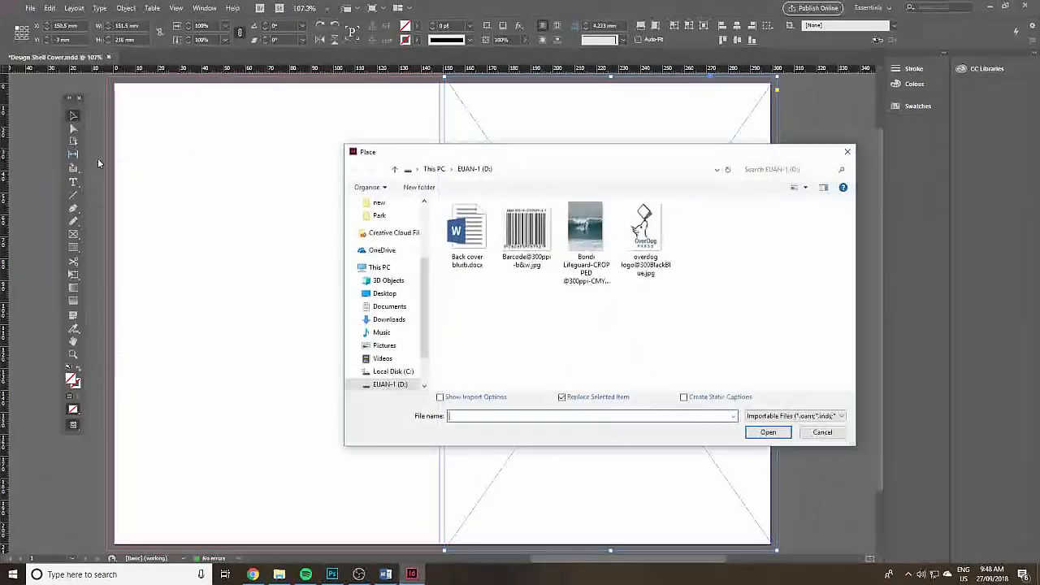
left_click(585, 228)
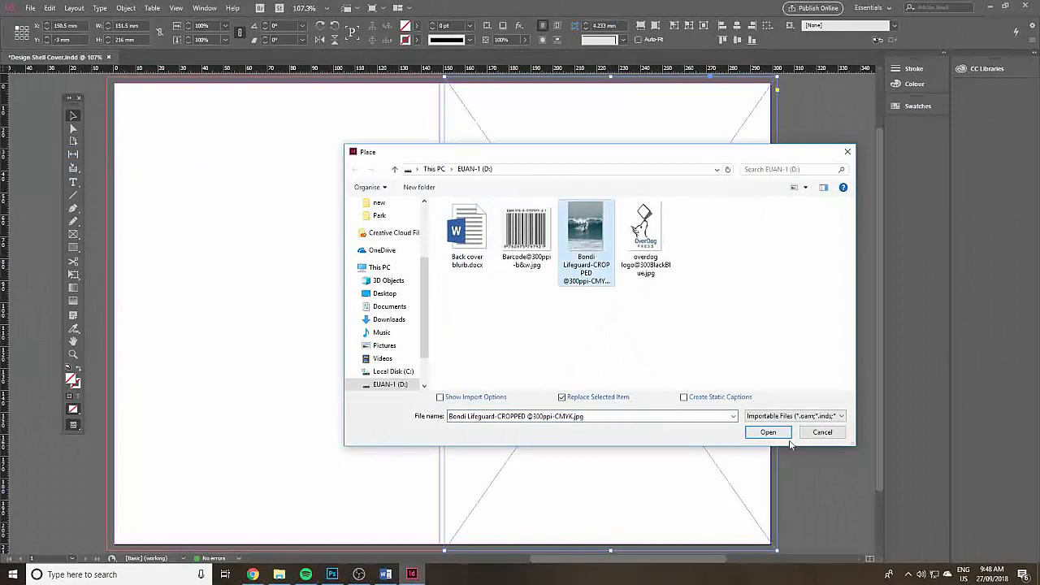
left_click(767, 432)
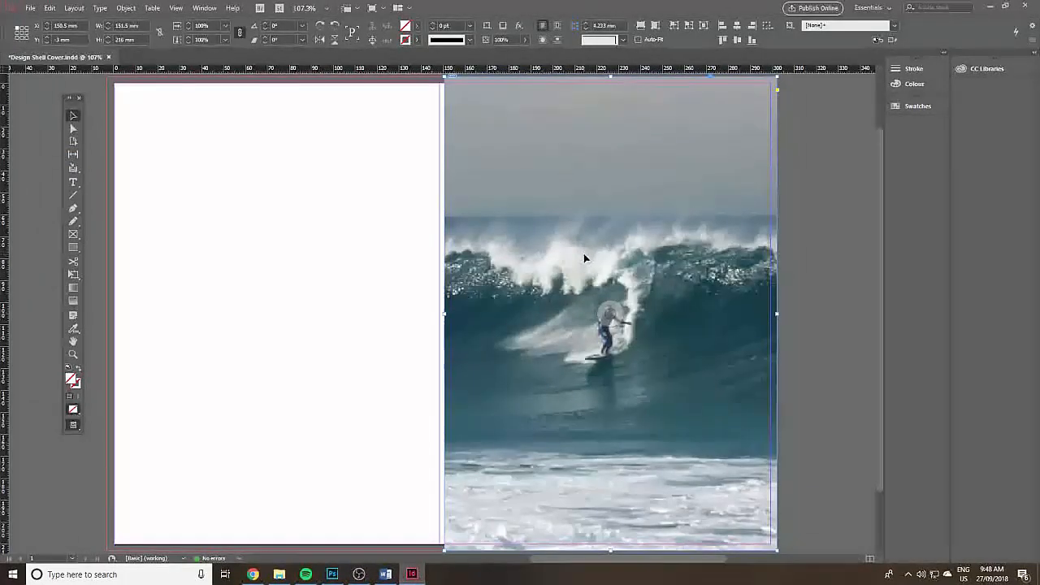
Fit the surf photo proportionally inside the front cover frame.
right_click(585, 258)
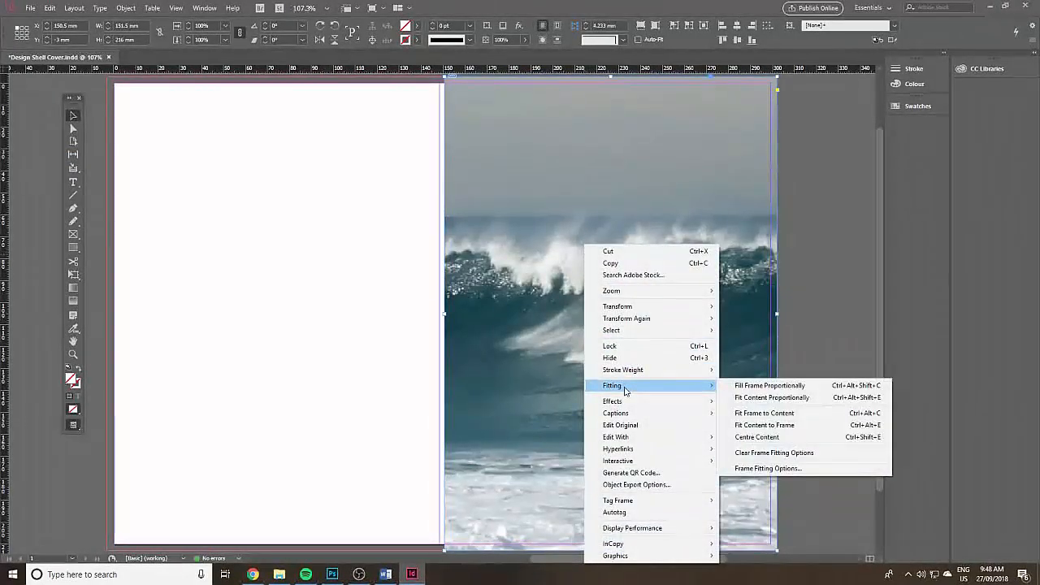
mouse_move(772, 396)
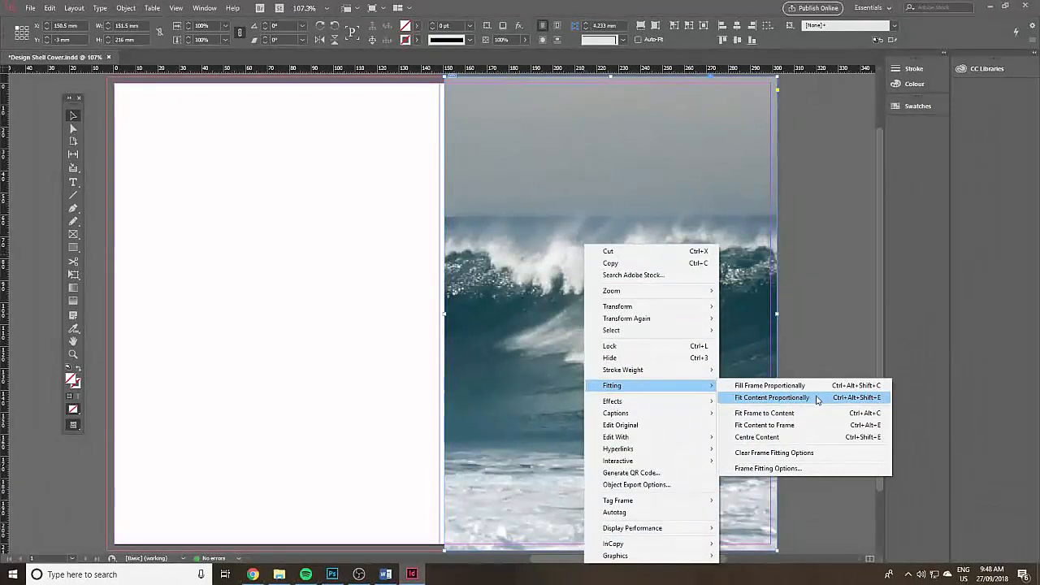
left_click(772, 396)
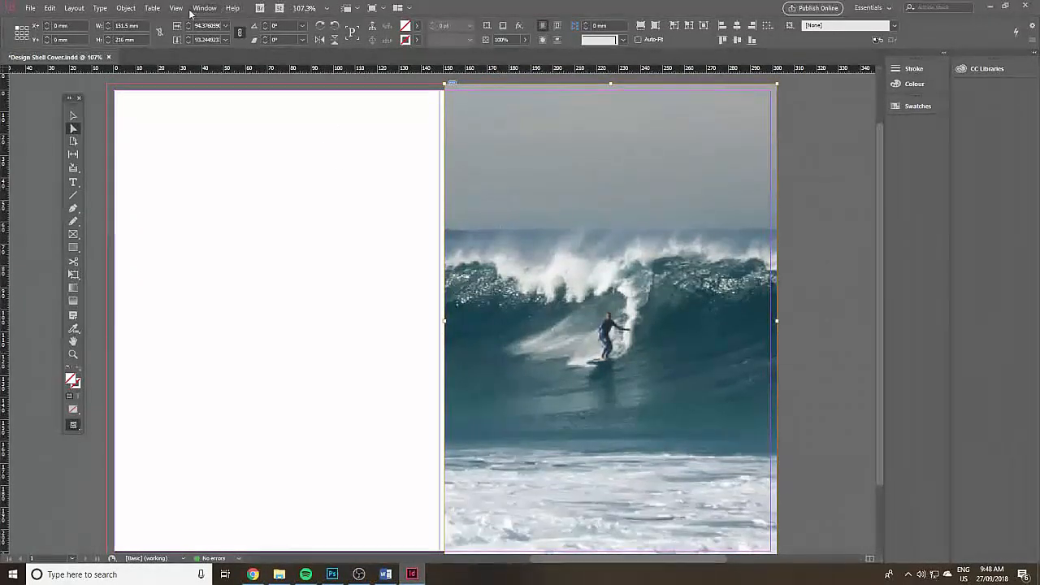
Switch Display Performance to High Quality Display for the placed photo.
left_click(176, 8)
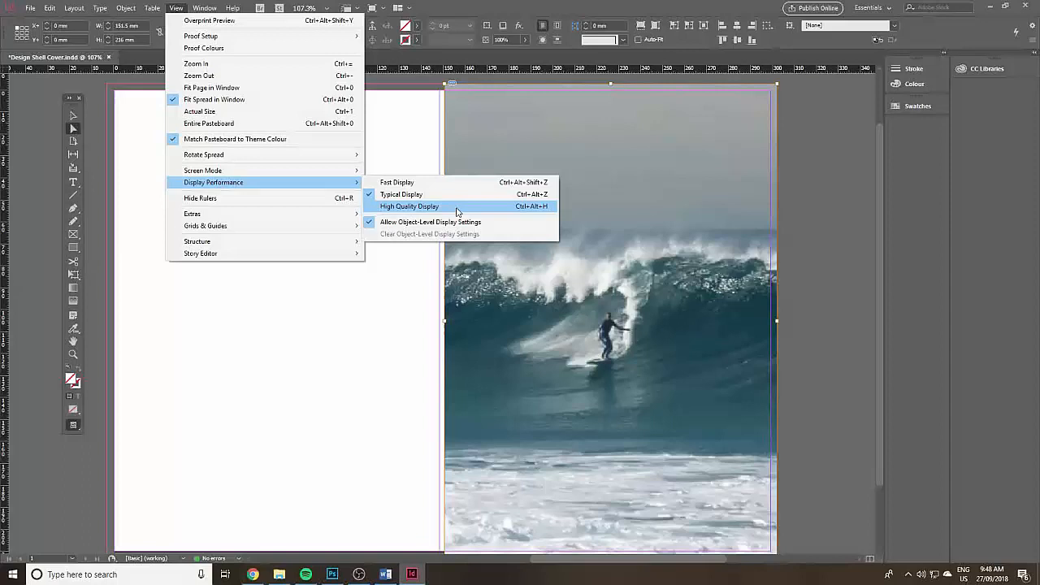
left_click(410, 205)
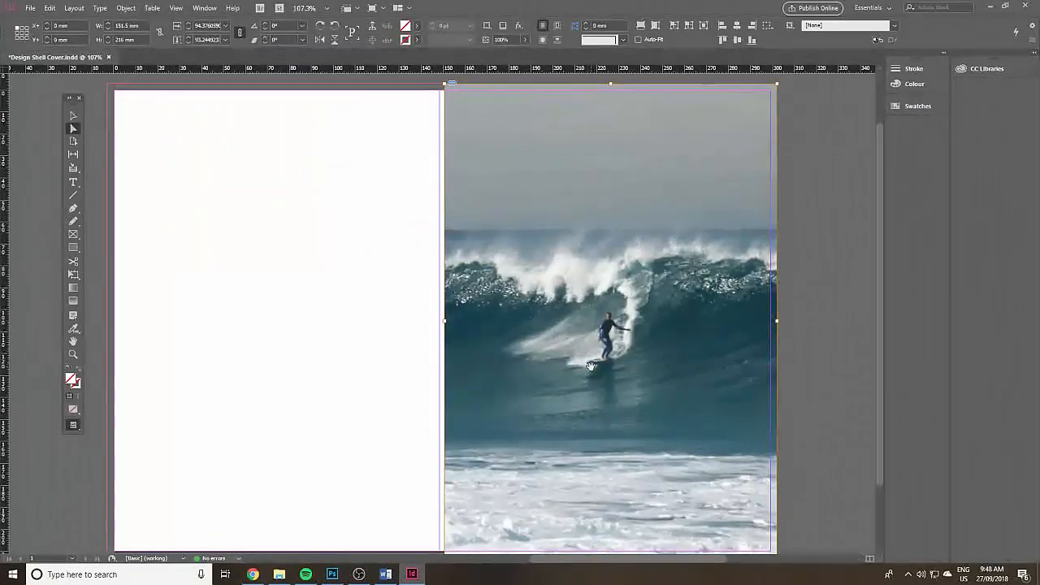
mouse_move(71, 182)
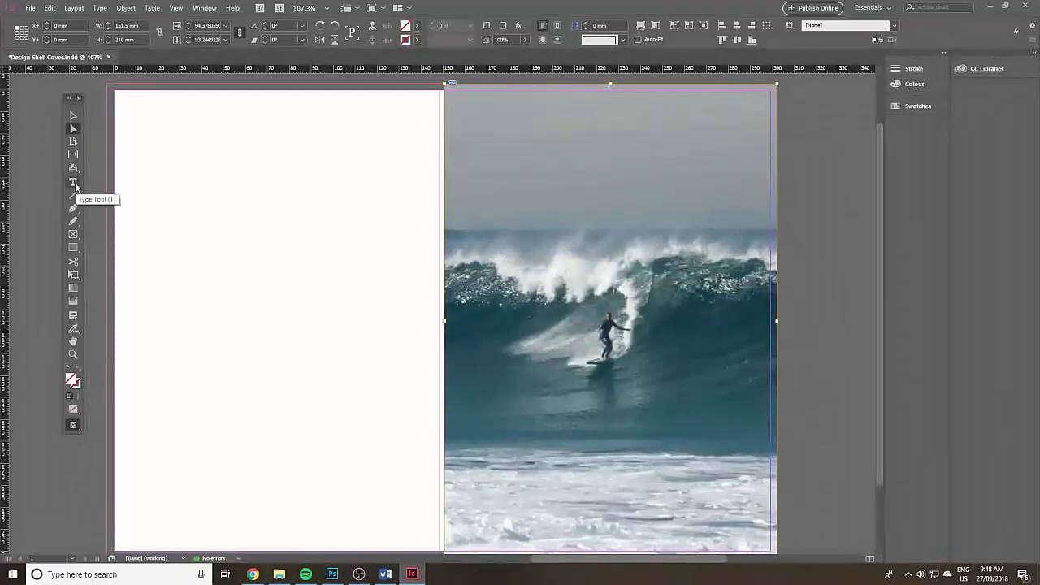
Add a 'Bondi Lifeguards' title text at the top of the front cover and select it.
left_click(71, 182)
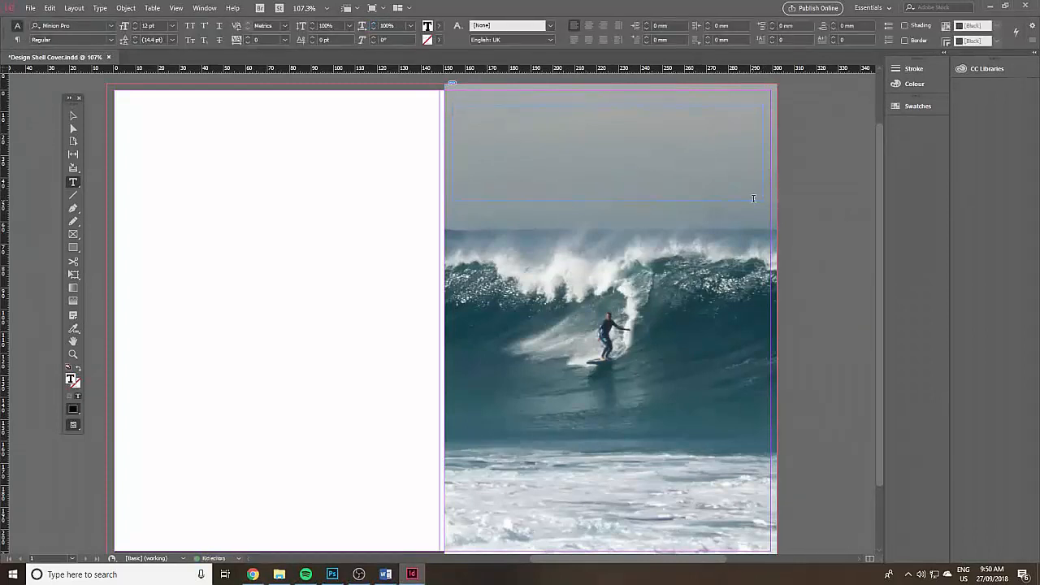
type("Bondi L")
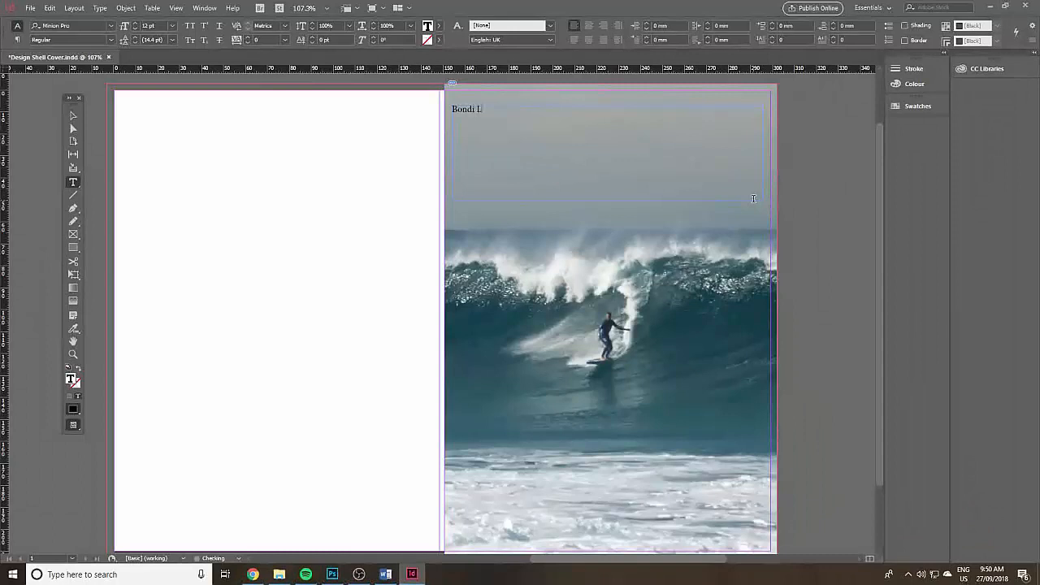
type("ifeguard")
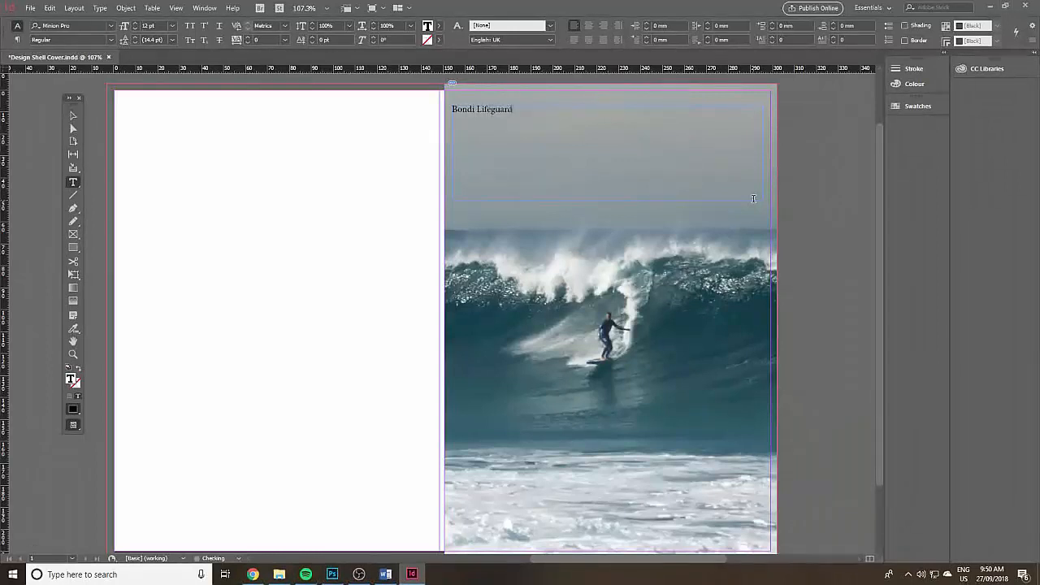
type("s")
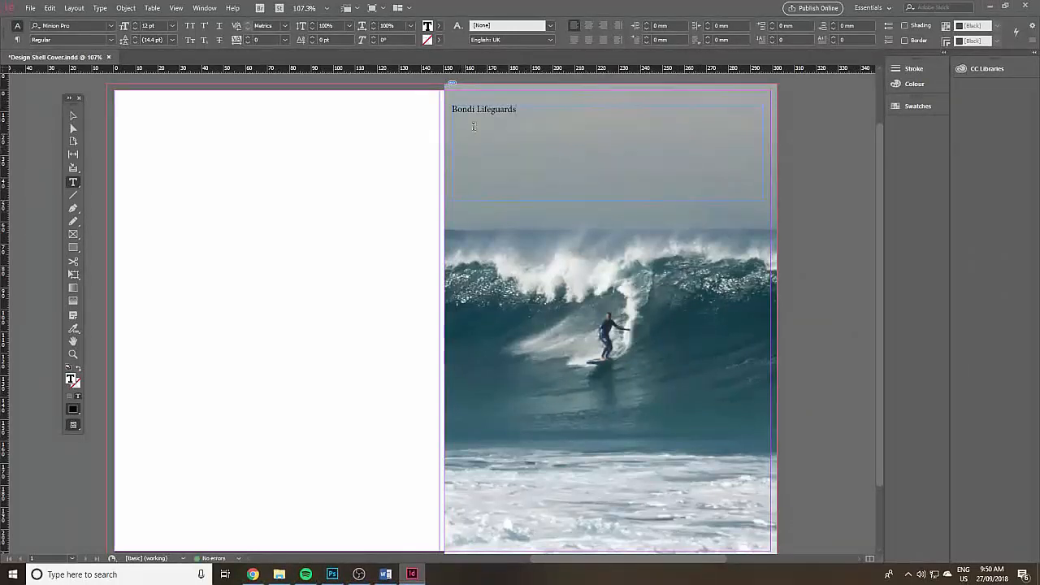
double_click(484, 109)
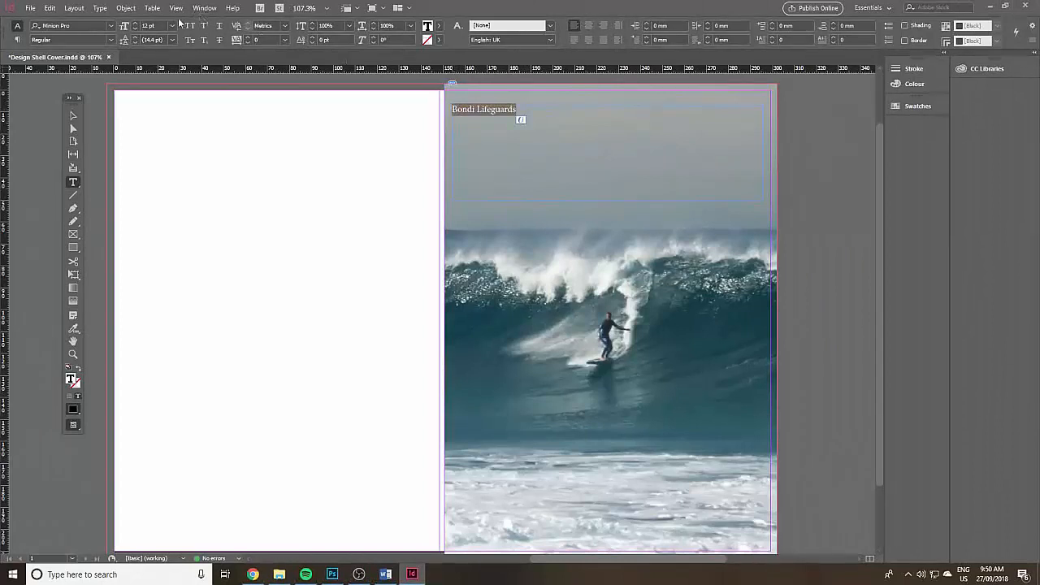
Make the title larger and bold, then colour it yellow via the Colour Picker.
left_click(175, 26)
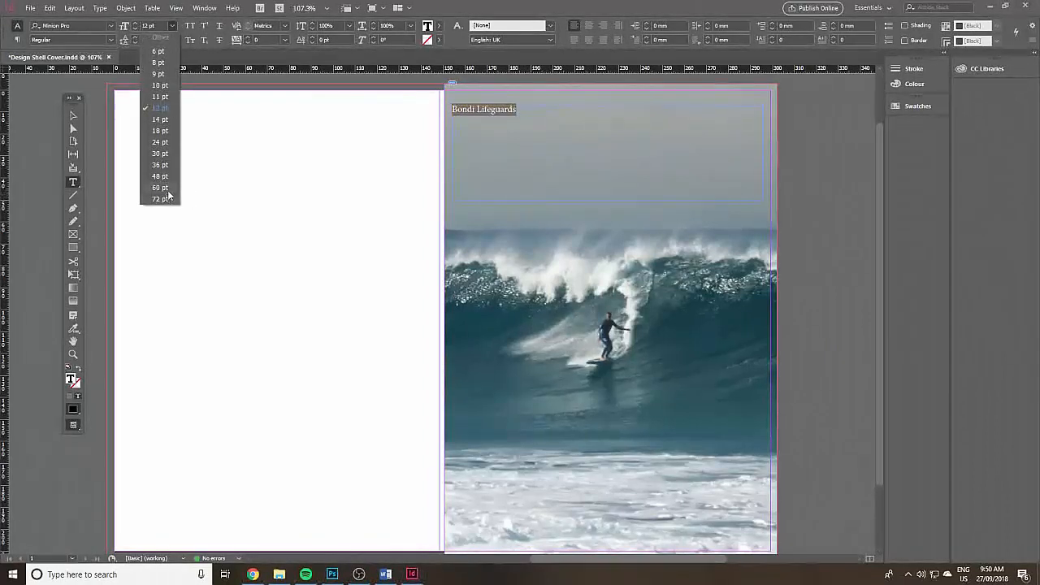
left_click(159, 189)
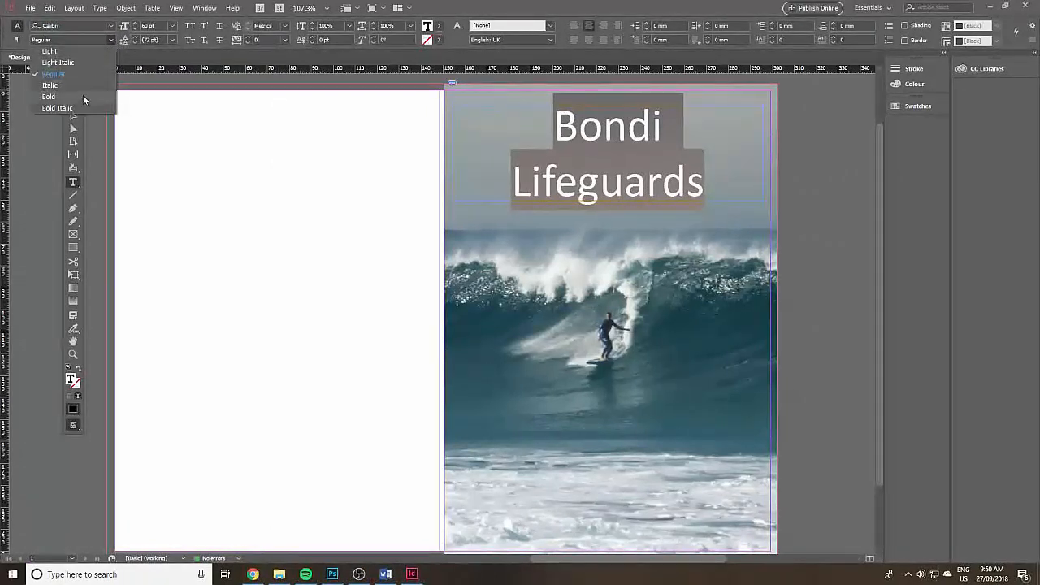
left_click(47, 94)
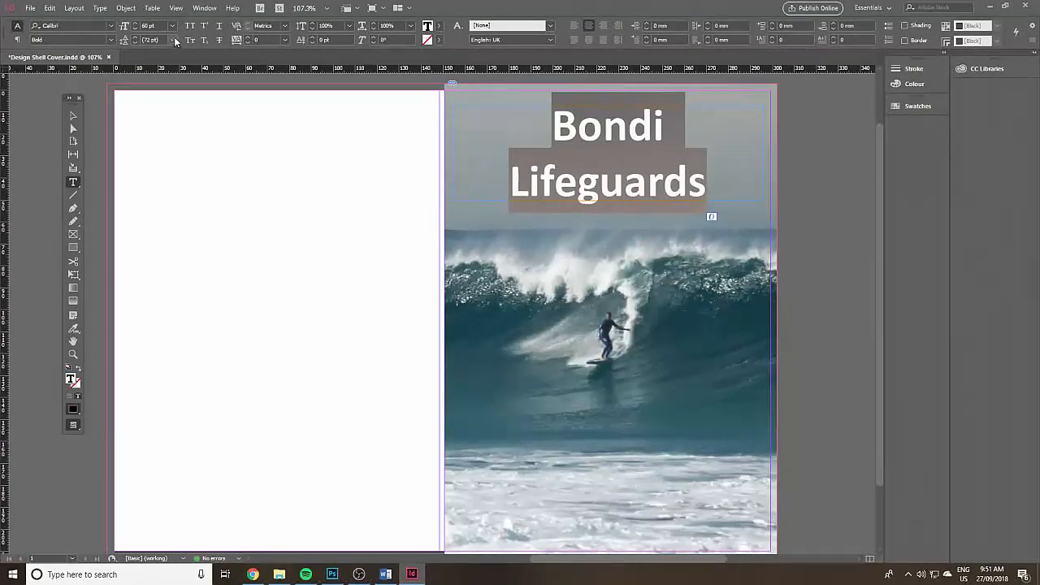
left_click(172, 39)
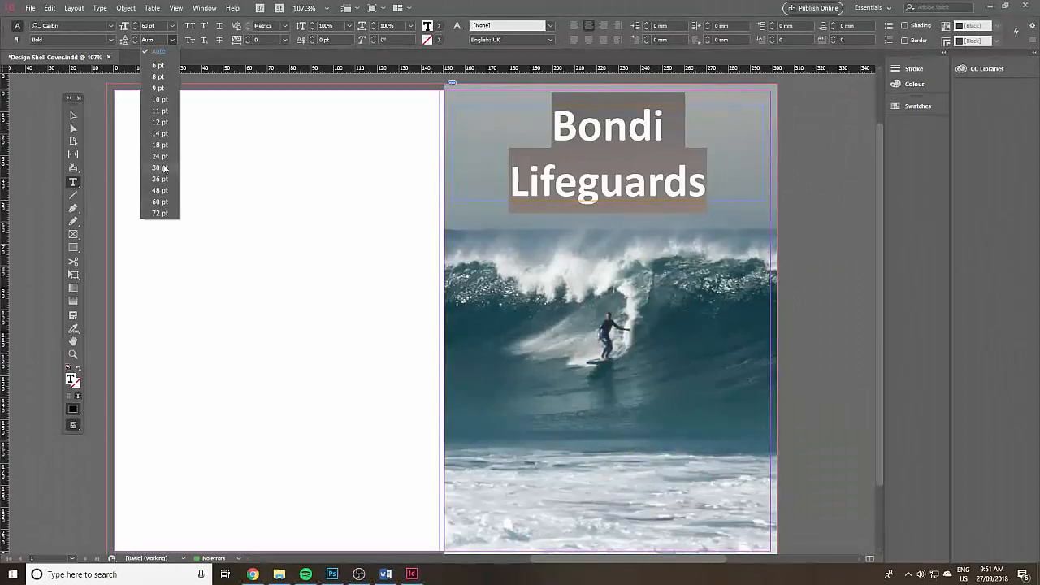
left_click(160, 167)
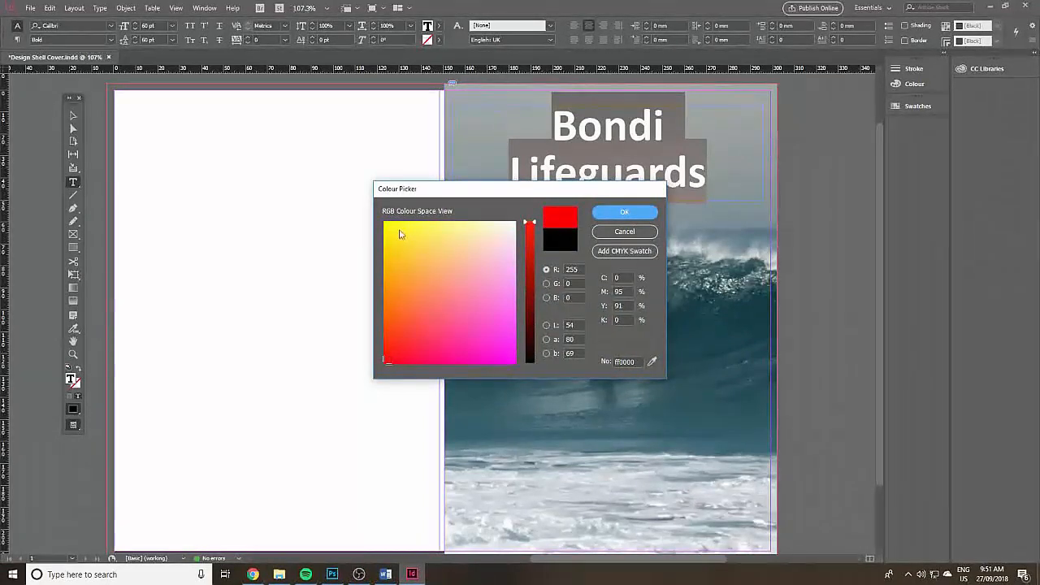
left_click(624, 211)
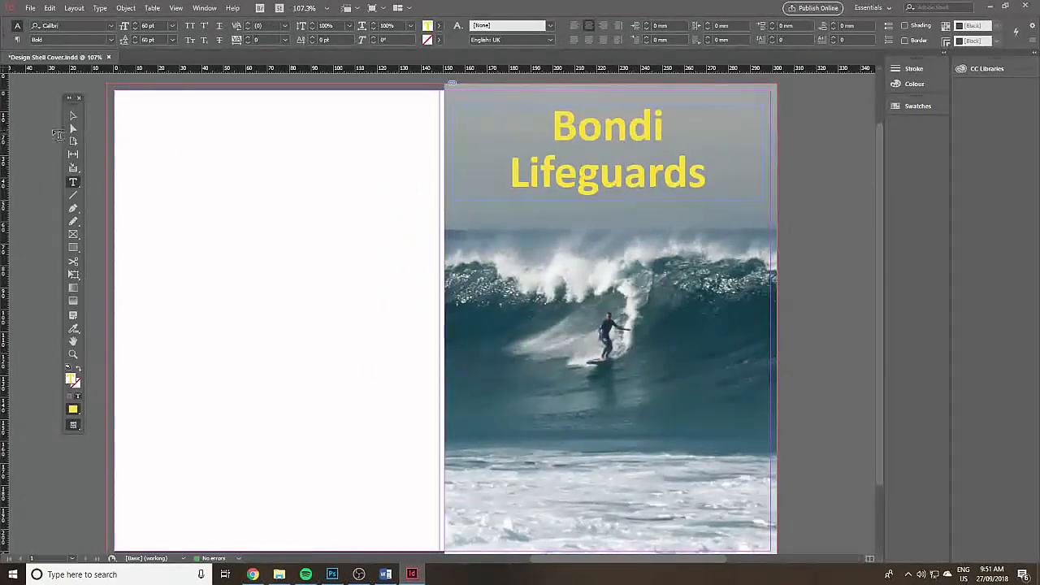
Stretch the title frame from the spine to the page's right edge.
left_click(608, 149)
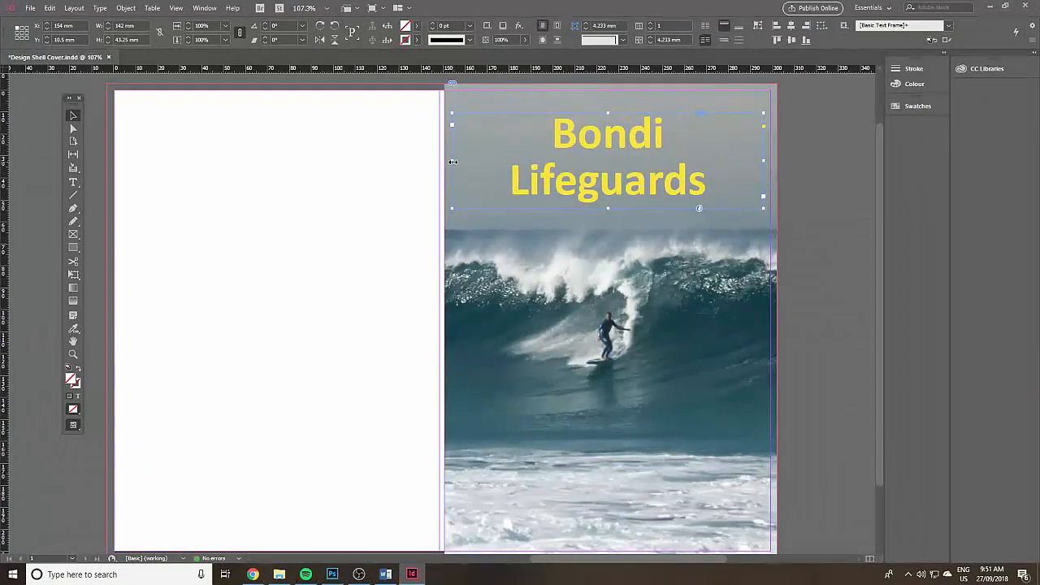
left_click_drag(452, 163, 444, 161)
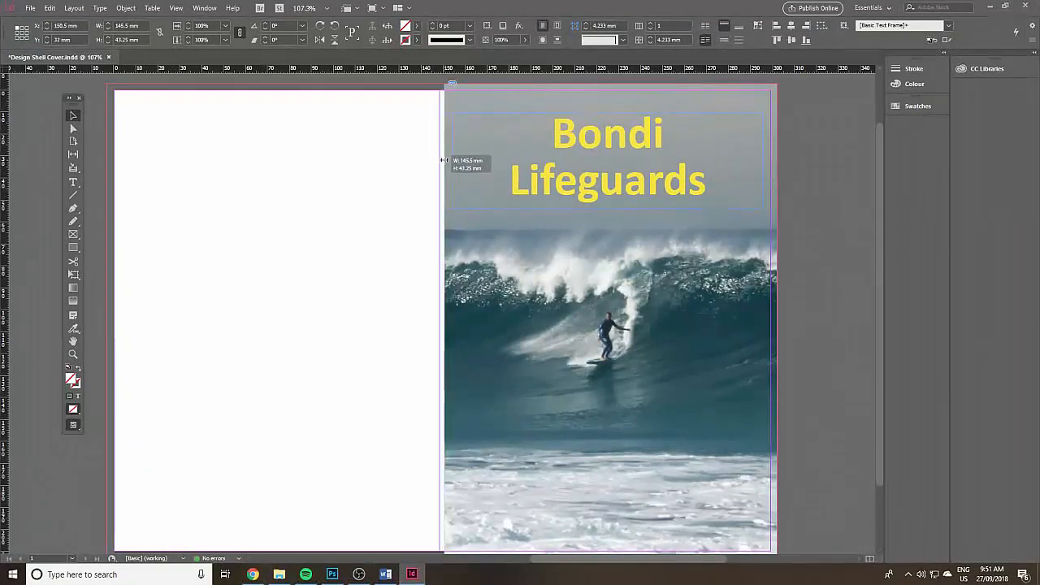
left_click(605, 155)
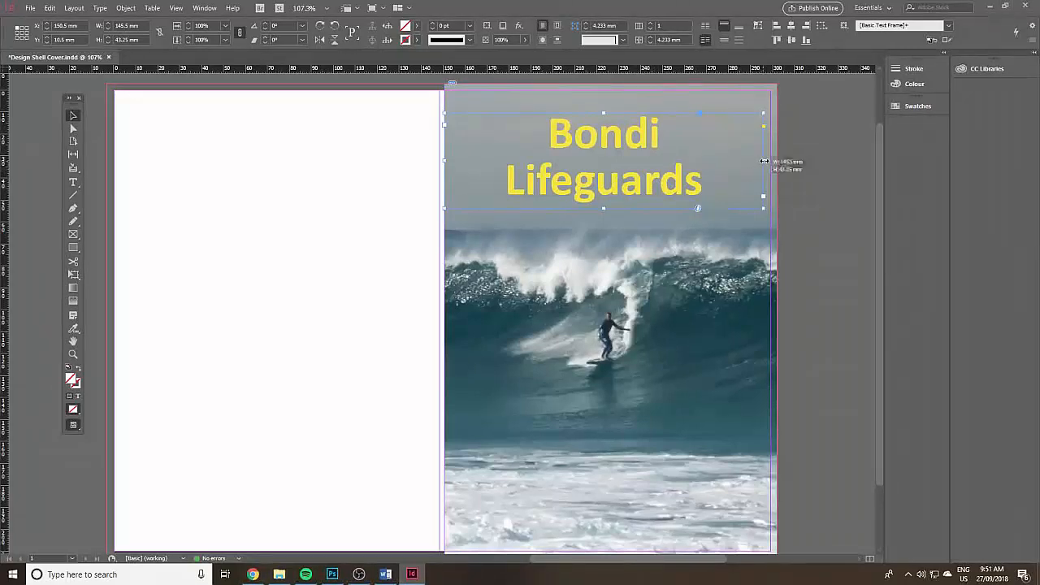
left_click_drag(764, 161, 771, 161)
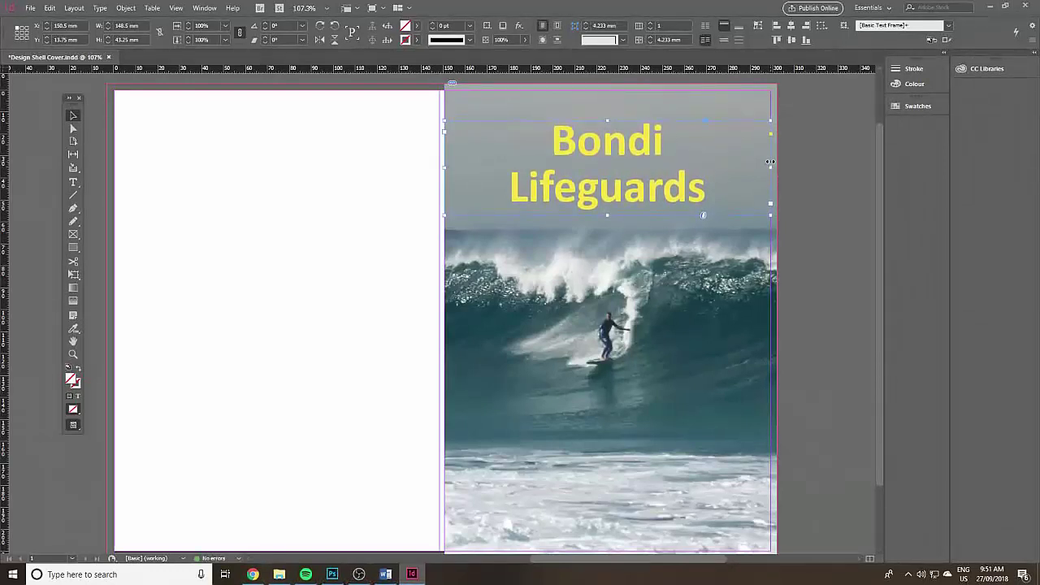
mouse_move(31, 224)
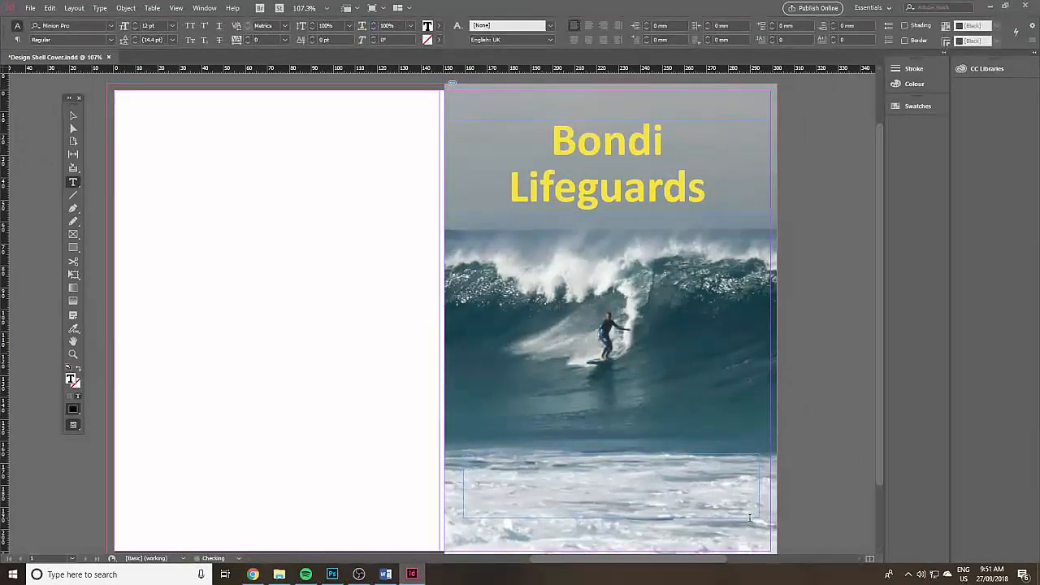
type("Aut")
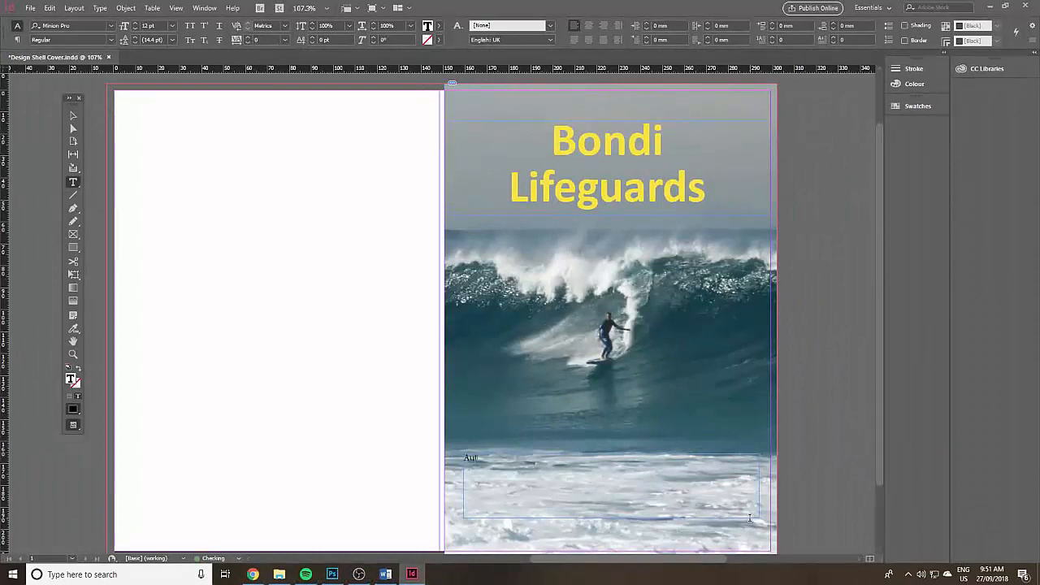
type("Author Name")
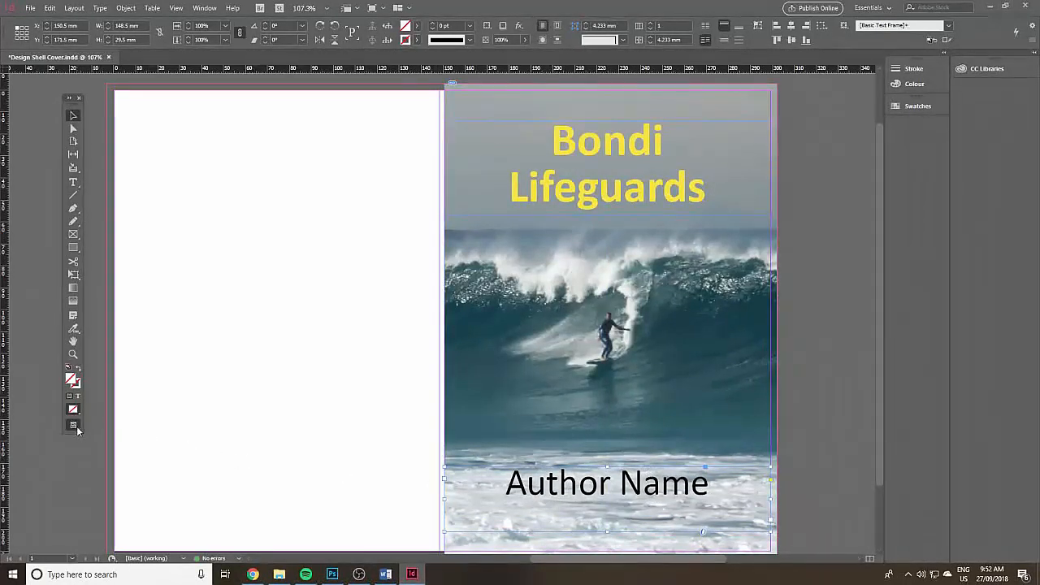
left_click(73, 423)
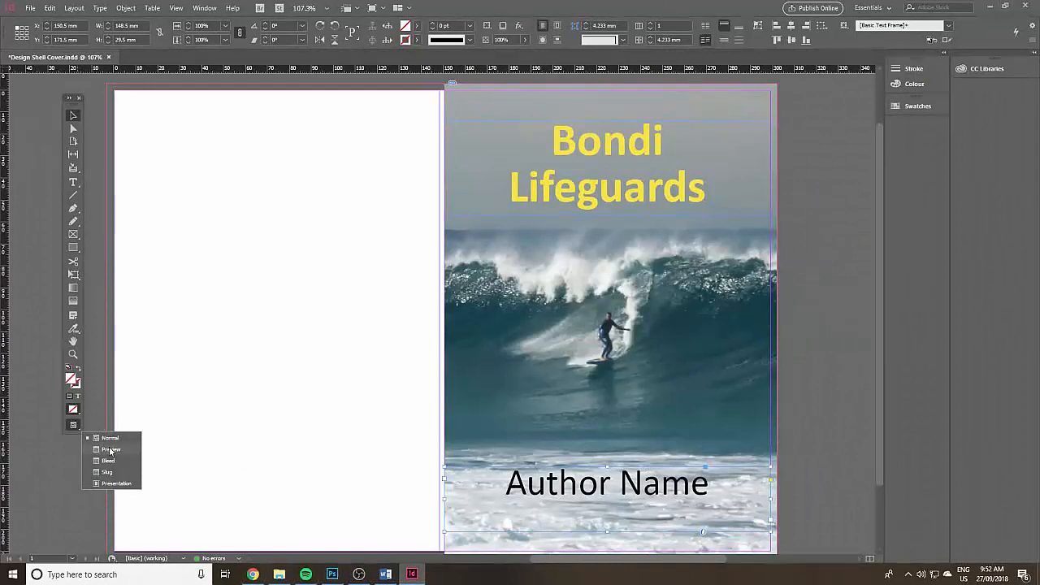
left_click(111, 449)
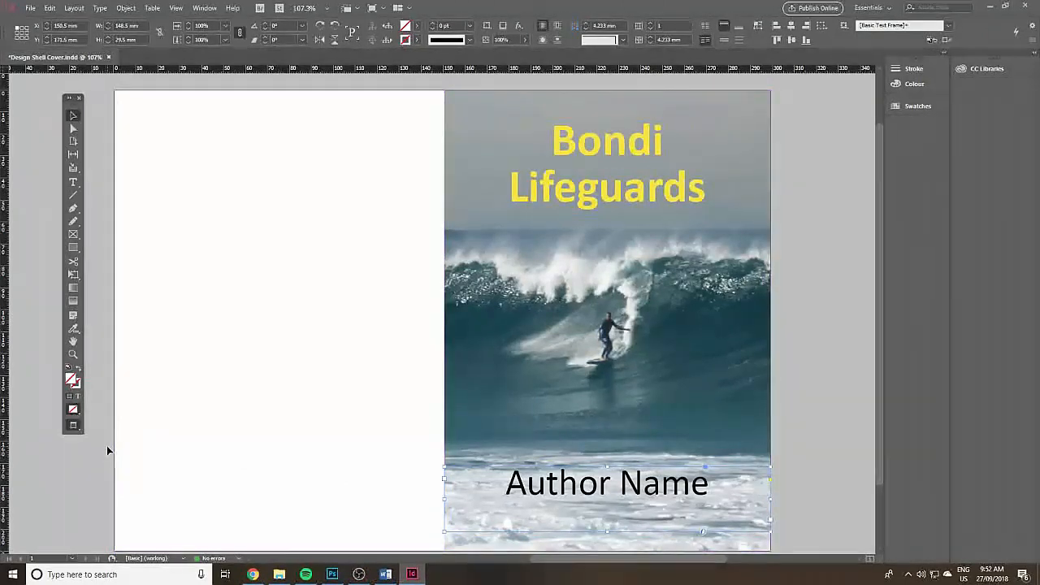
left_click(149, 419)
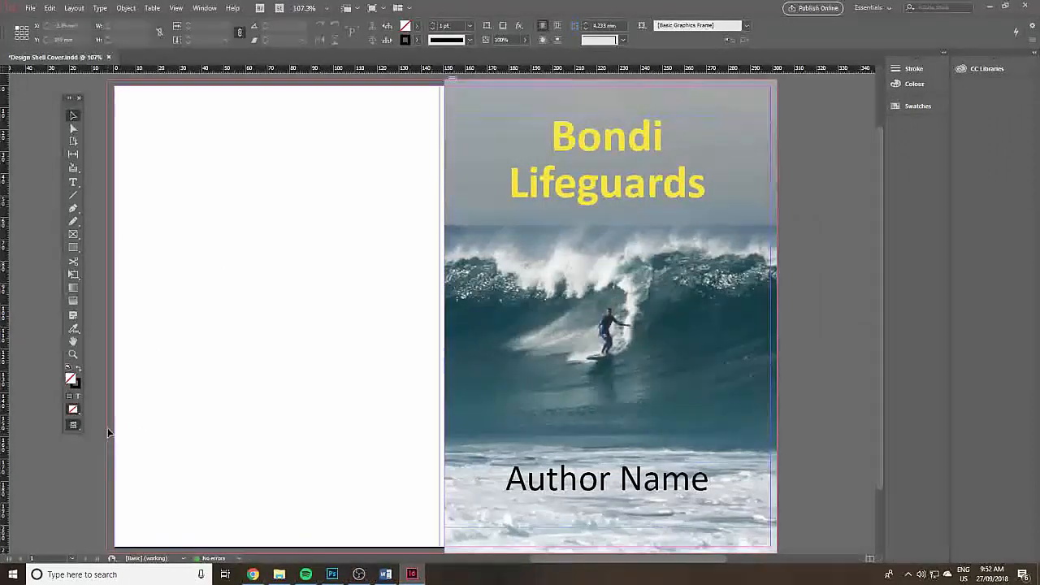
mouse_move(73, 247)
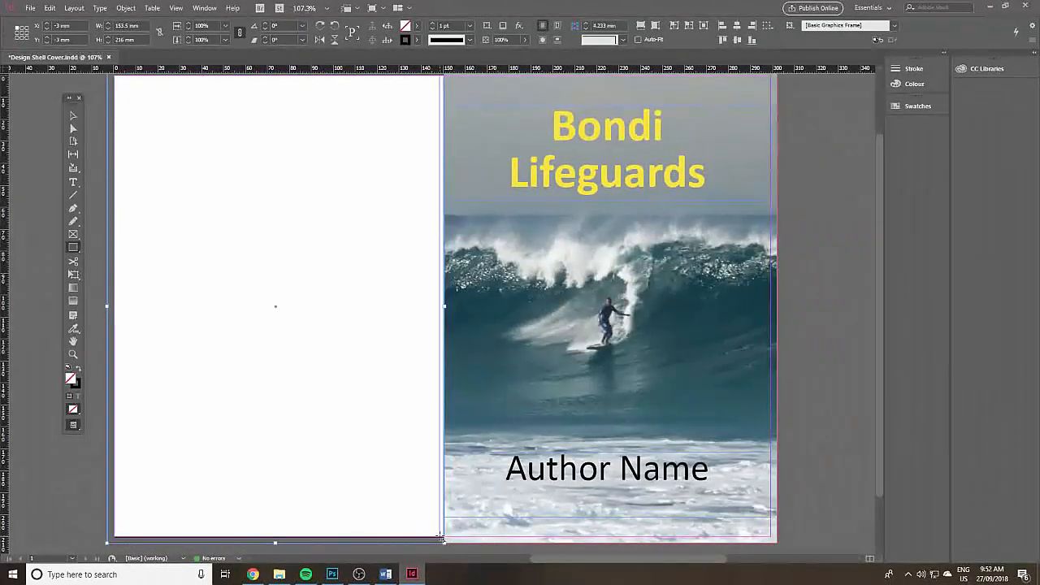
mouse_move(514, 403)
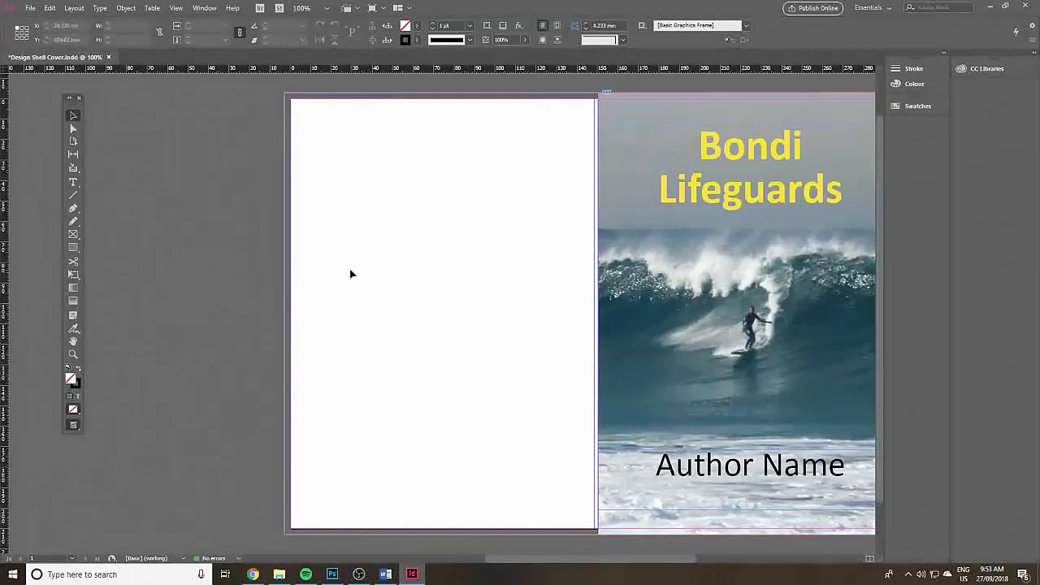
mouse_move(286, 316)
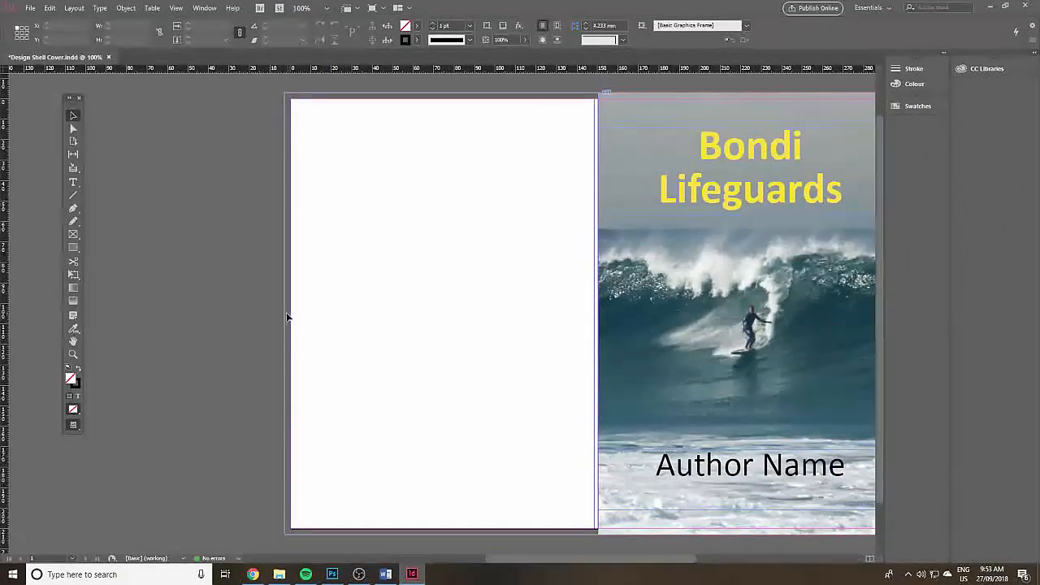
Set the back cover rectangle's fill to a mid blue.
left_click(442, 316)
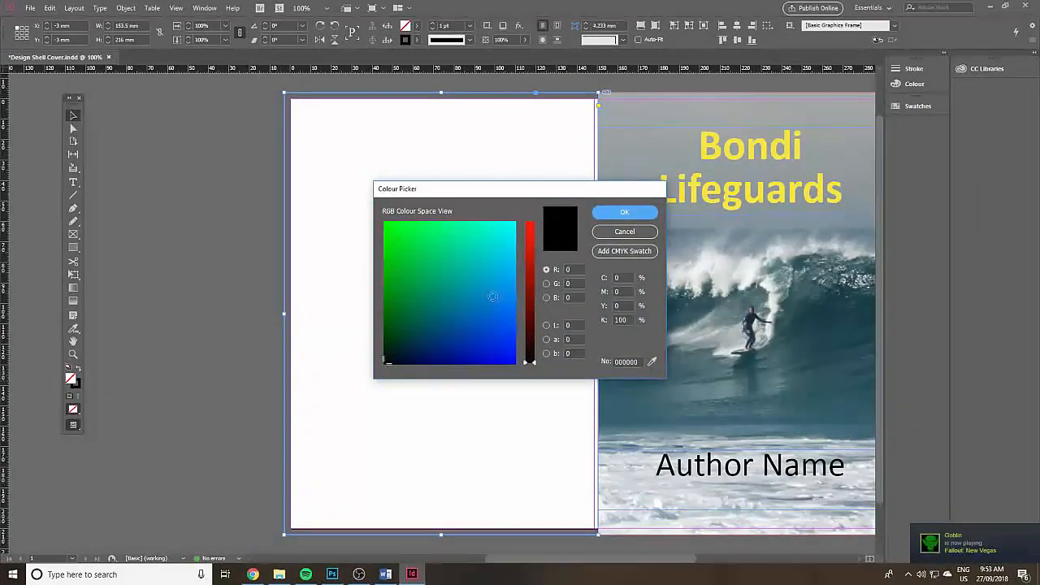
left_click(492, 296)
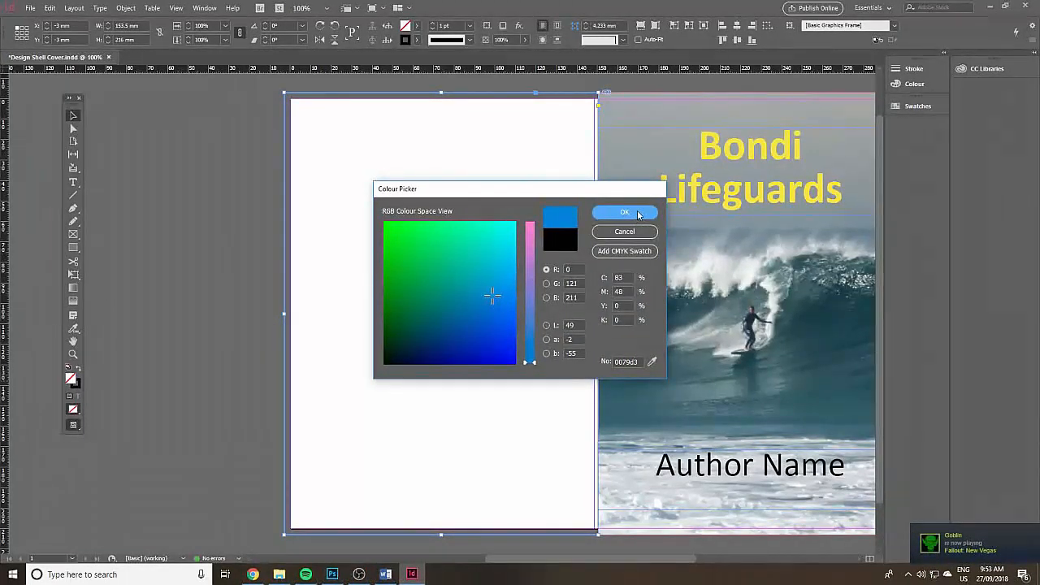
left_click(624, 212)
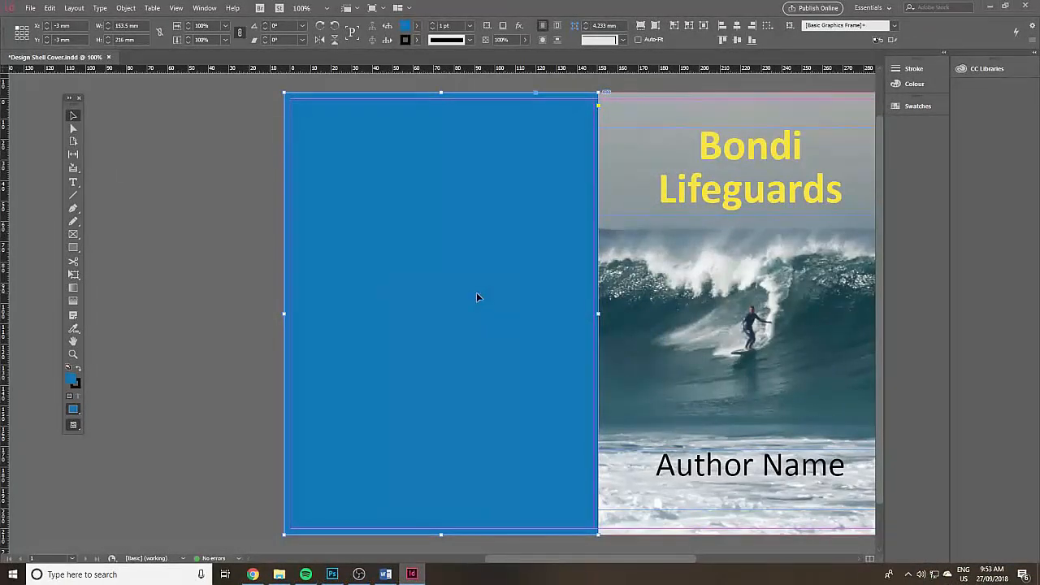
mouse_move(75, 205)
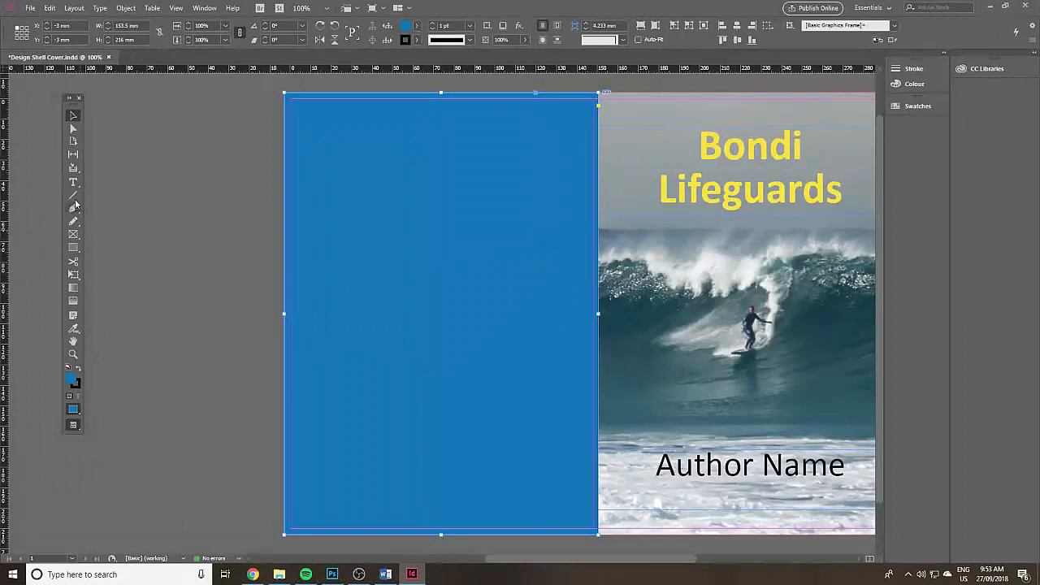
mouse_move(73, 234)
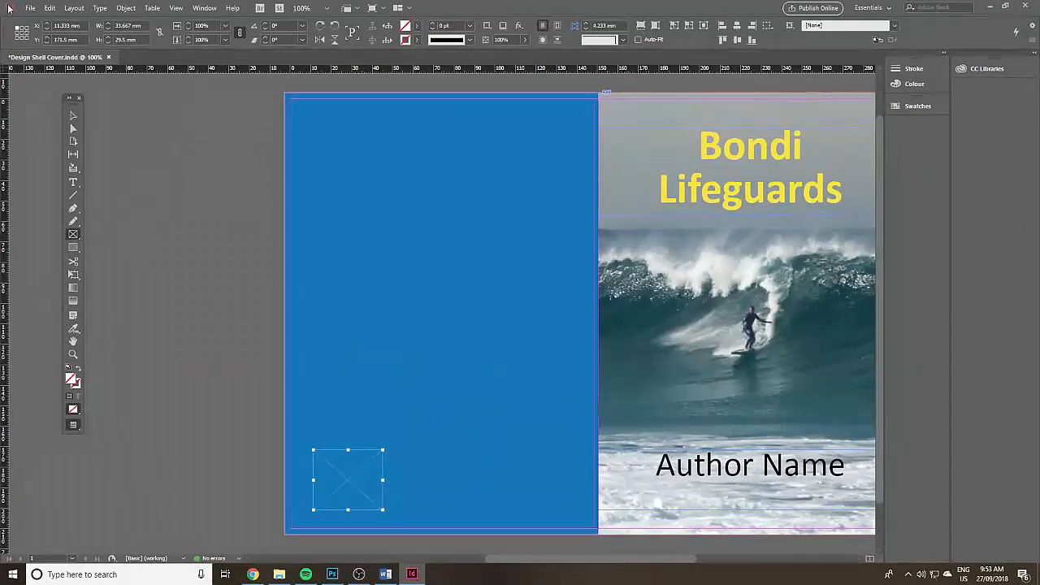
Place the publisher logo image into the small frame and fit it proportionally.
left_click(32, 9)
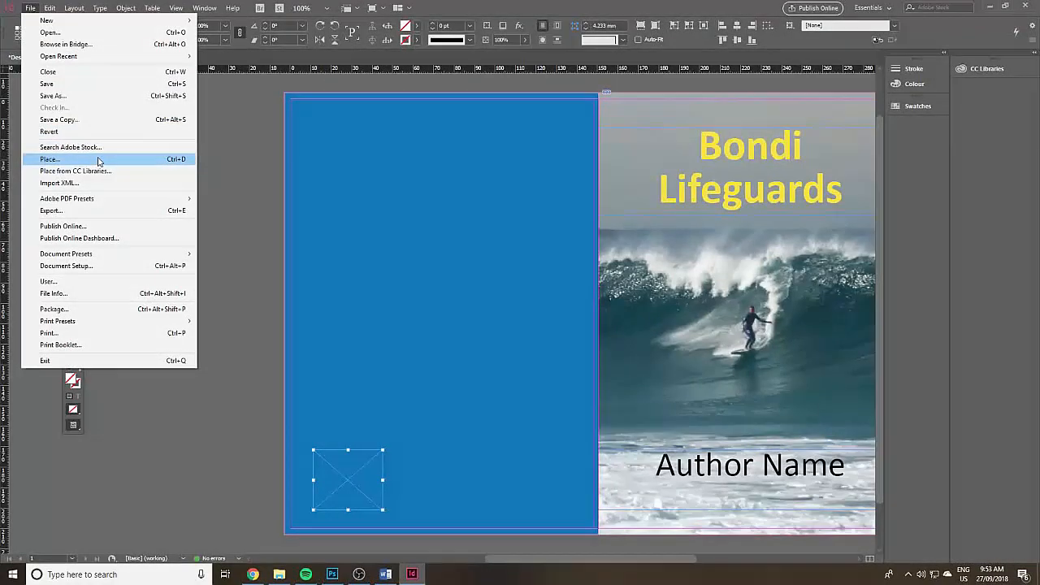
left_click(49, 159)
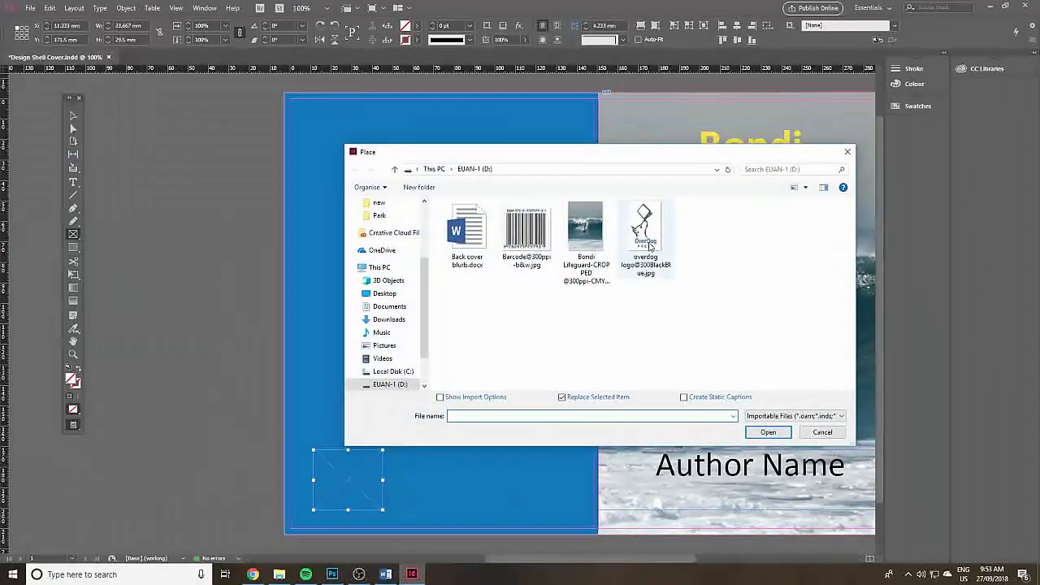
left_click(767, 432)
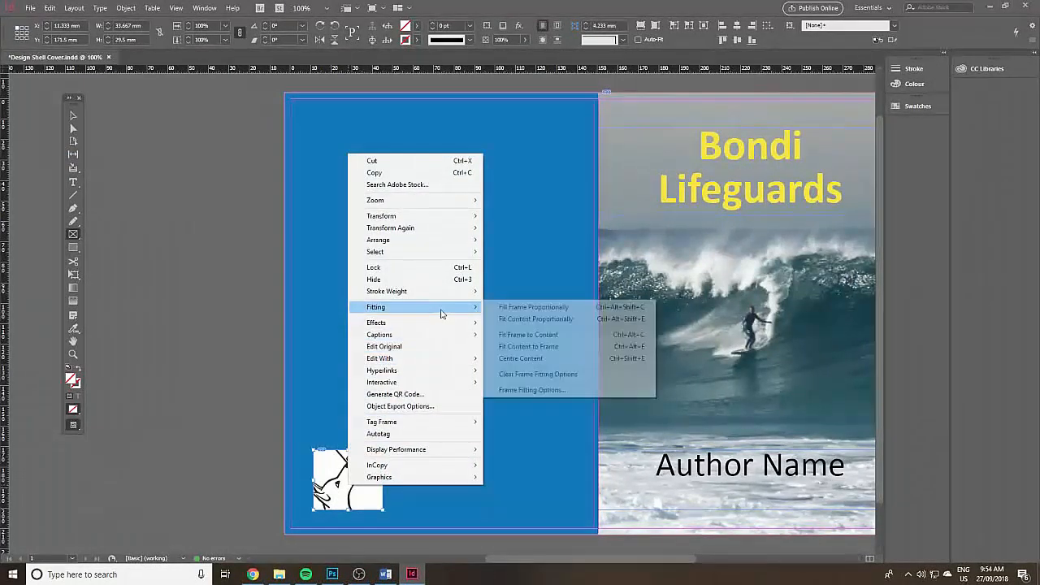
mouse_move(536, 318)
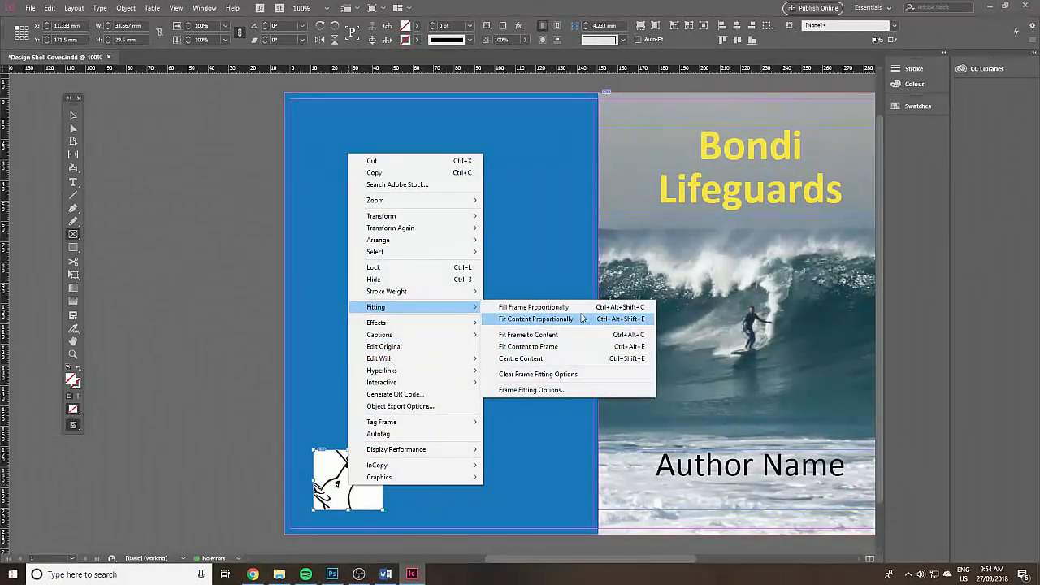
left_click(537, 318)
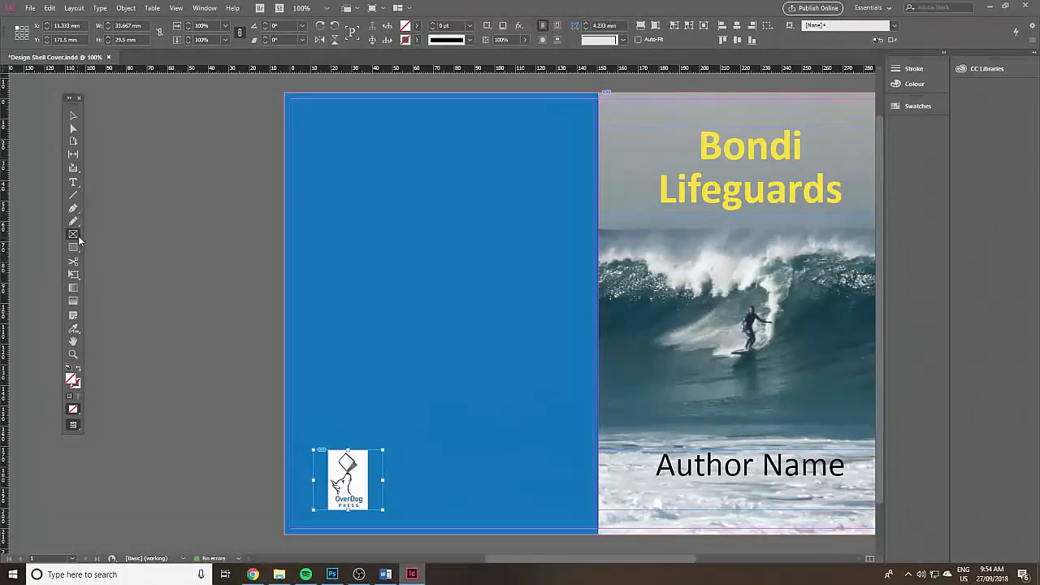
left_click(71, 116)
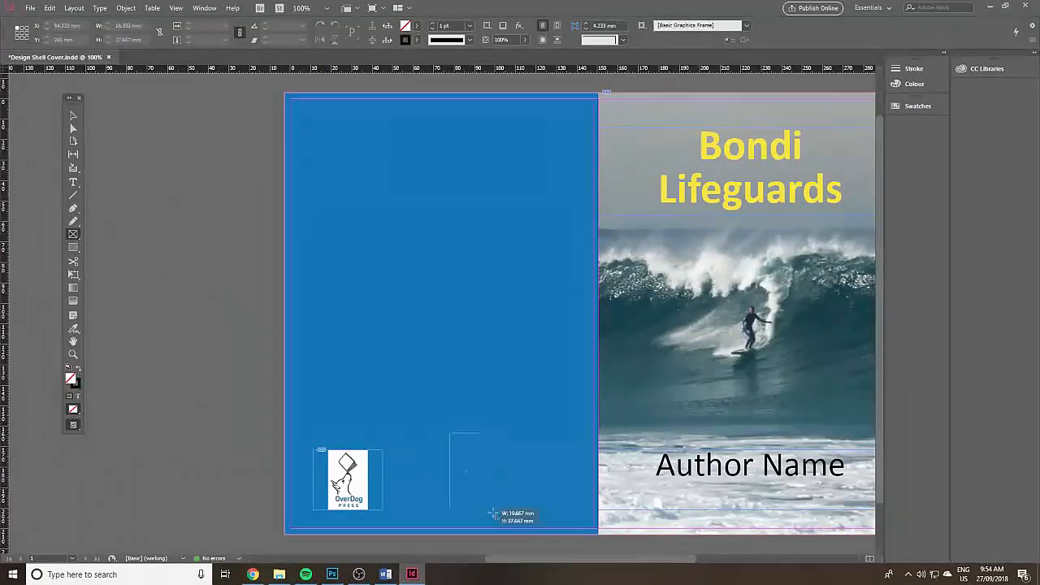
Draw a frame near the bottom right and place the barcode JPG into it.
left_click_drag(452, 432, 577, 510)
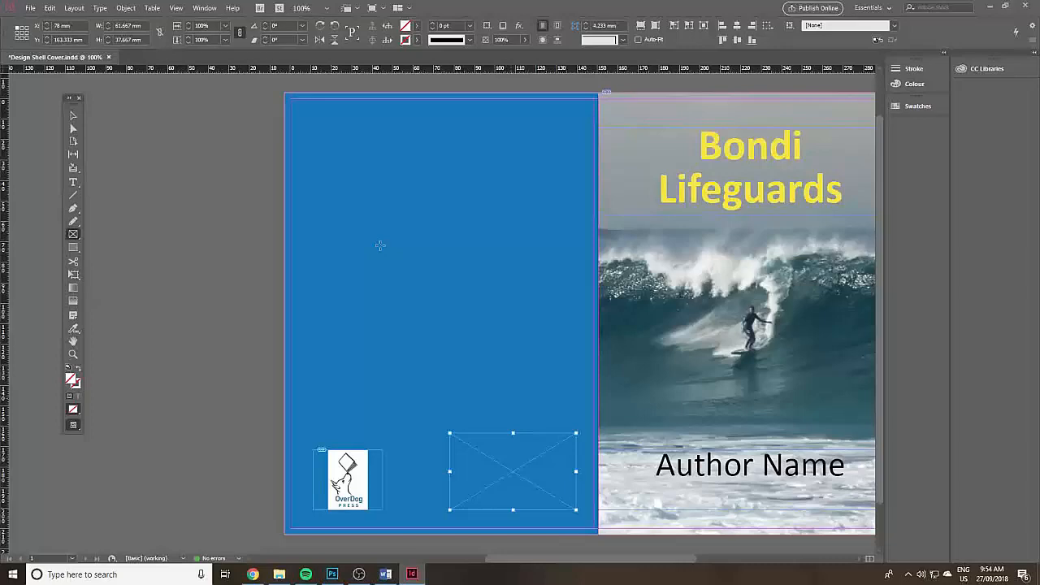
left_click(36, 7)
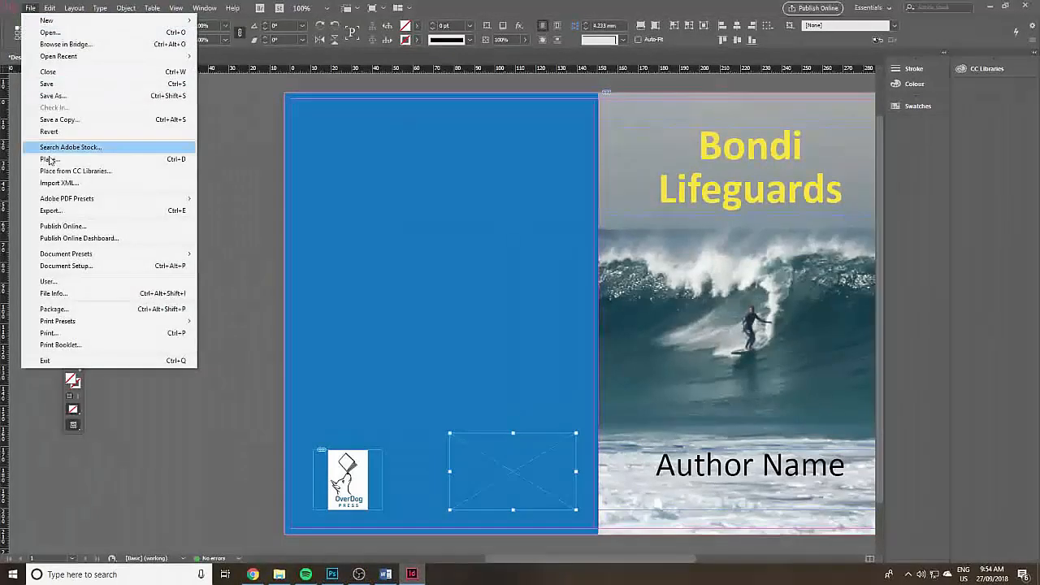
left_click(49, 159)
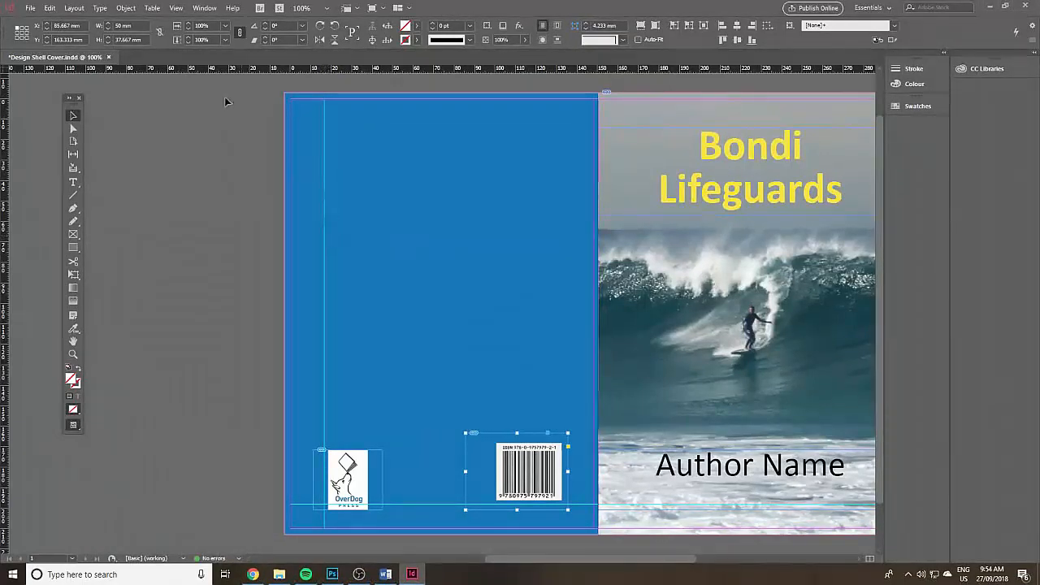
left_click(176, 7)
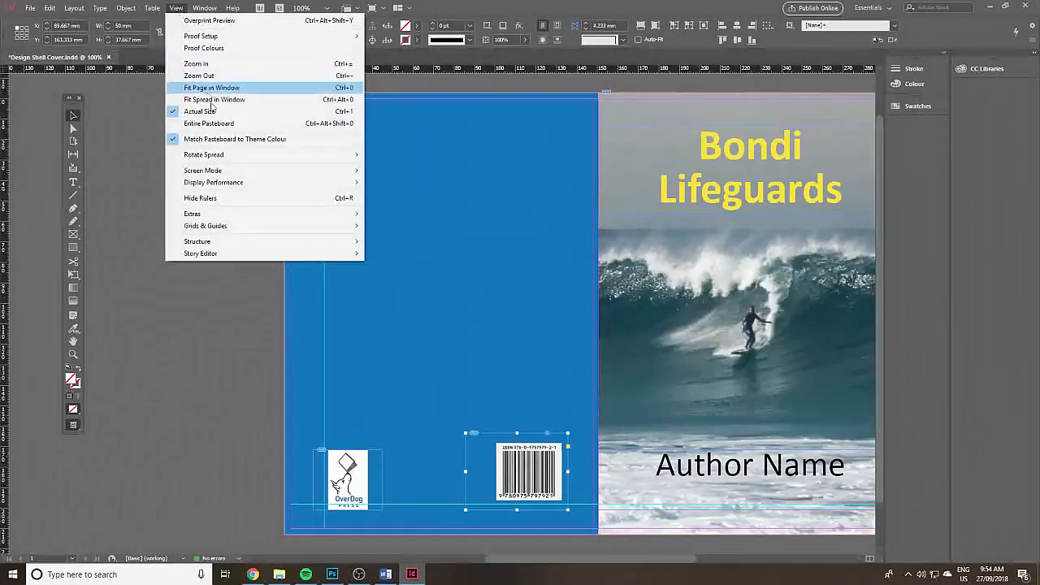
Show the rulers and snap the logo to the bottom-left margin guides.
left_click(211, 87)
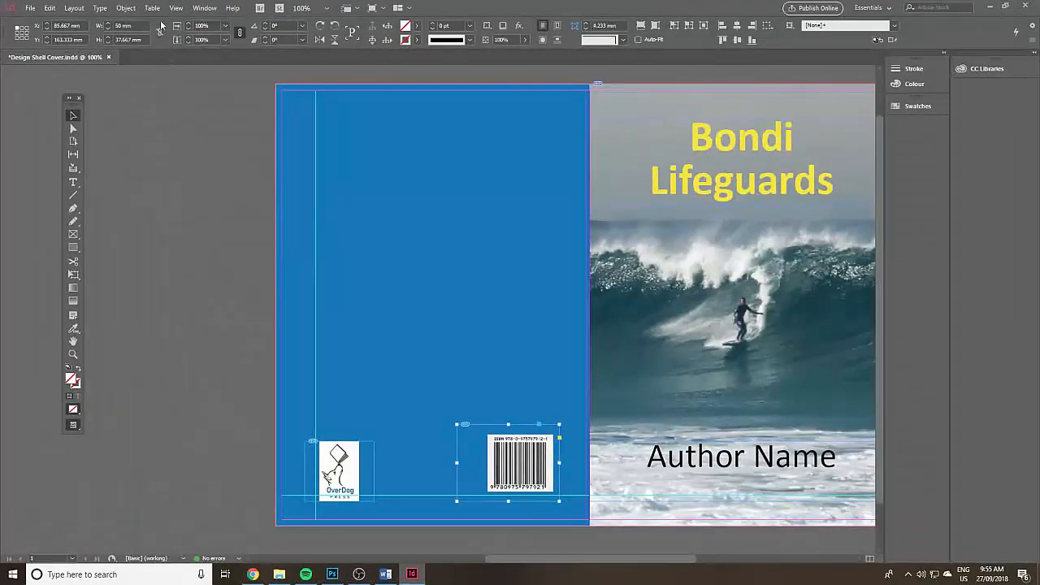
left_click(175, 8)
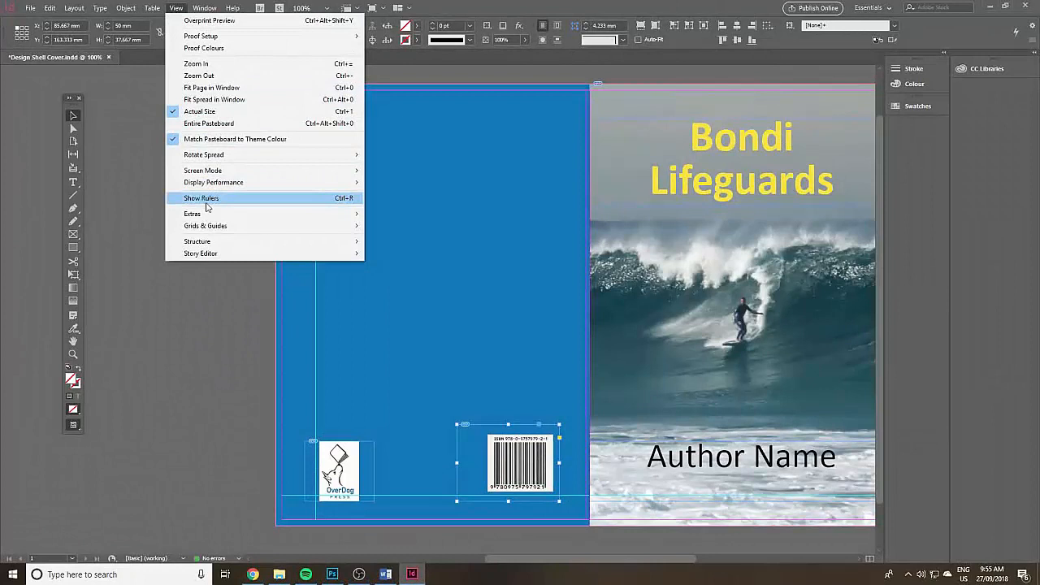
left_click(202, 198)
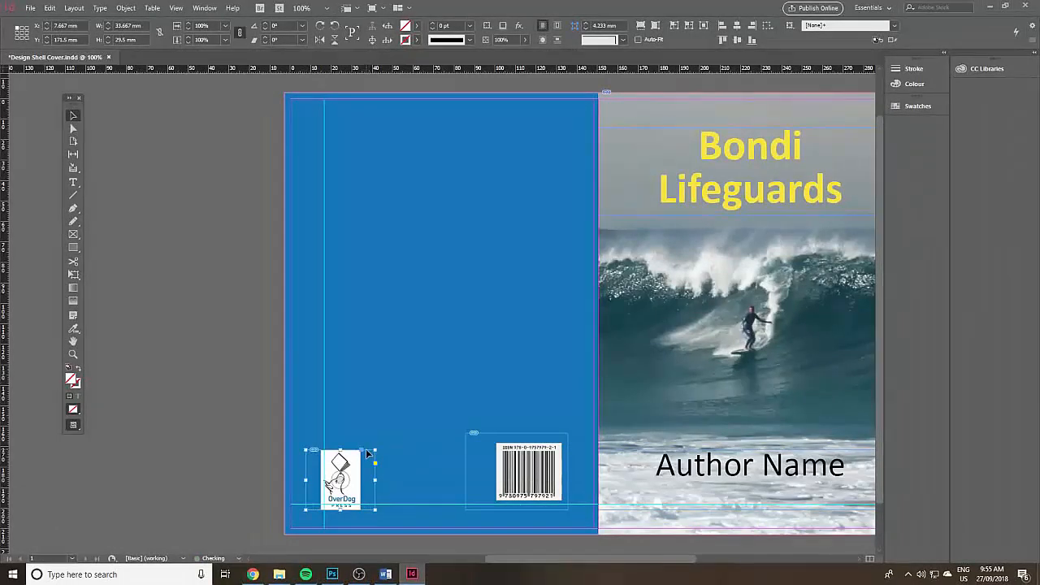
left_click_drag(341, 474, 345, 479)
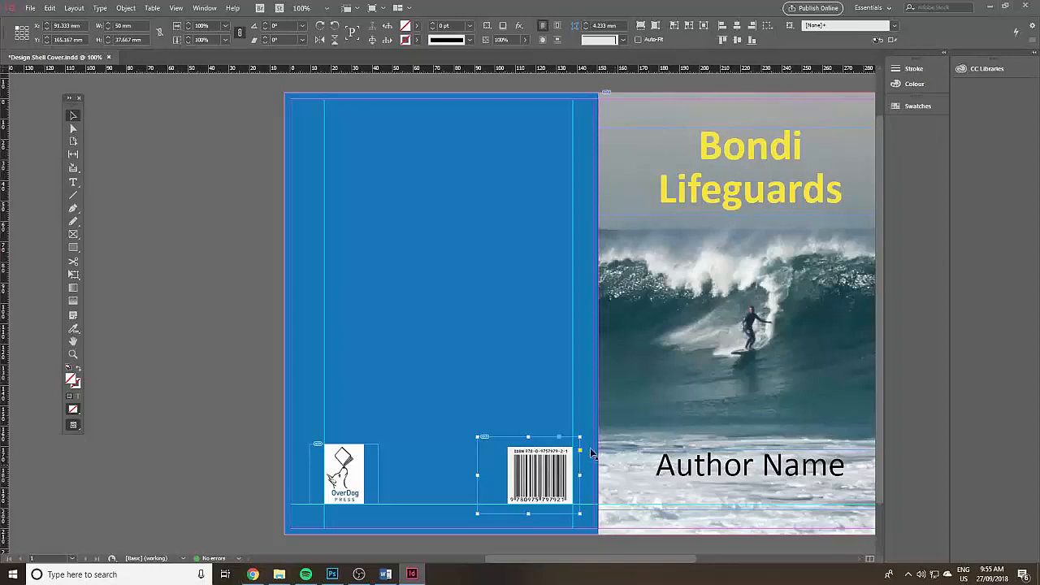
left_click(73, 182)
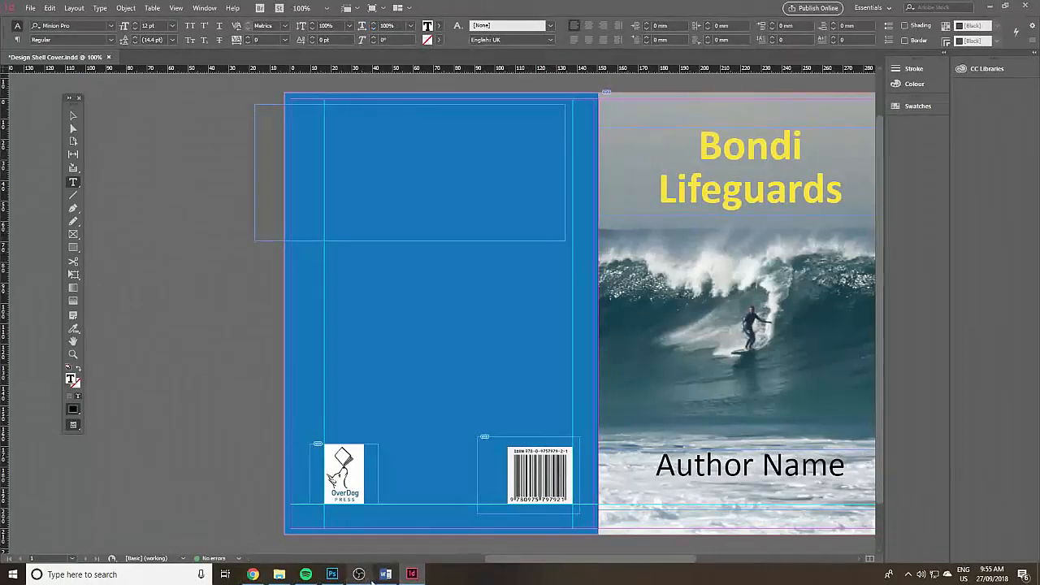
Place the blurb text into the top back-cover frame and add a second frame below.
left_click(383, 573)
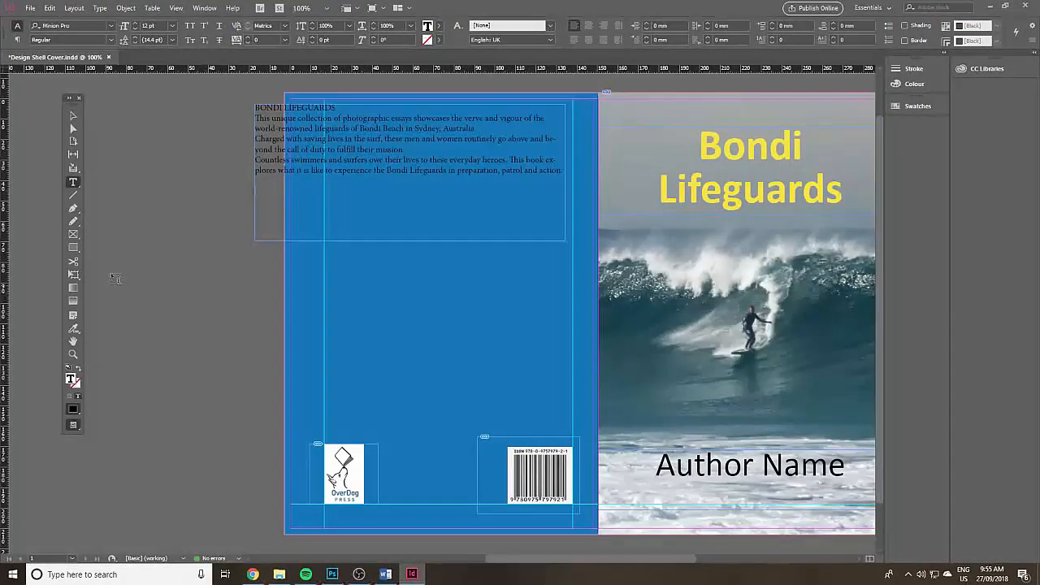
left_click(71, 117)
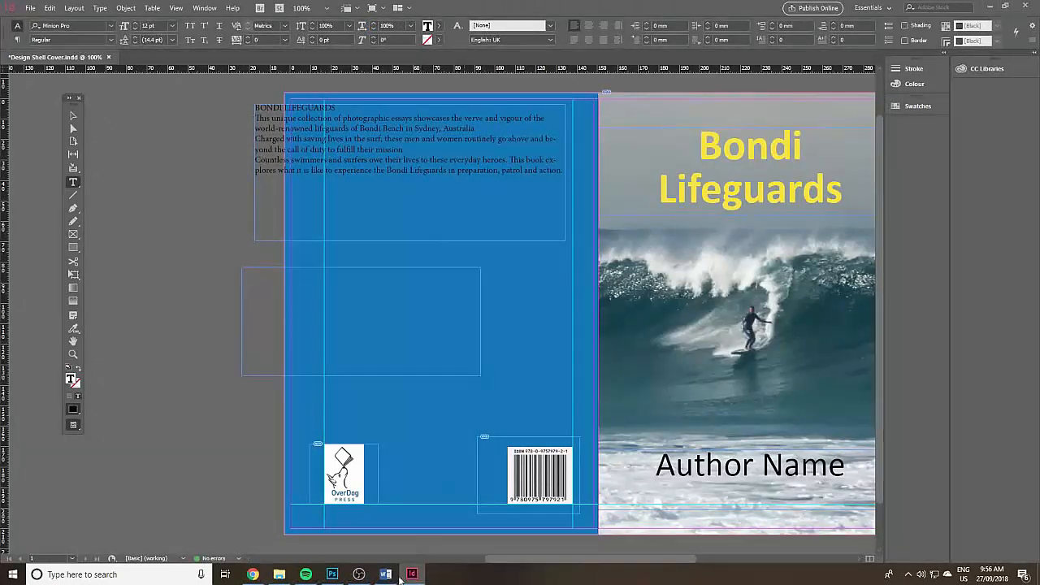
left_click(382, 574)
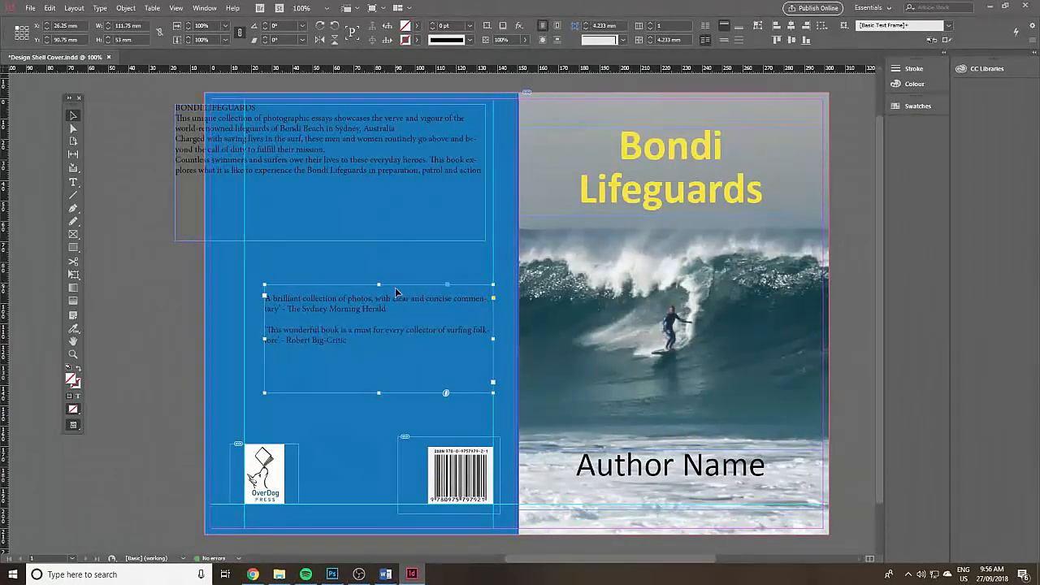
Resize the quotes frame to sit within the margin guides.
left_click_drag(379, 285, 379, 304)
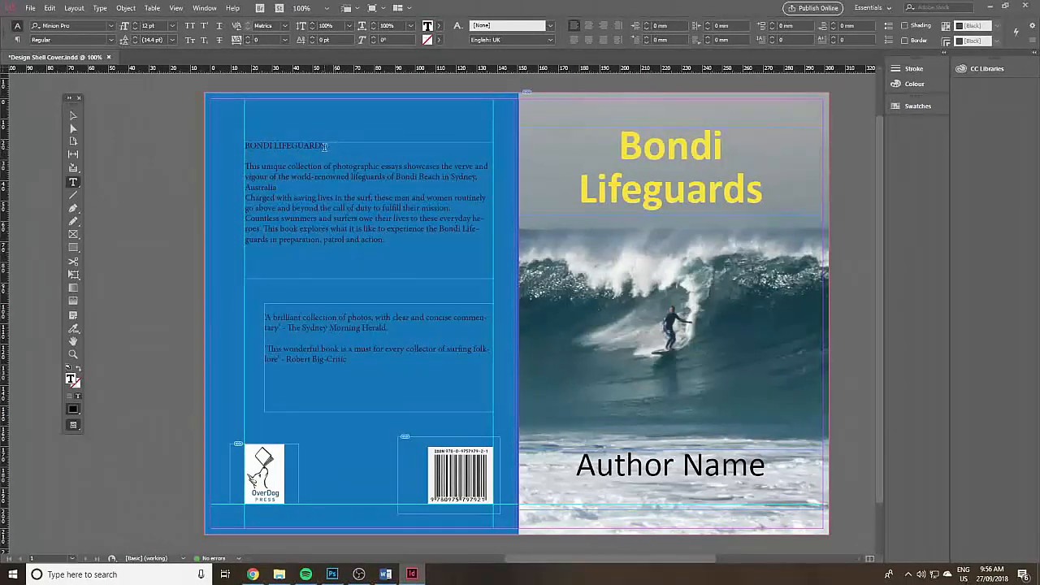
Colour the BONDI LIFEGUARDS heading bright yellow, enlarge it, and select the blurb text.
triple_click(284, 147)
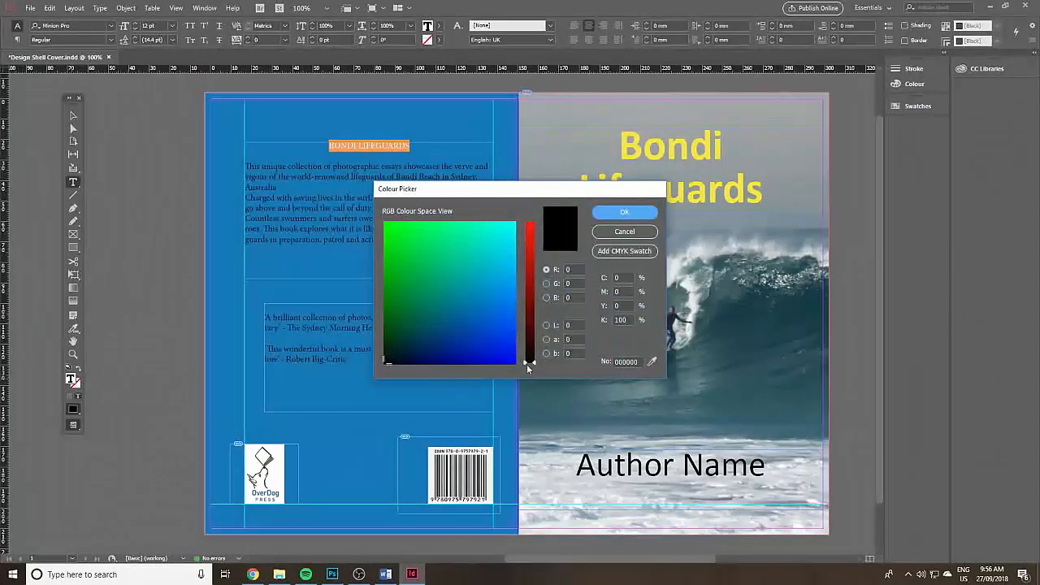
left_click(530, 221)
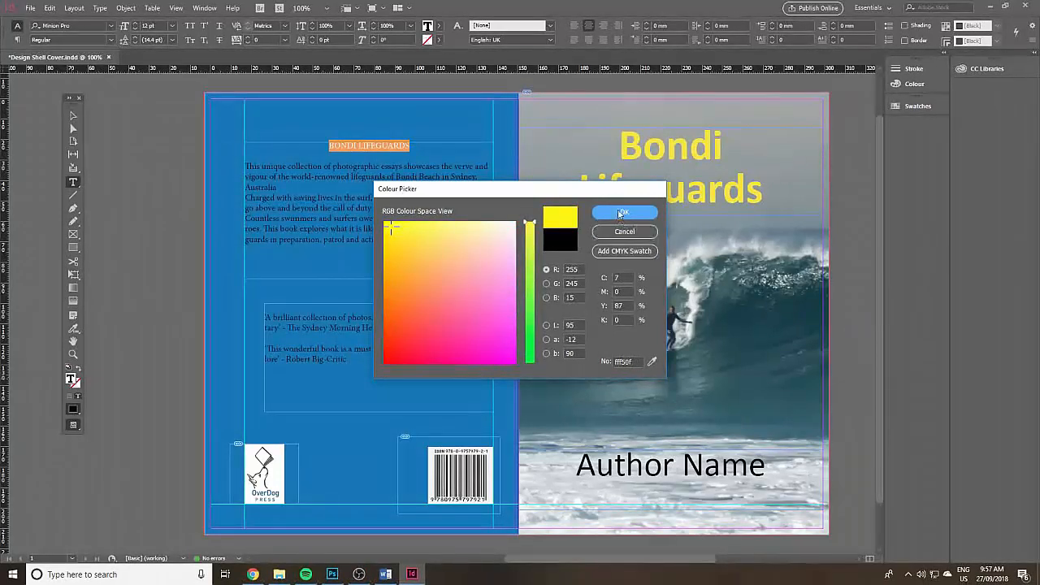
left_click(623, 211)
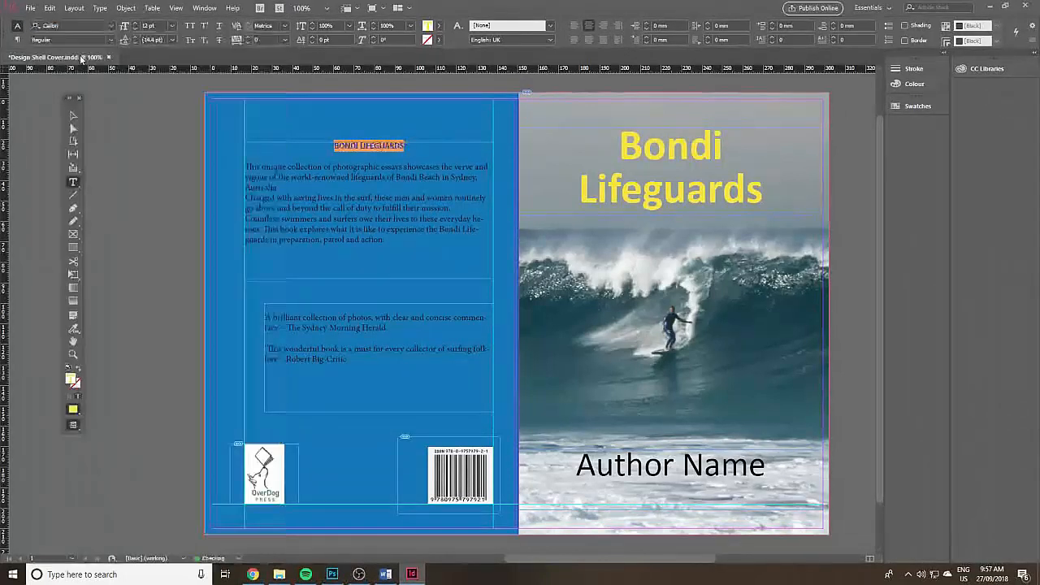
left_click(169, 26)
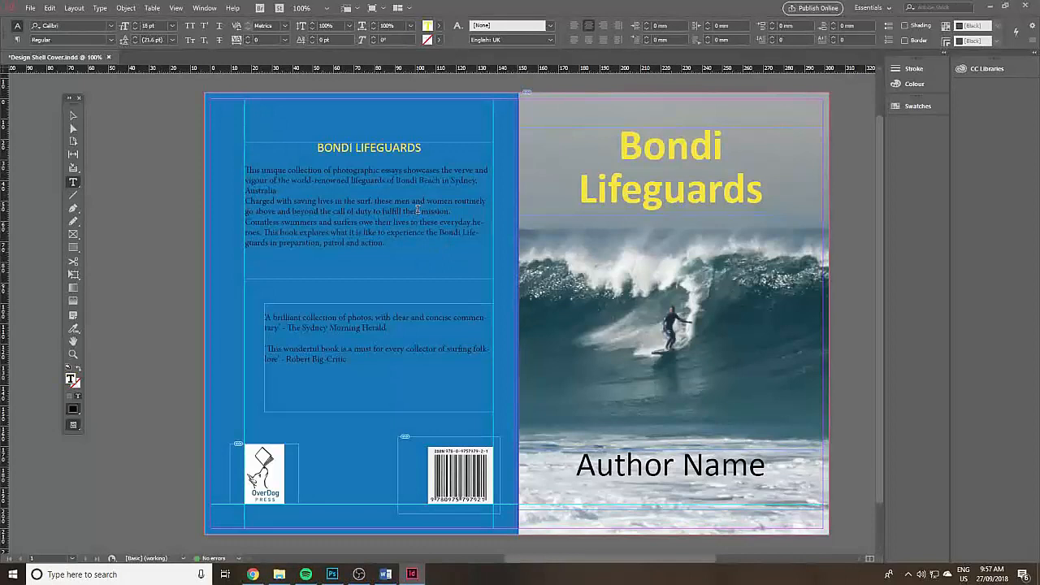
left_click_drag(289, 171, 296, 211)
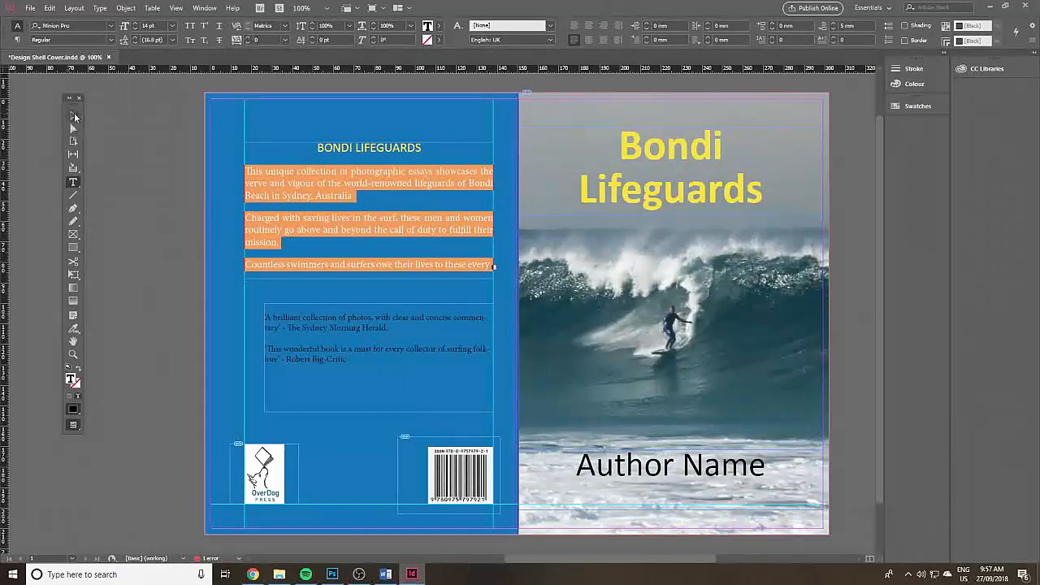
Make the review quotes text white.
left_click(73, 117)
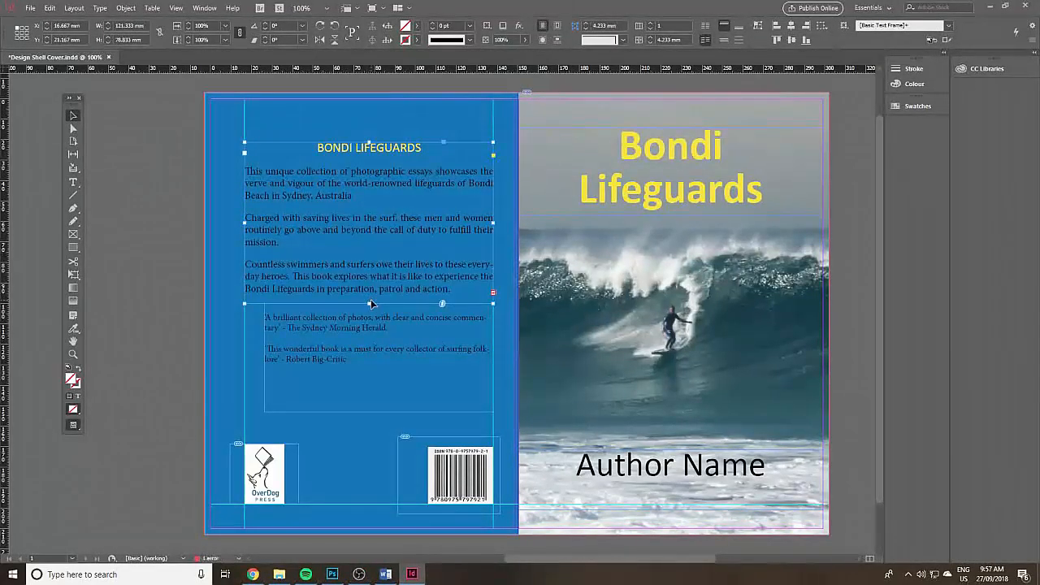
mouse_move(475, 284)
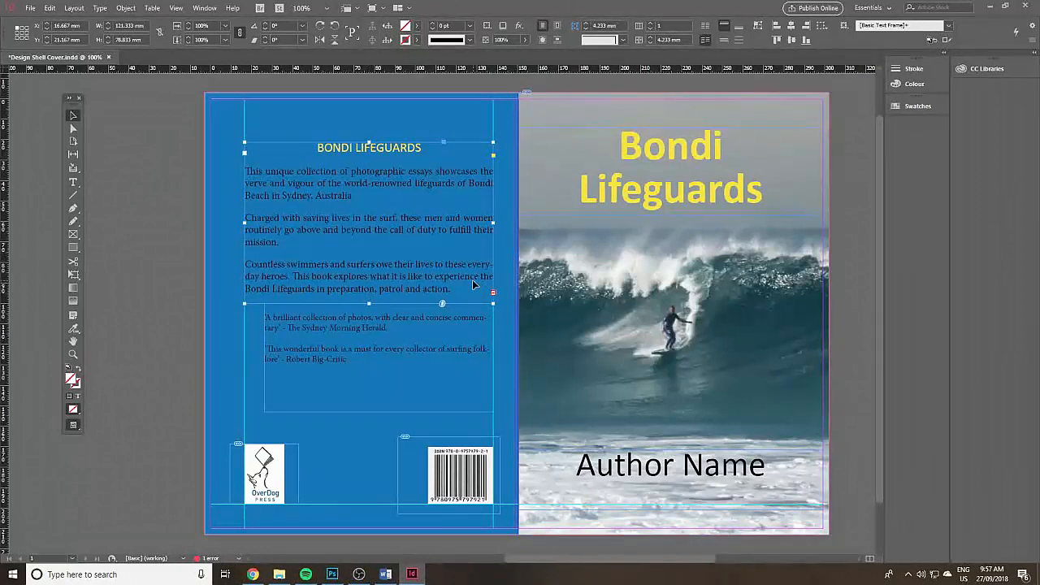
mouse_move(462, 296)
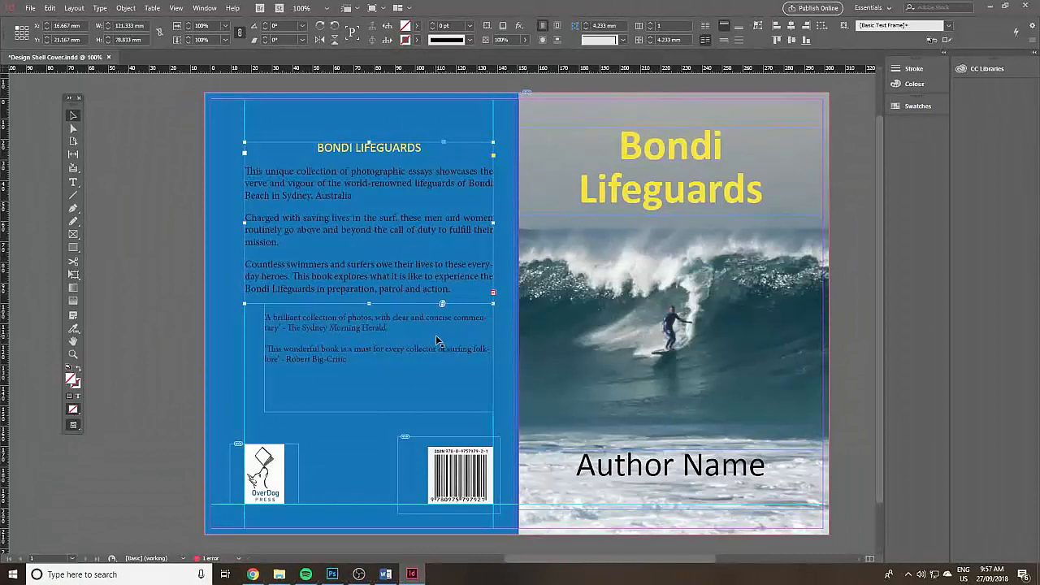
left_click(289, 341)
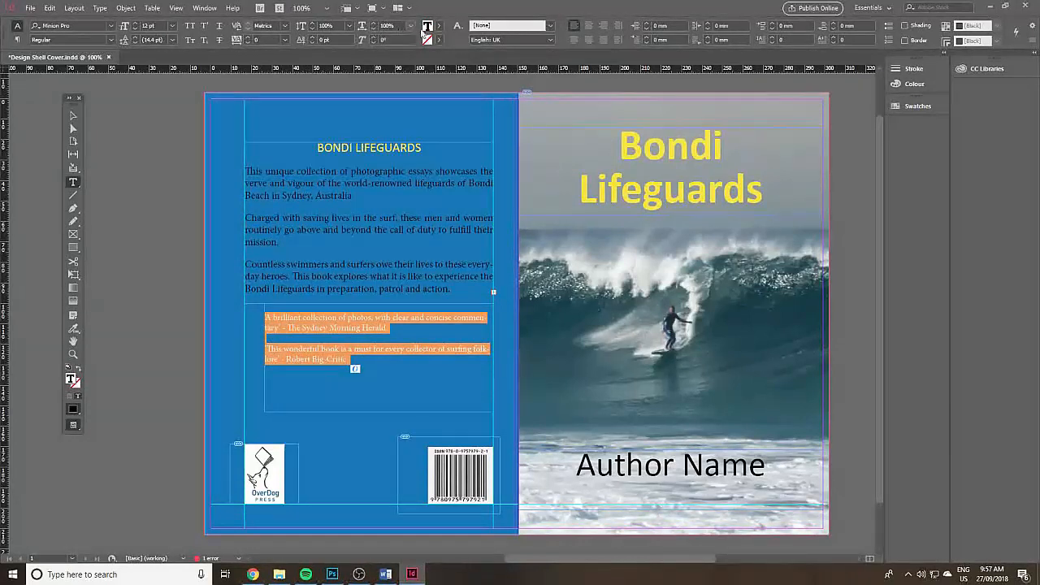
left_click(426, 26)
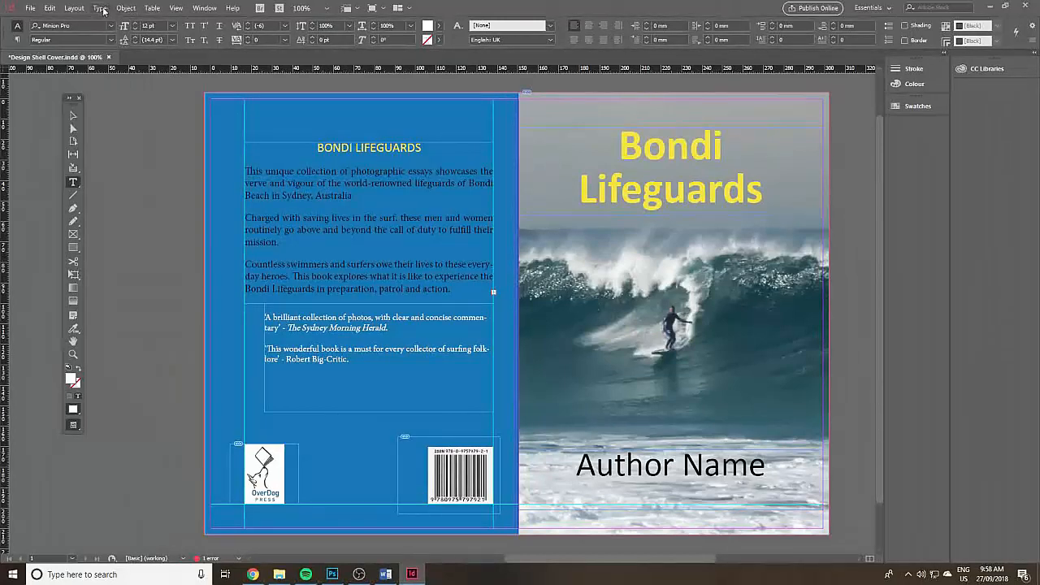
Turn off Hyphenate in the Paragraph panel for the review quotes, then preview the result.
left_click(101, 10)
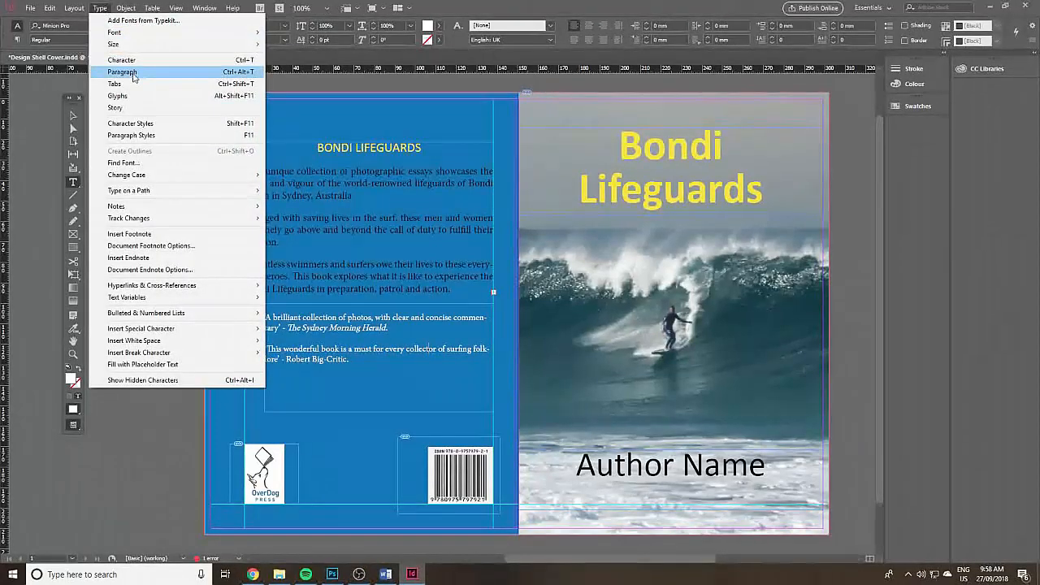
left_click(122, 74)
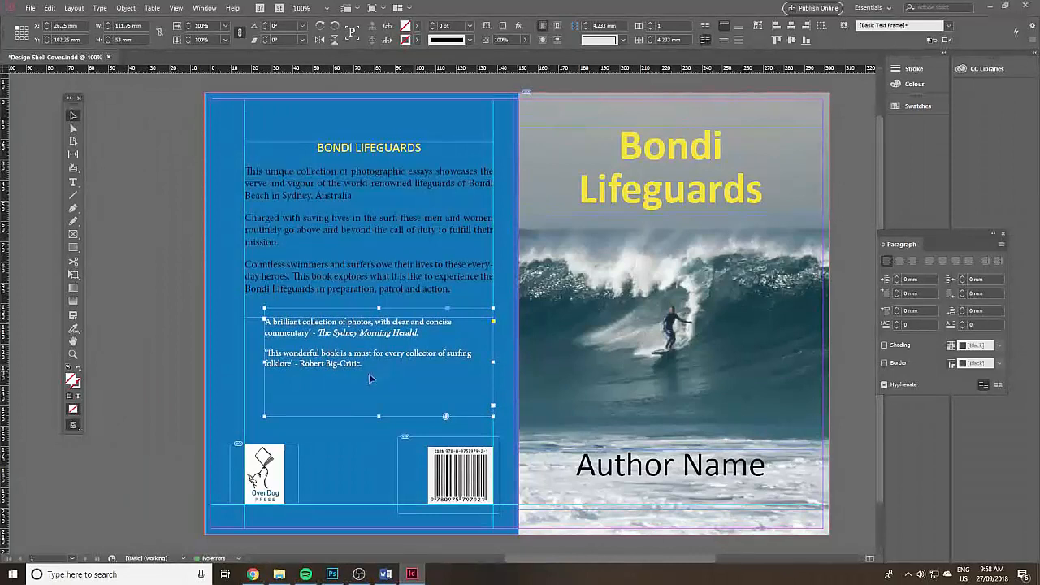
left_click(72, 426)
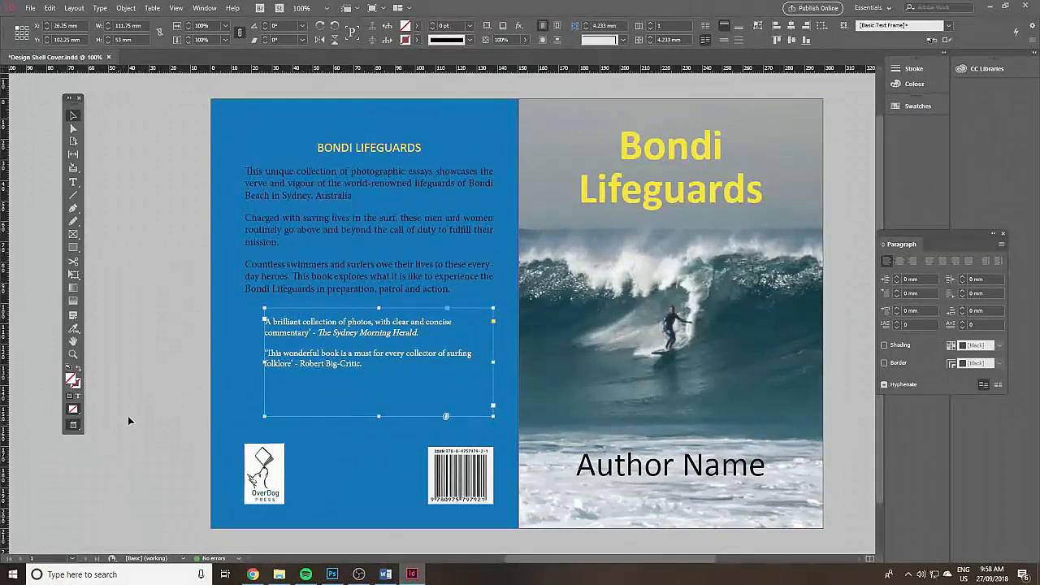
Compare against the finished Cover Final file and preview the Design Shell Cover spread without guides.
left_click(182, 432)
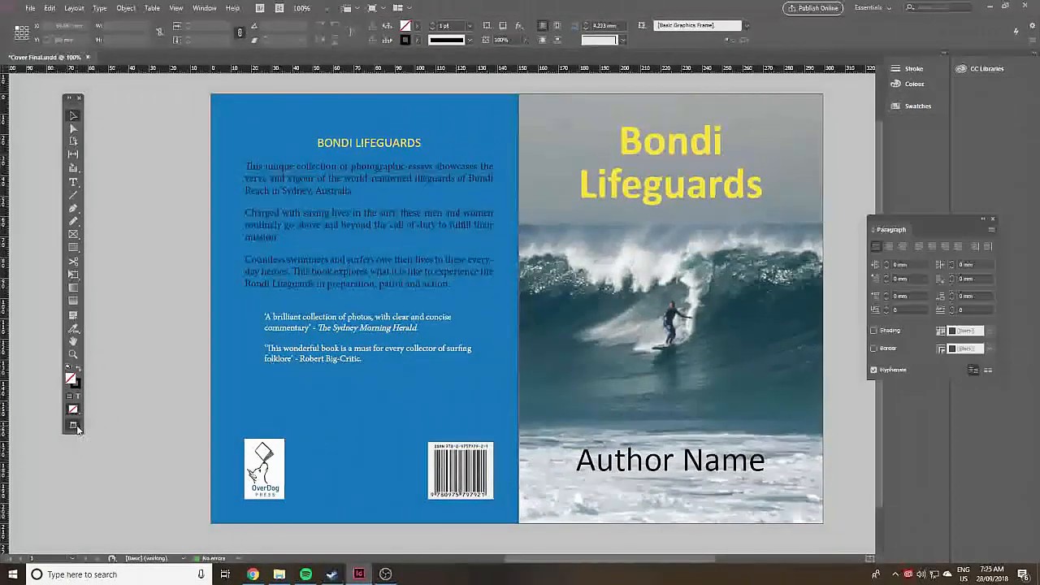
left_click(73, 424)
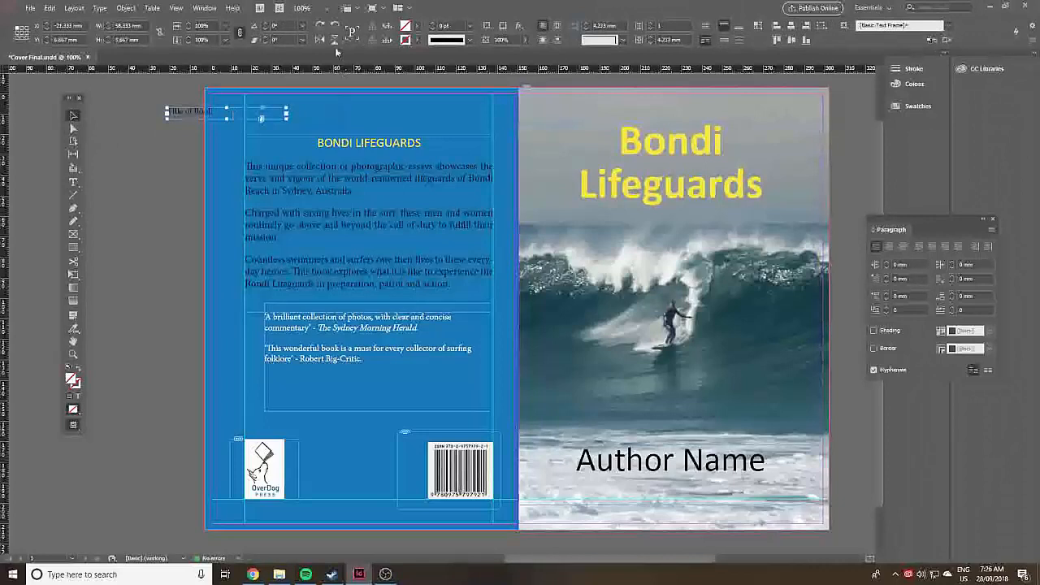
left_click(297, 39)
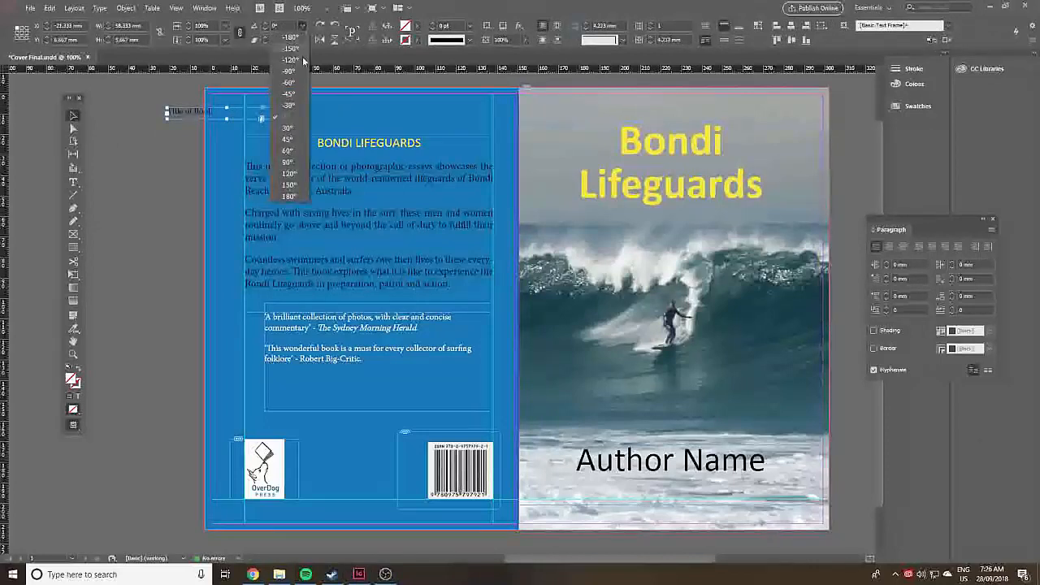
mouse_move(301, 75)
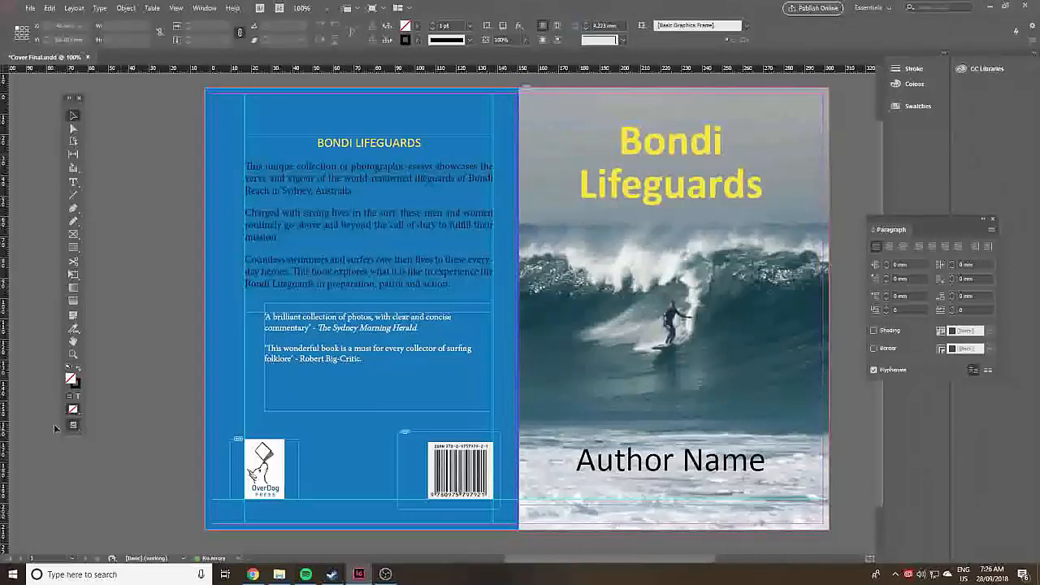
left_click(73, 425)
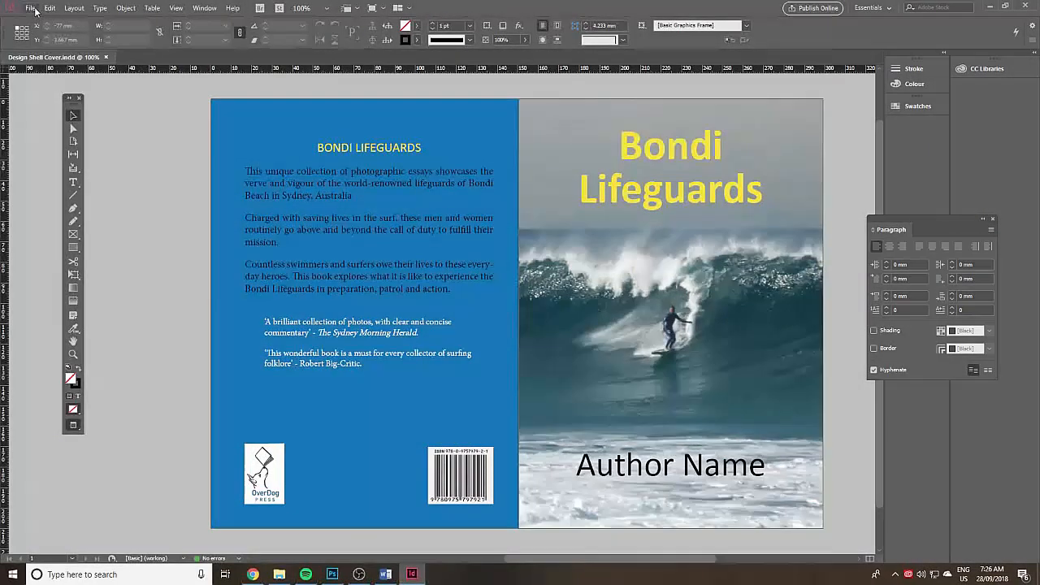
Save the document under the new name Cover Final.
left_click(32, 9)
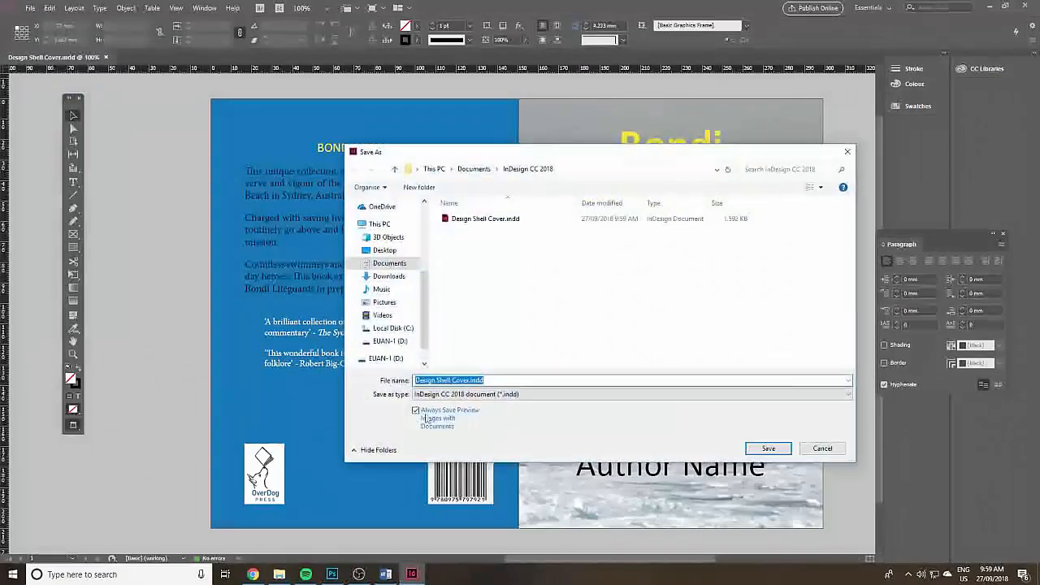
left_click(471, 381)
type("Cover Final")
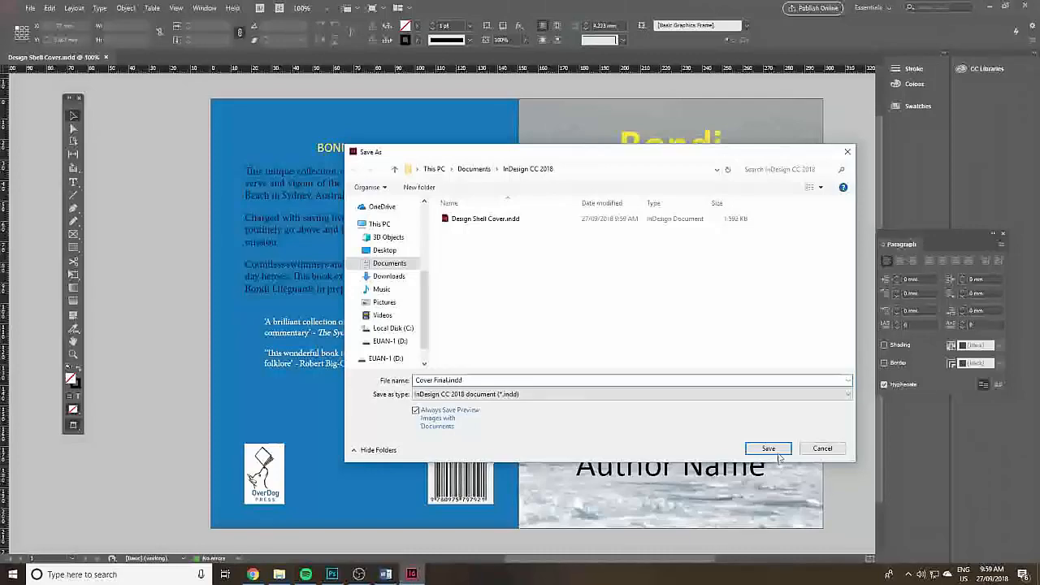
left_click(767, 449)
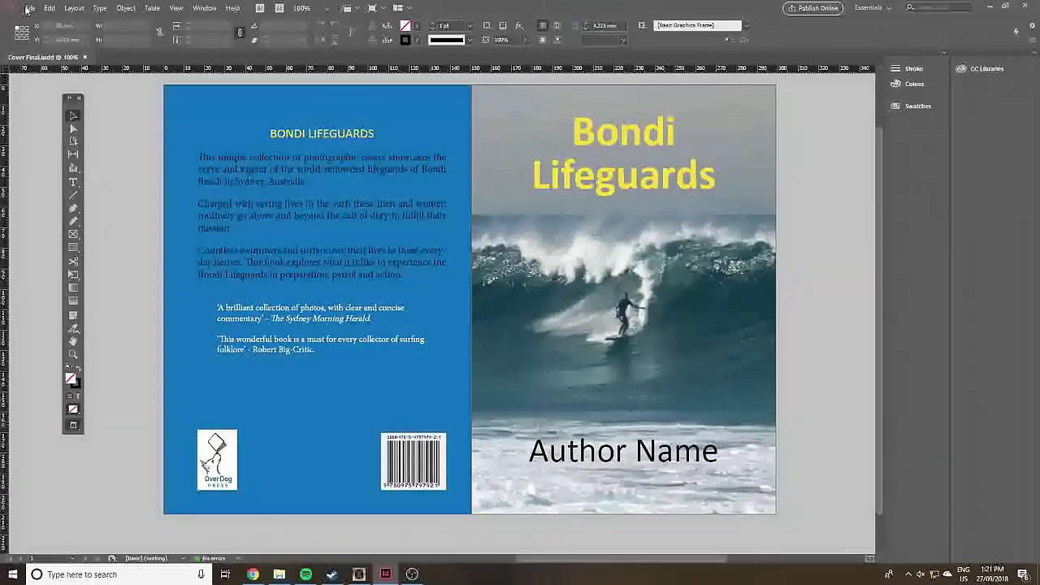
Export with the Press Quality PDF preset as Cover Final.pdf.
left_click(29, 10)
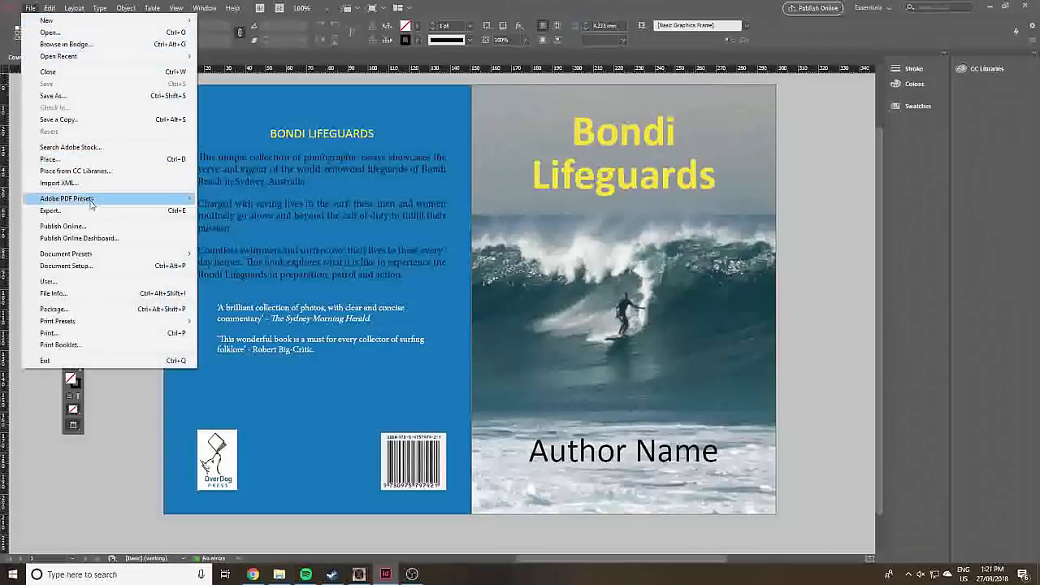
mouse_move(110, 208)
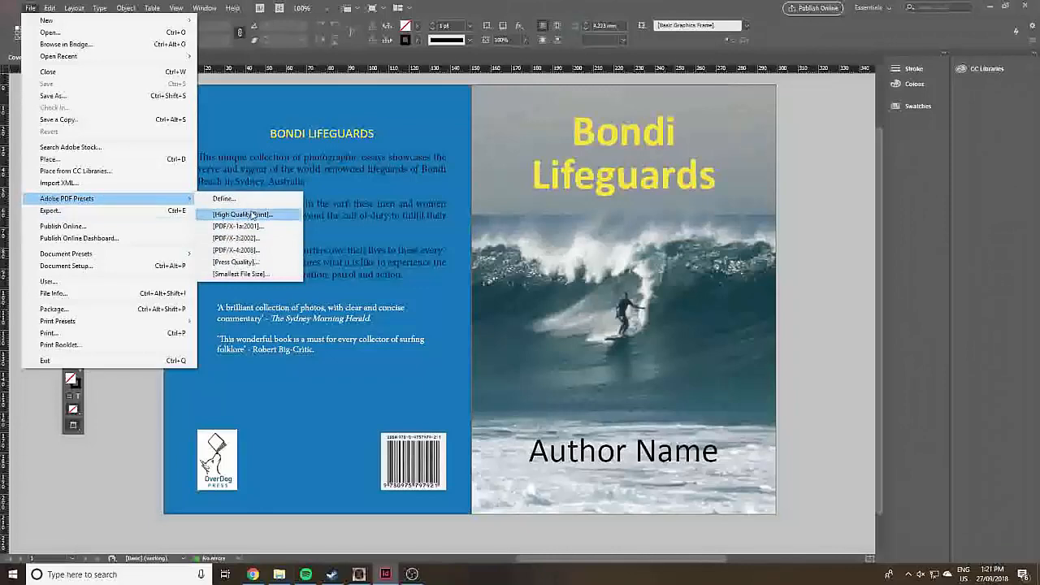
mouse_move(235, 262)
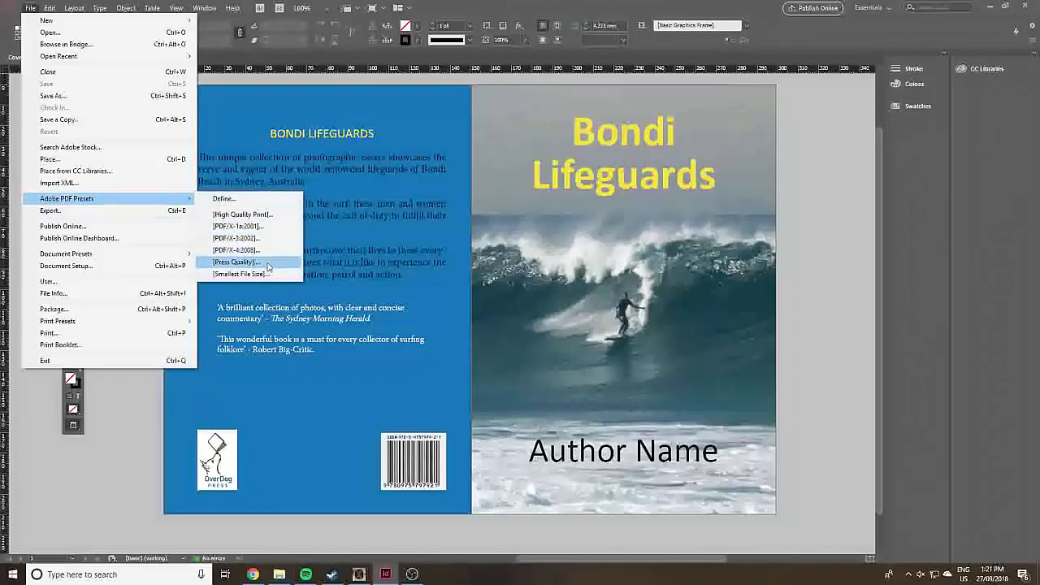
left_click(236, 262)
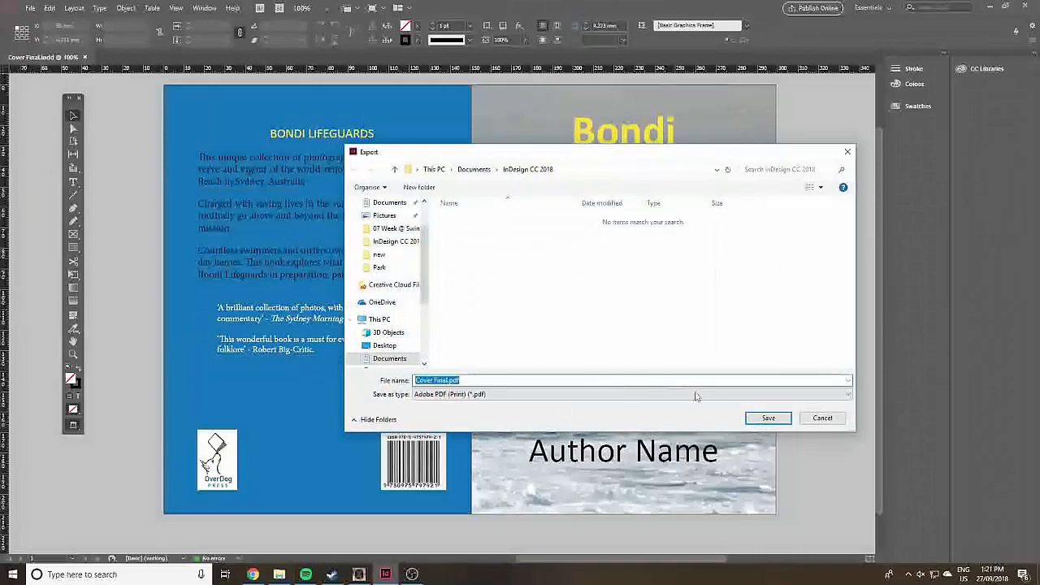
left_click(767, 418)
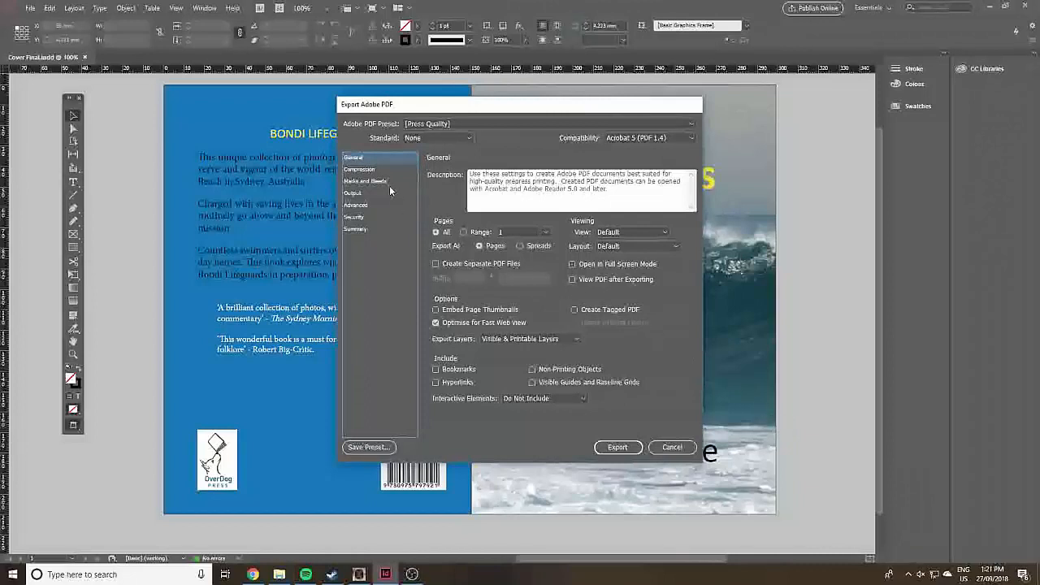
Include Use Document Bleed Settings under Marks and Bleeds, export, and check Cover Final.pdf.
left_click(364, 181)
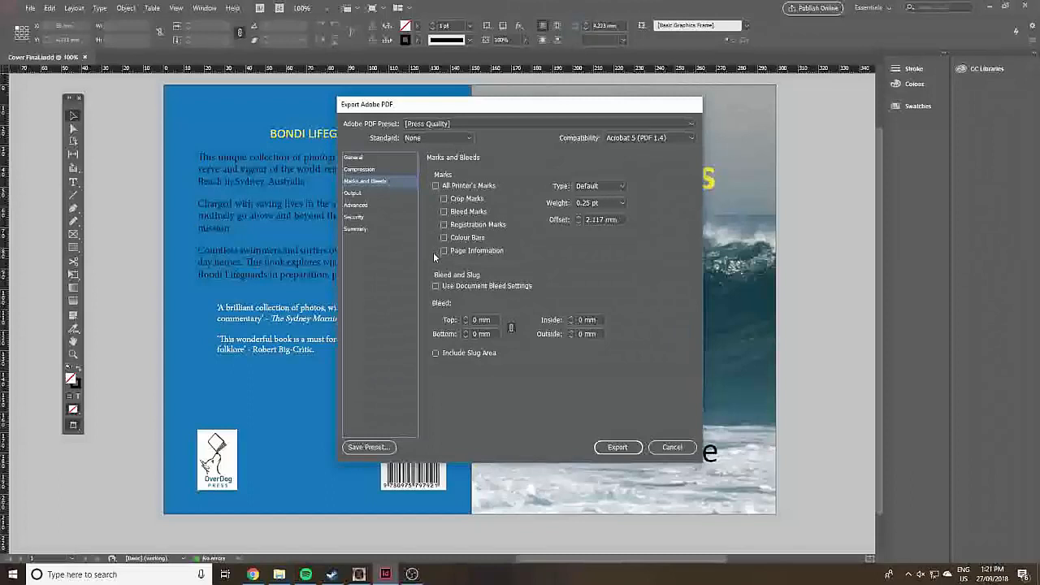
left_click(436, 286)
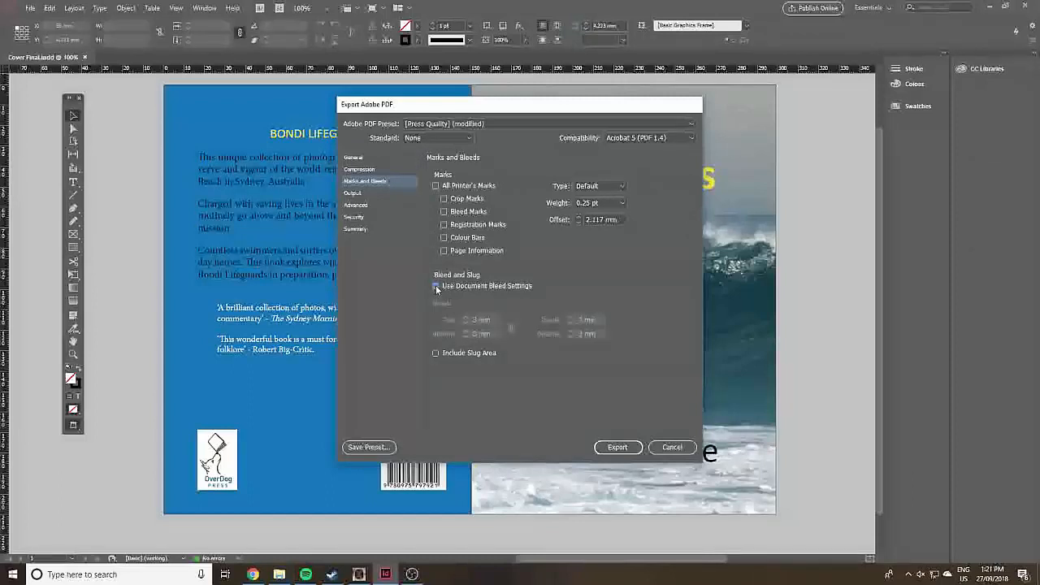
left_click(436, 286)
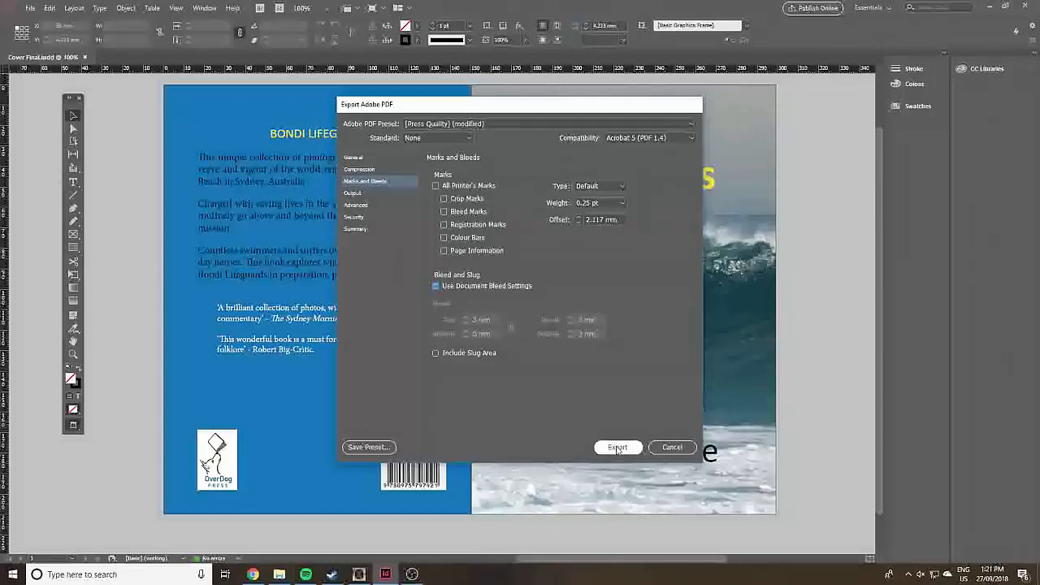
left_click(618, 447)
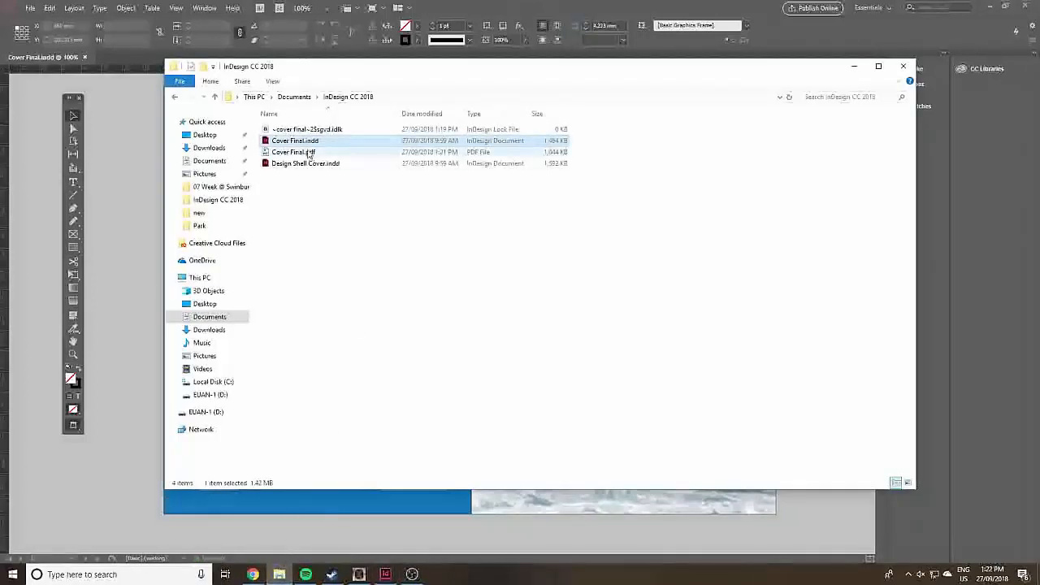
mouse_move(295, 156)
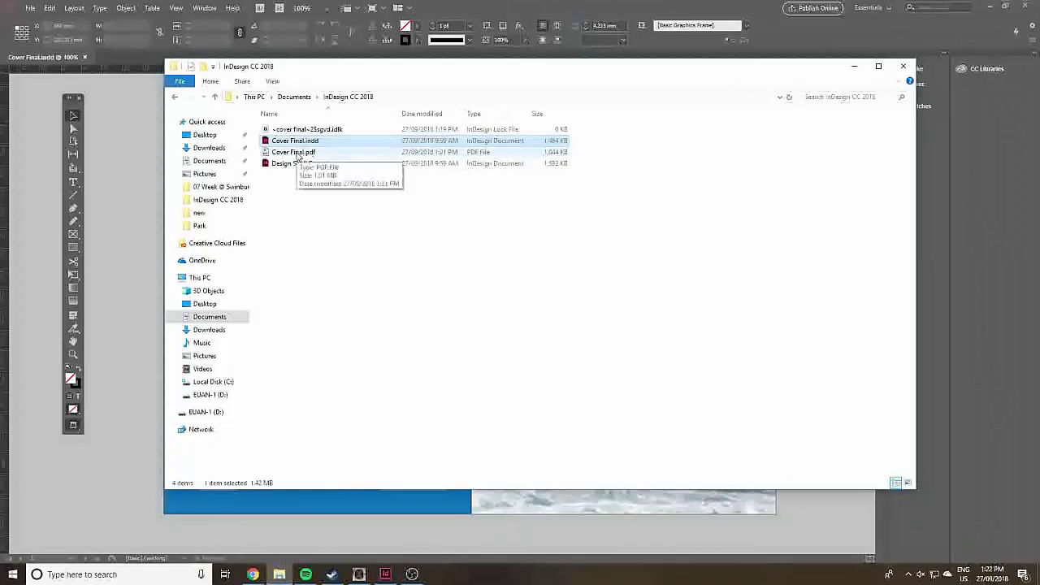
double_click(293, 153)
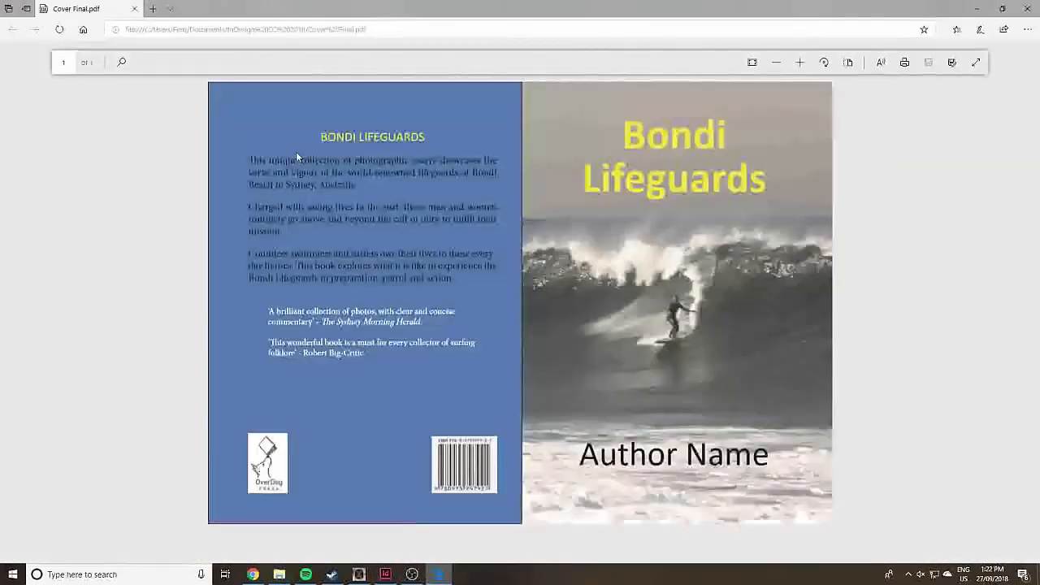